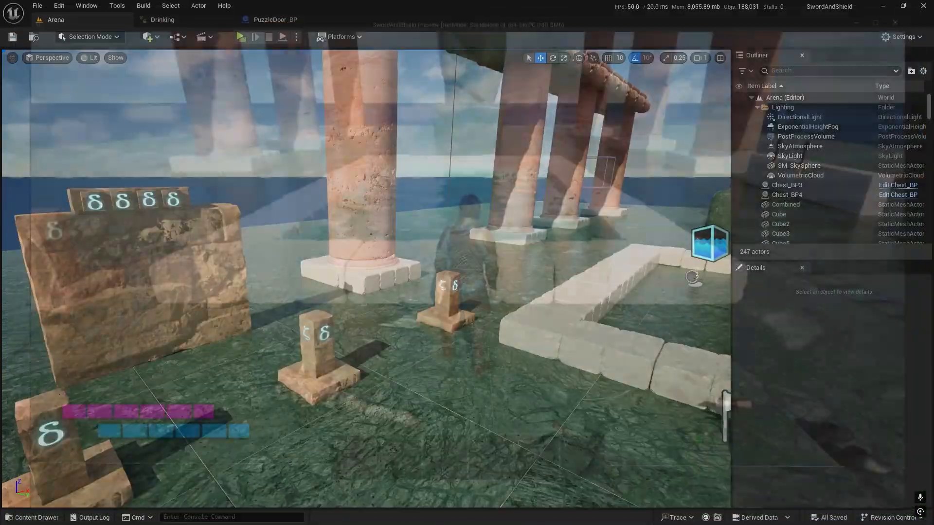
Switch from the level to PuzzleDoor_BP, glance at its viewport and return to the event graph.
left_click(268, 37)
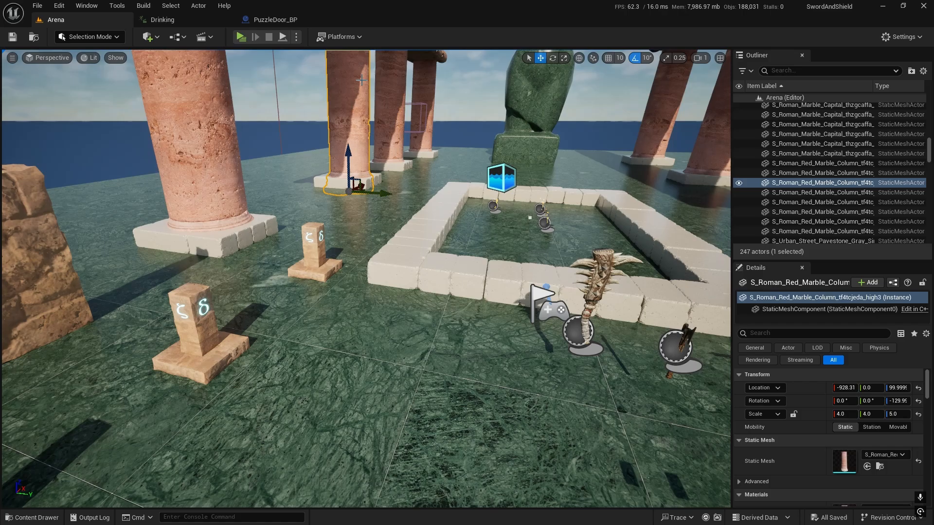
left_click(268, 19)
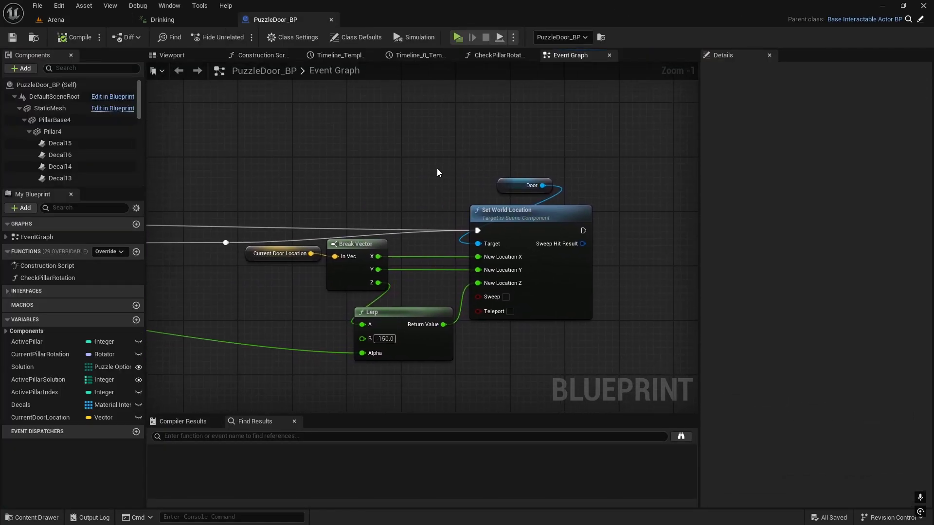
scroll("down", 3)
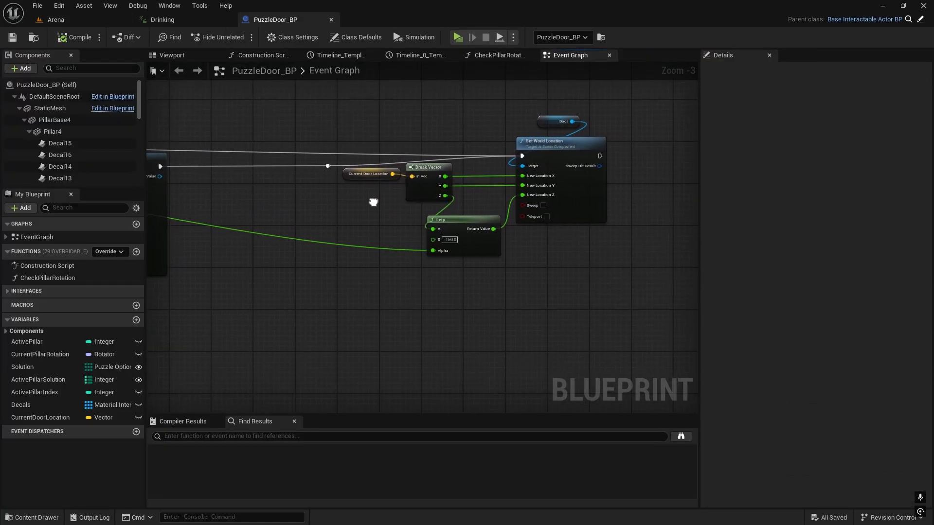
mouse_move(452, 214)
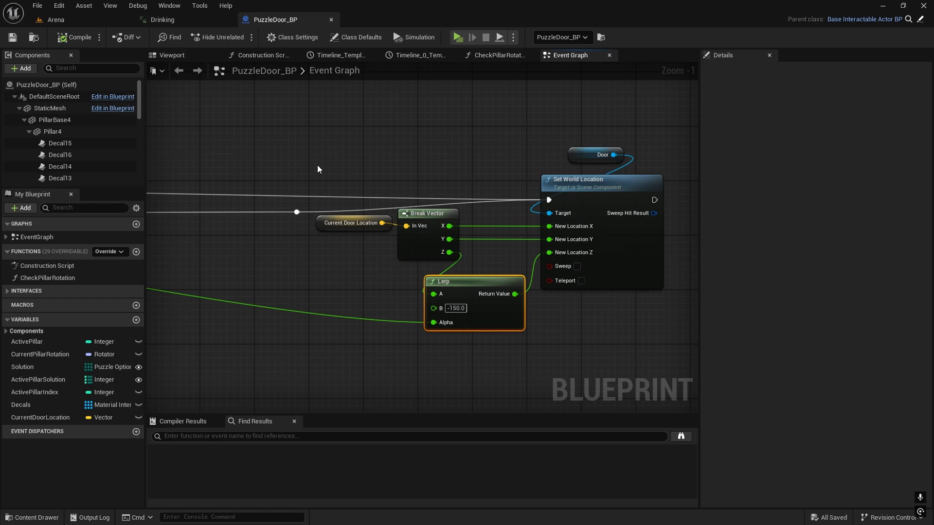
left_click(172, 54)
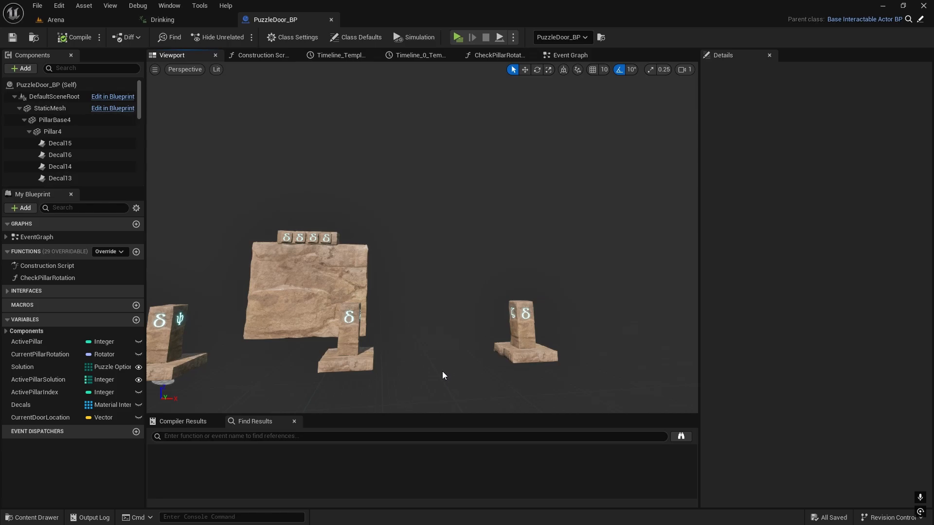
mouse_move(558, 224)
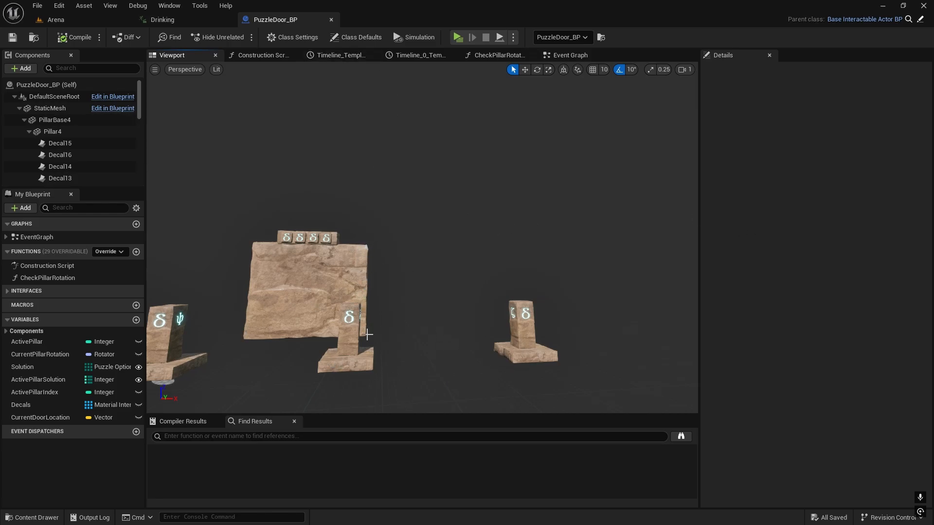
left_click(569, 54)
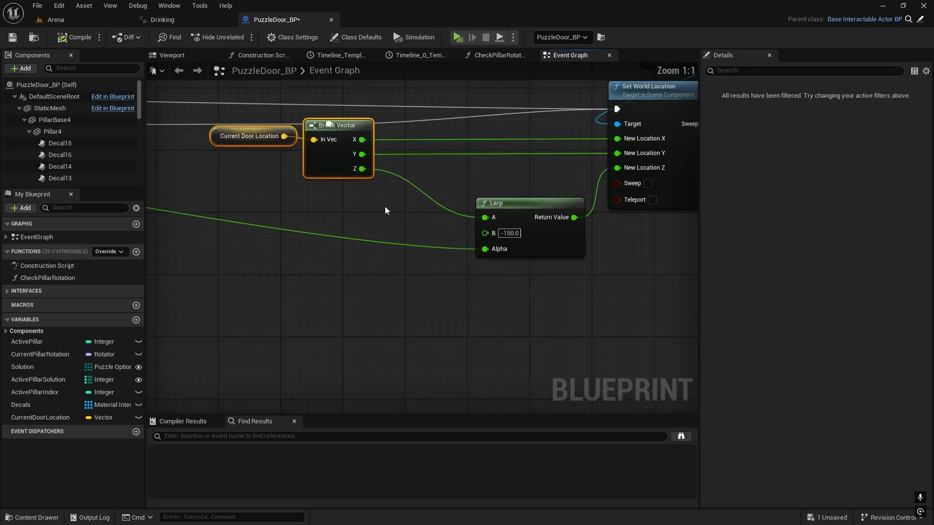
Insert a Subtract node (Z minus 280) from Break Vector Z and wire it into the Lerp's B pin.
left_click_drag(484, 248, 350, 242)
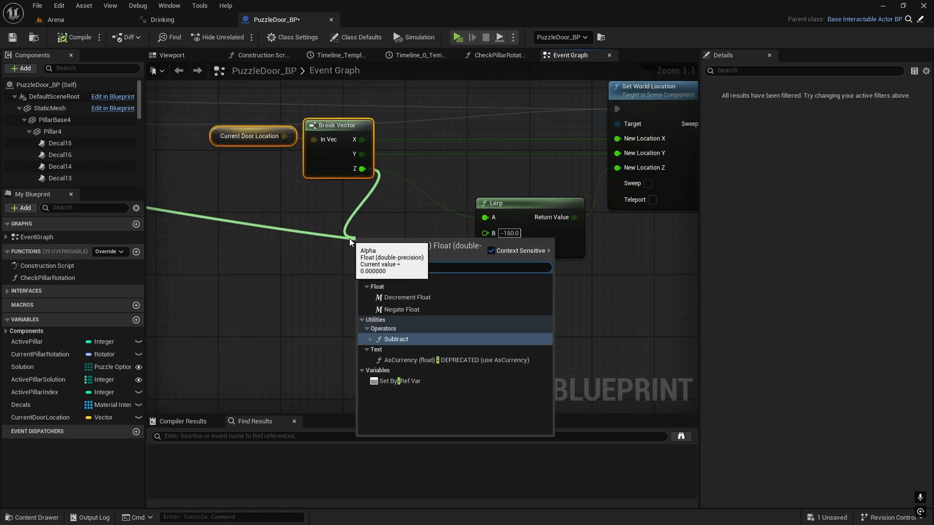
left_click(396, 339)
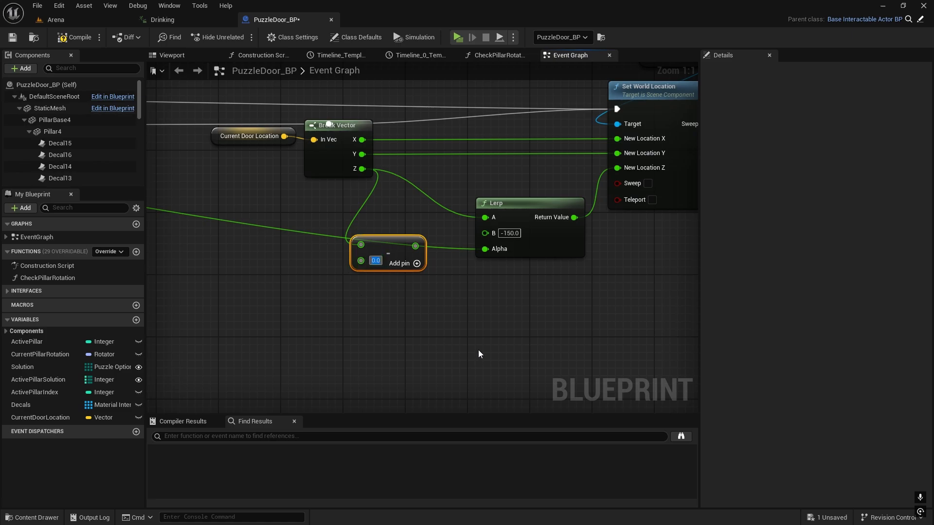
type("28")
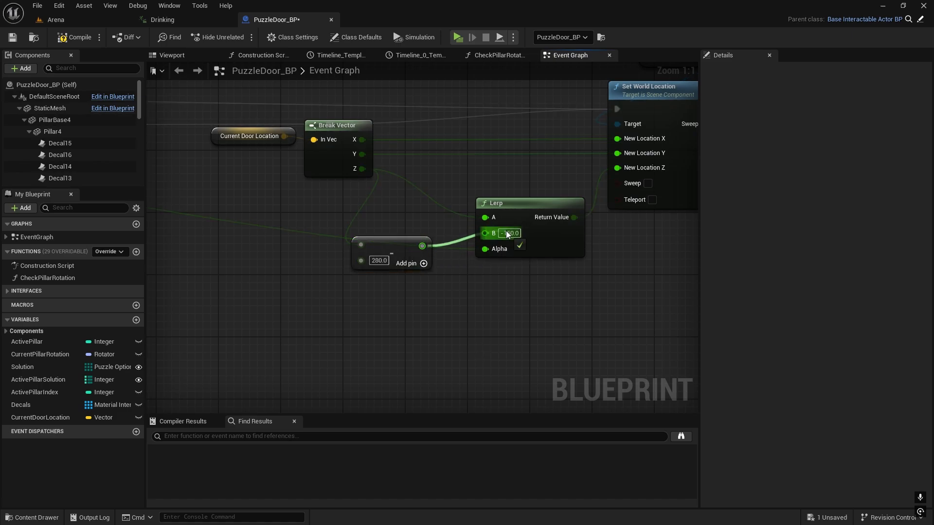
left_click_drag(390, 260, 407, 245)
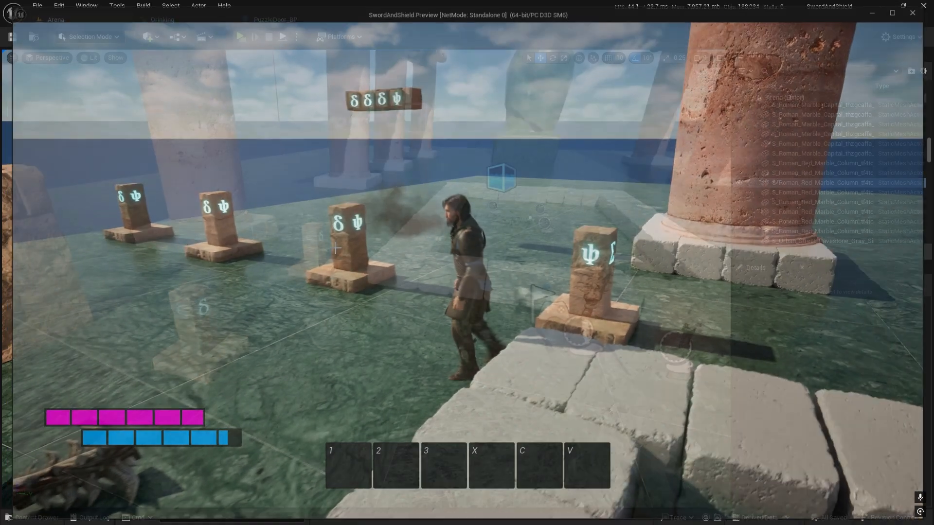
Select the PuzzleDoor_BP actor in the Arena level after stopping play.
left_click(268, 36)
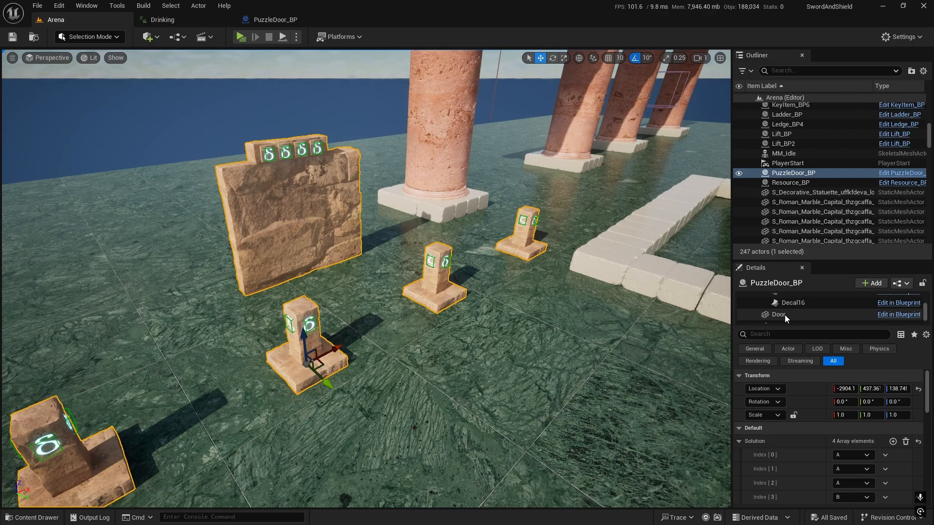
Select the Door mesh component in PuzzleDoor_BP's details, then start the game preview again.
left_click(778, 314)
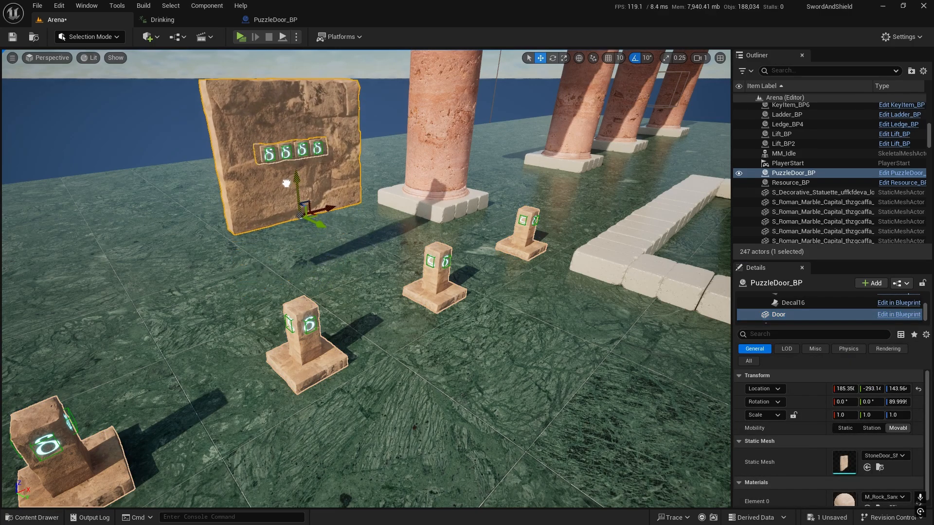
left_click(239, 36)
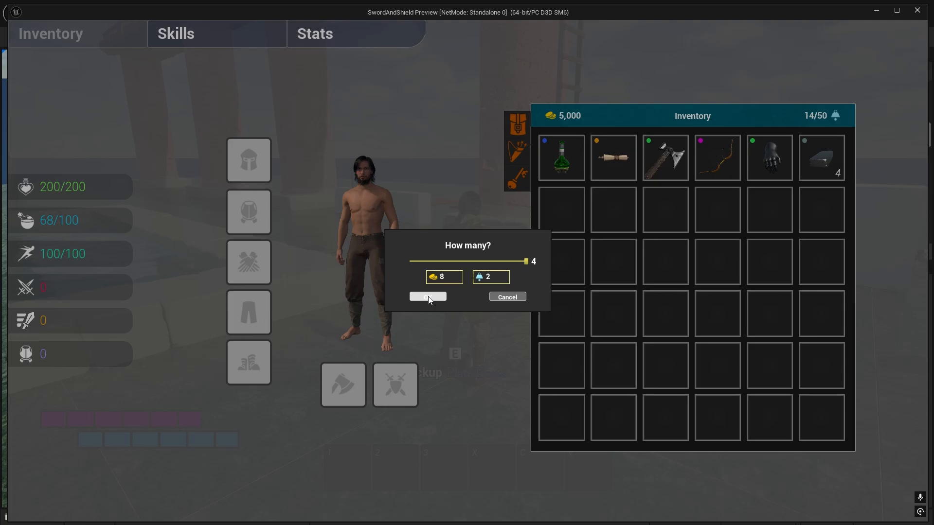
Confirm dropping all 4 Iron Bars, loot them and the boots with E, and check the inventory.
left_click(427, 297)
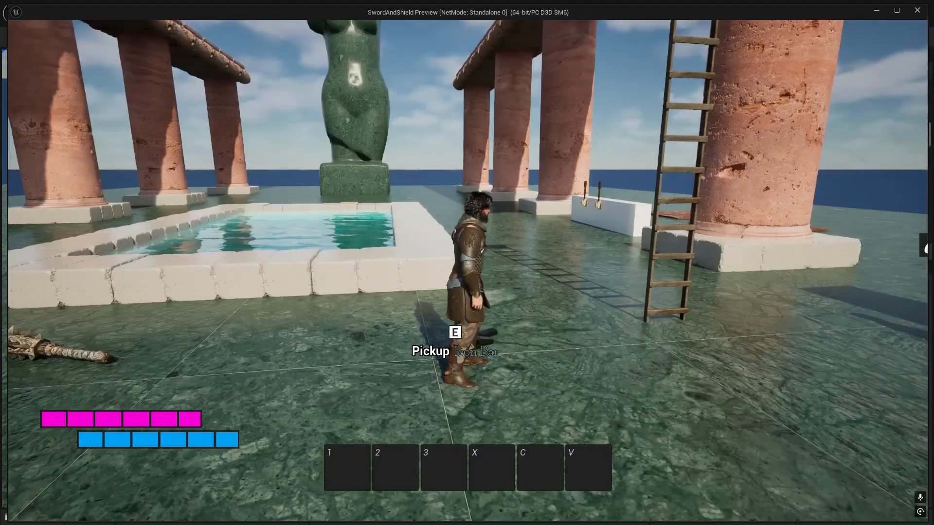
key("e")
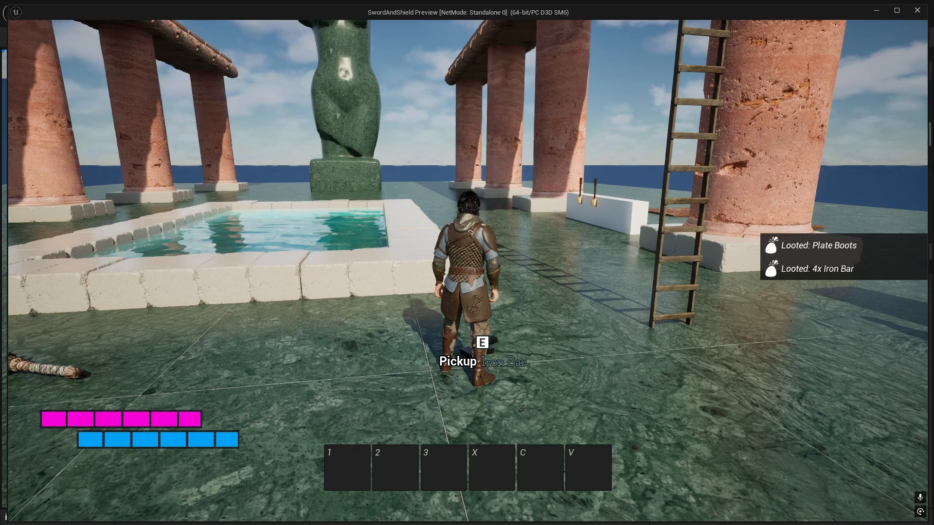
key("e")
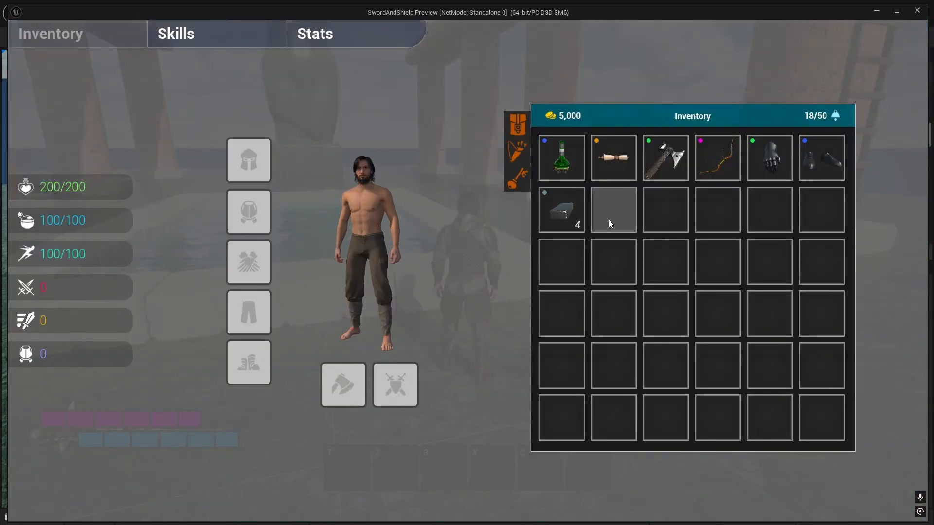
mouse_move(560, 210)
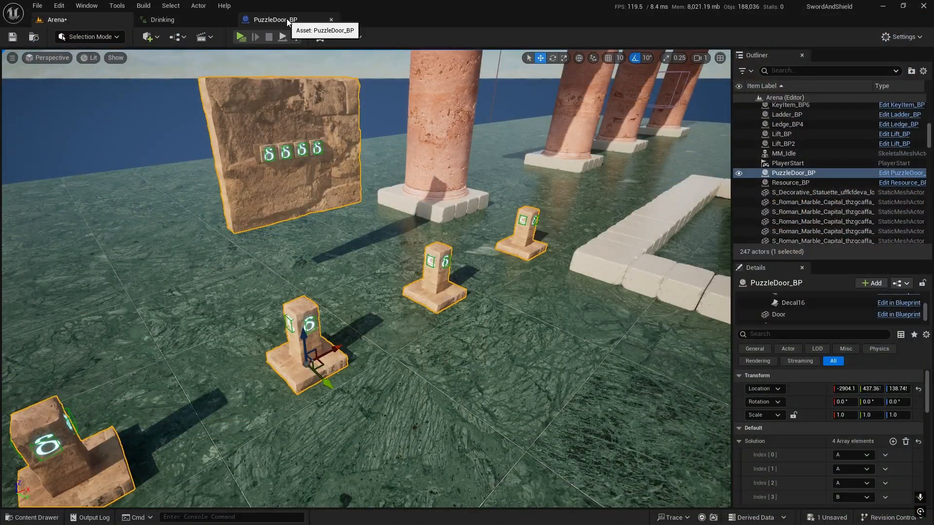
Open Player_BP from the Content Drawer and go to its DropItem function graph.
left_click(32, 517)
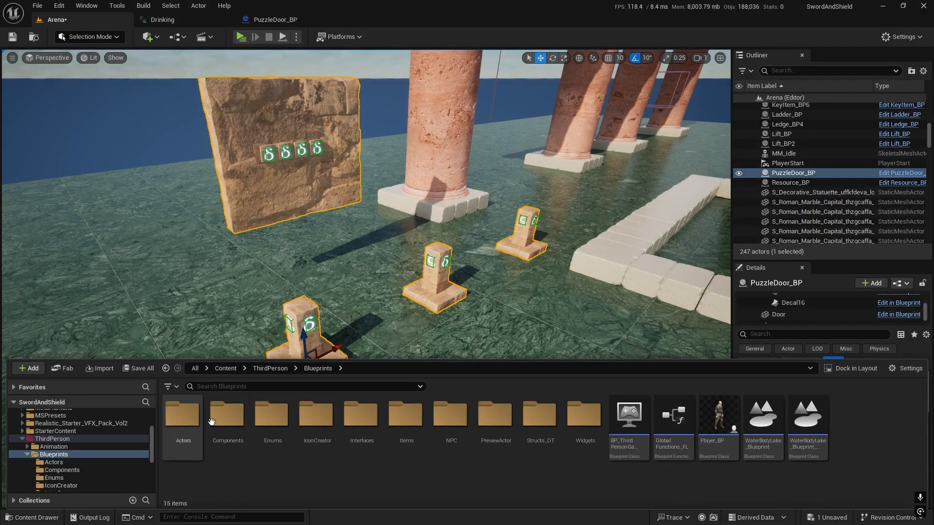
double_click(718, 414)
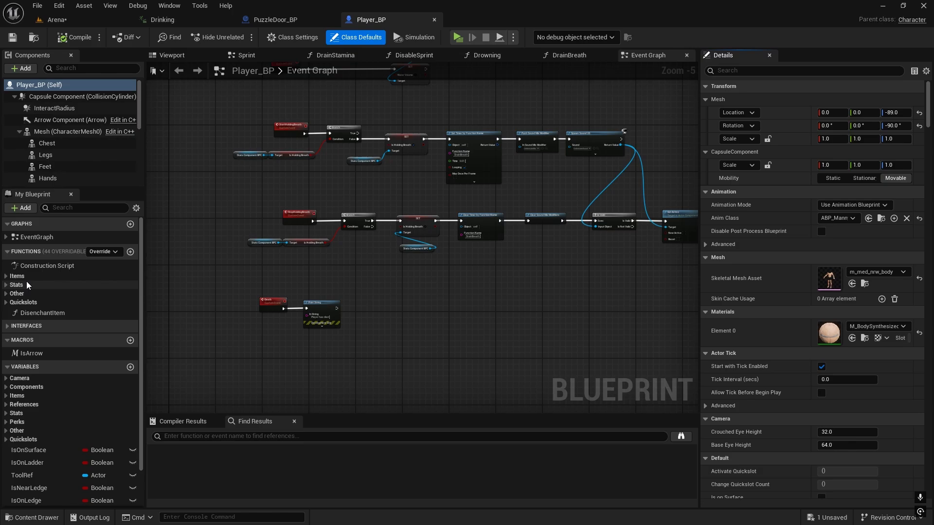
left_click(17, 275)
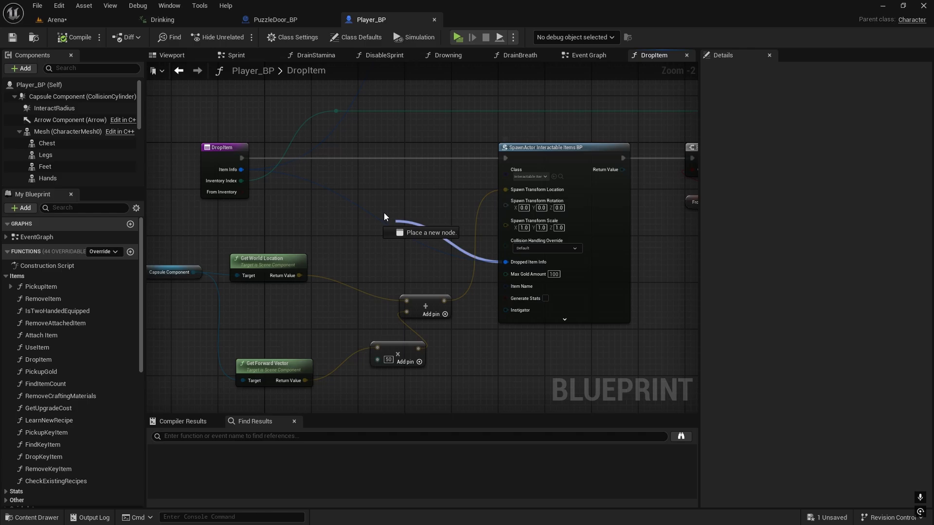
Add a Set Members in Item Info Struct node before SpawnActor and expose an item info pin.
type("set m")
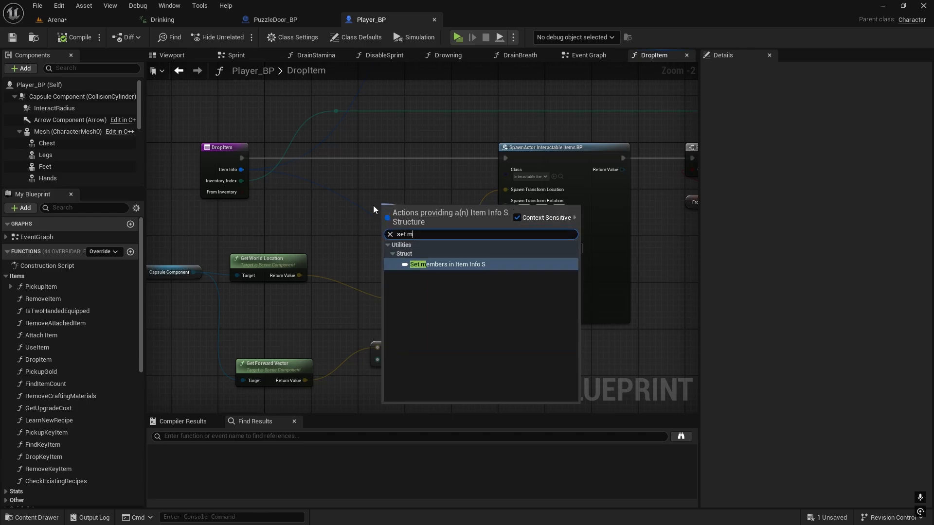
left_click(447, 263)
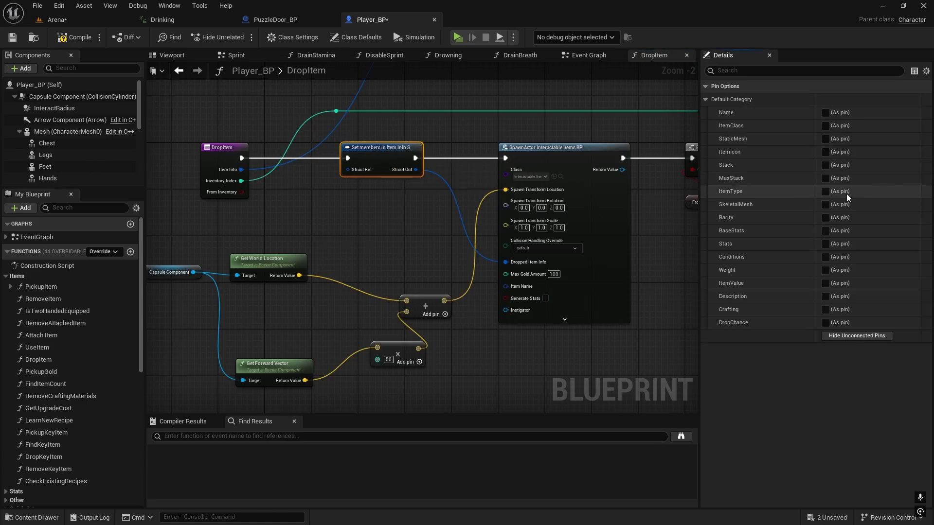
left_click(826, 166)
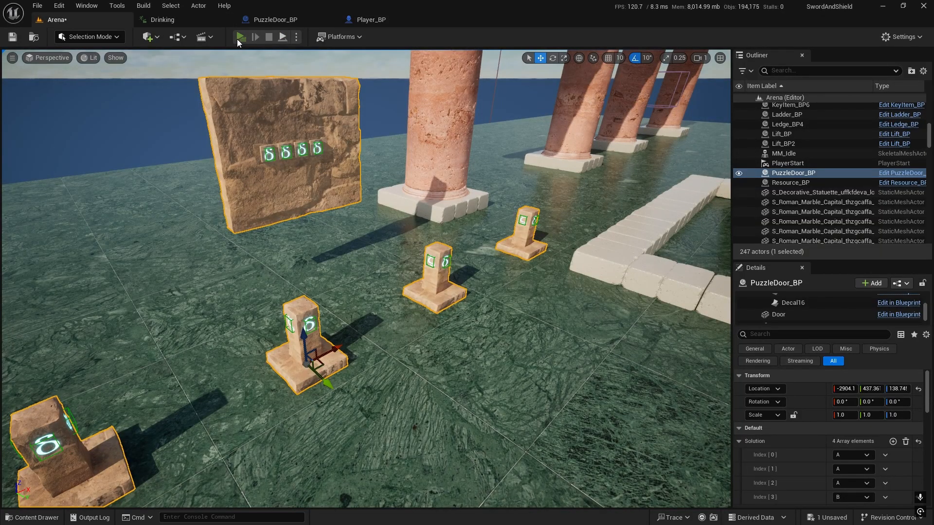
left_click(242, 37)
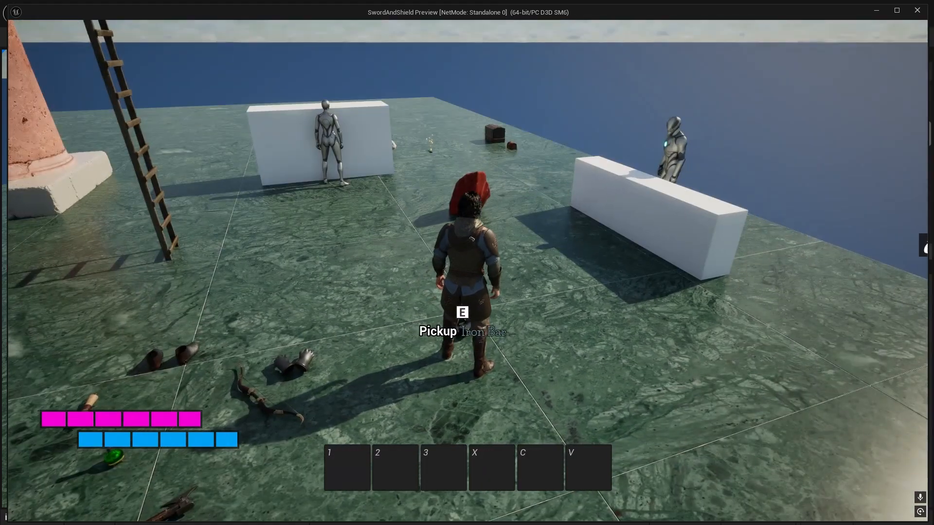
key("e")
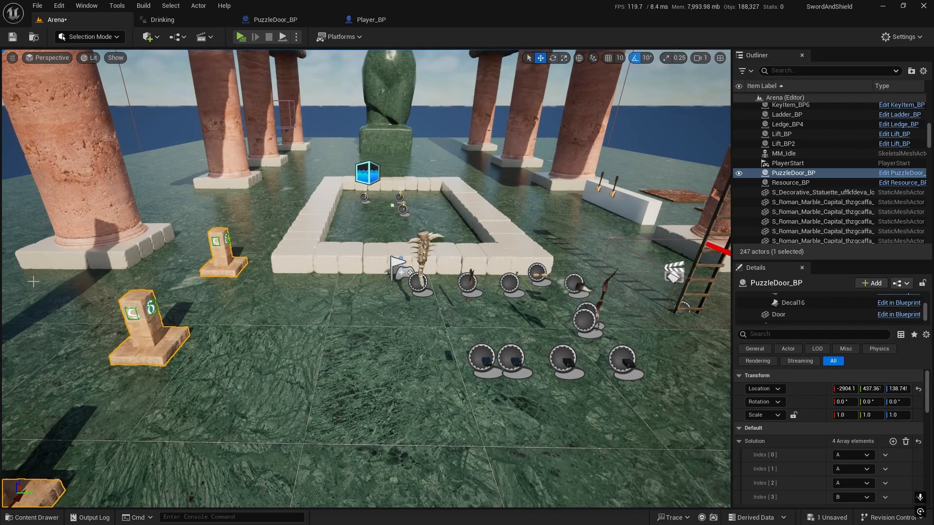
mouse_move(298, 374)
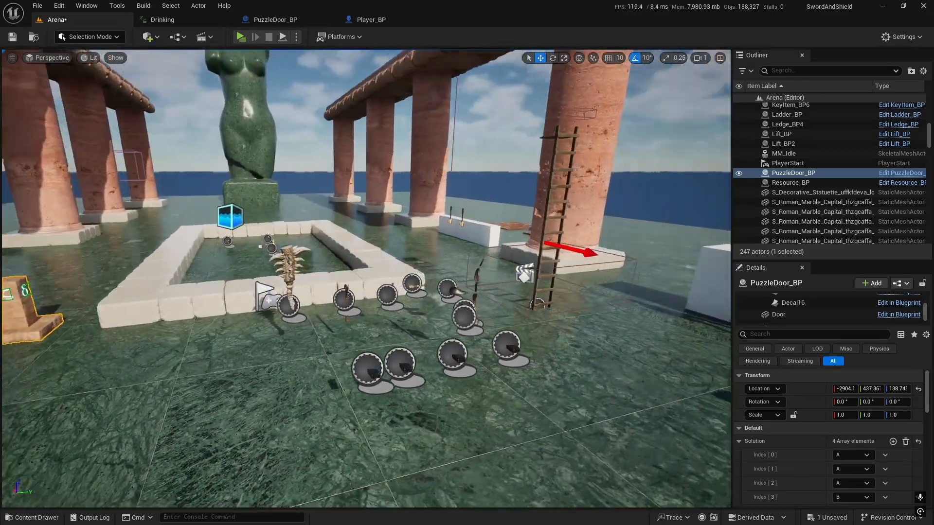
Switch tabs to view the character mesh details and return to the Player_BP blueprint.
left_click(369, 19)
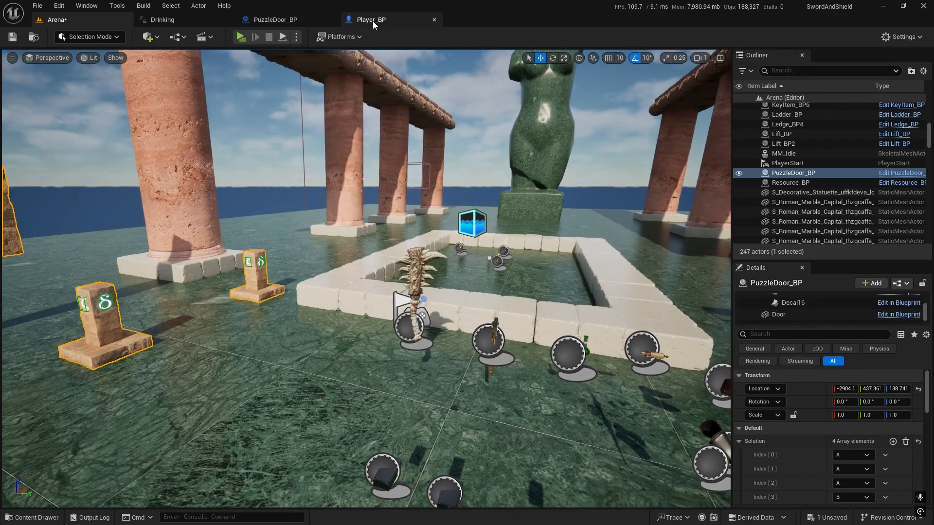
mouse_move(370, 19)
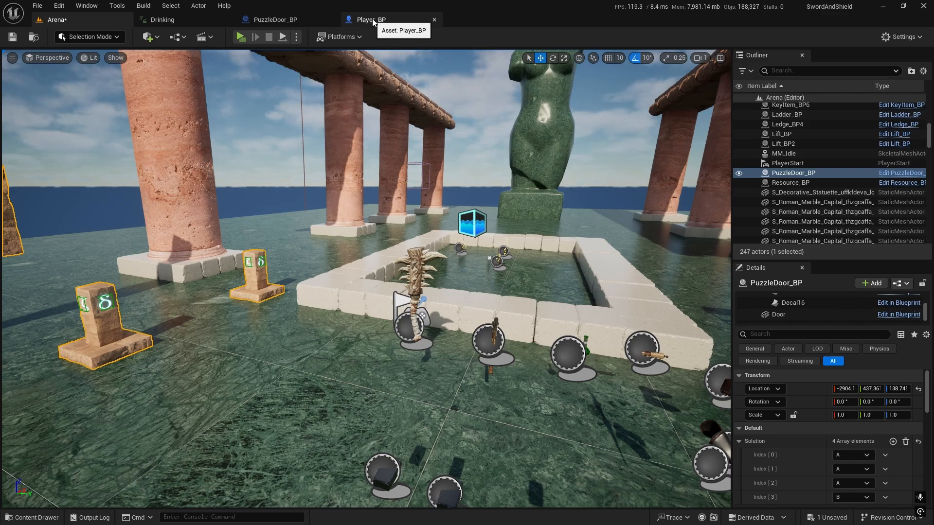
left_click(371, 20)
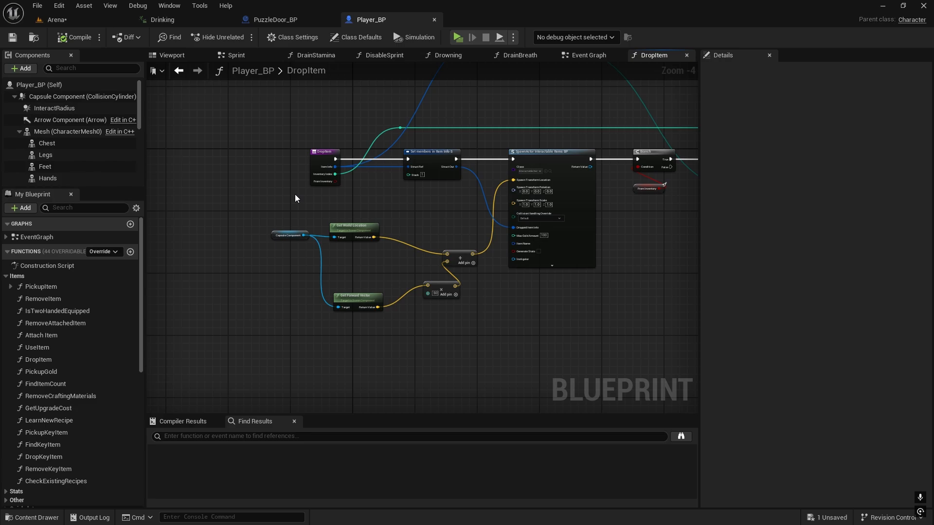
mouse_move(47, 63)
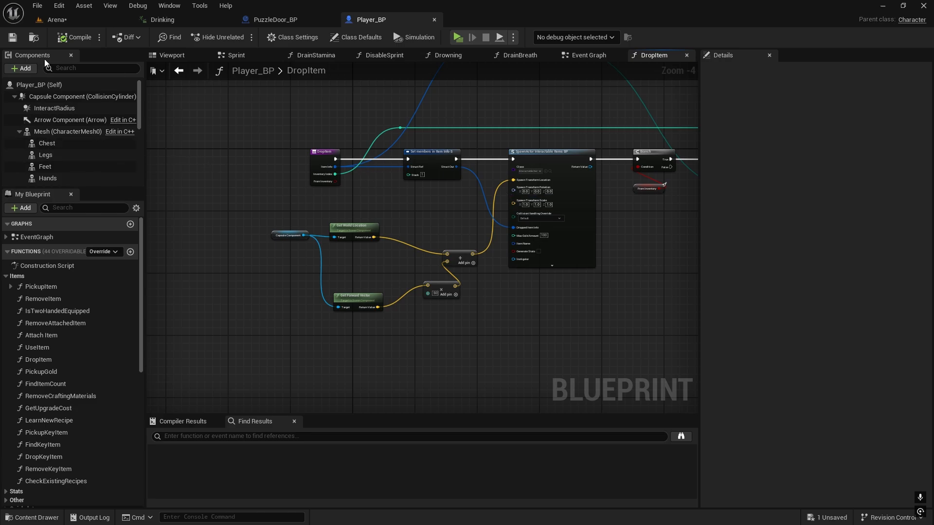
mouse_move(216, 130)
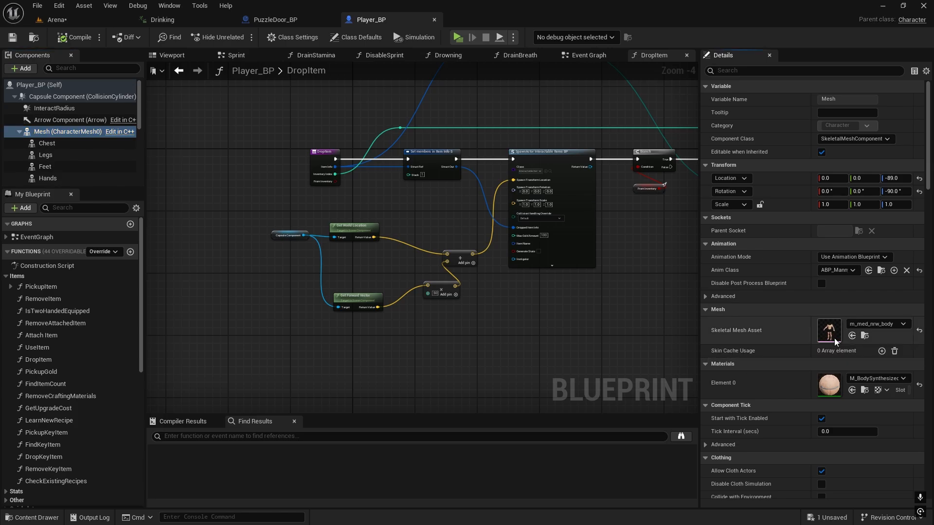
Open the body skeletal mesh's skeleton and add virtual bone VB ik_root_foot under the root bone.
double_click(828, 330)
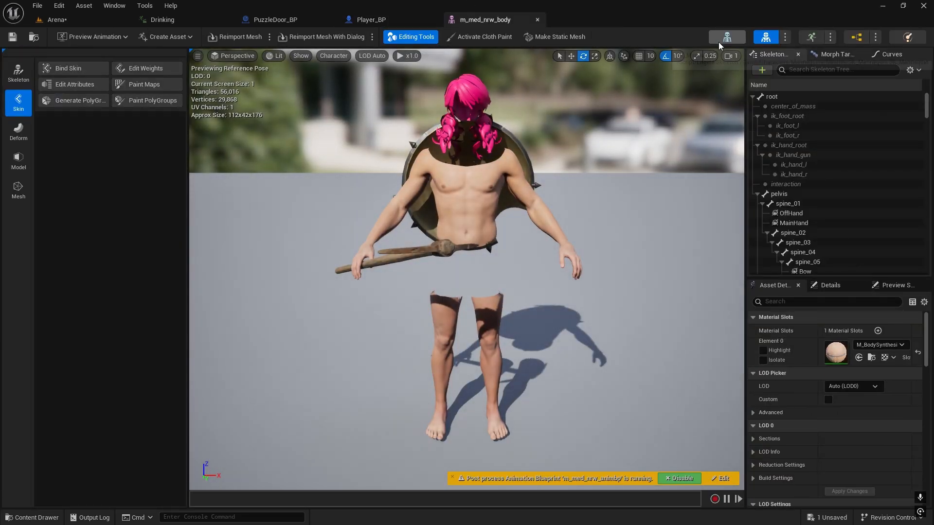
left_click(583, 19)
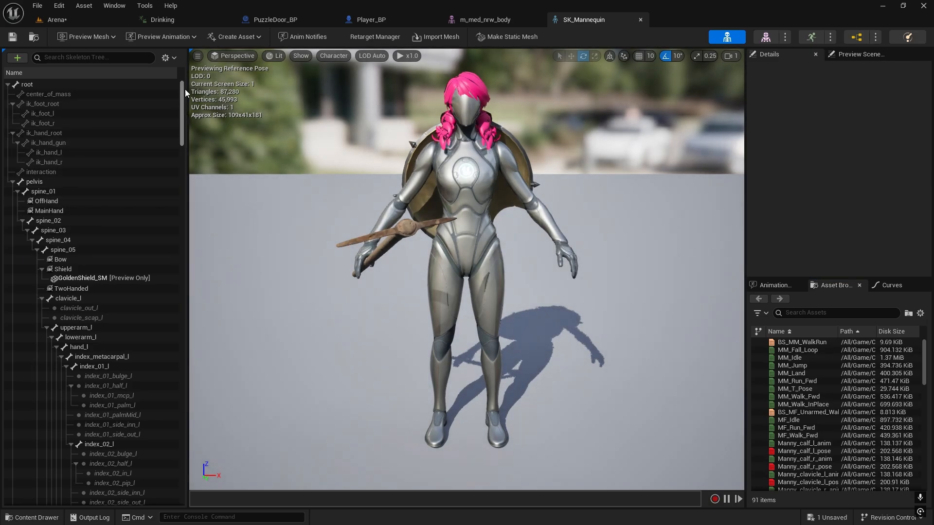
right_click(28, 83)
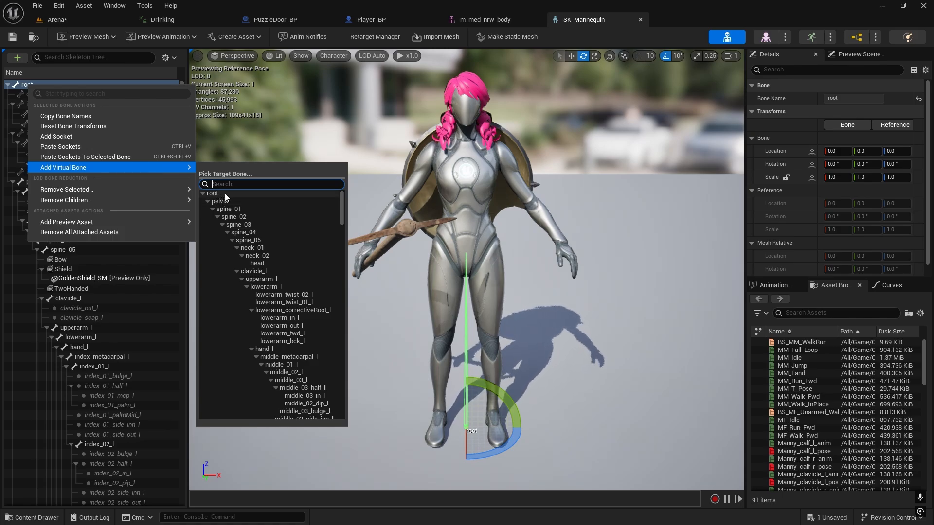
left_click(212, 193)
type("ik_root_")
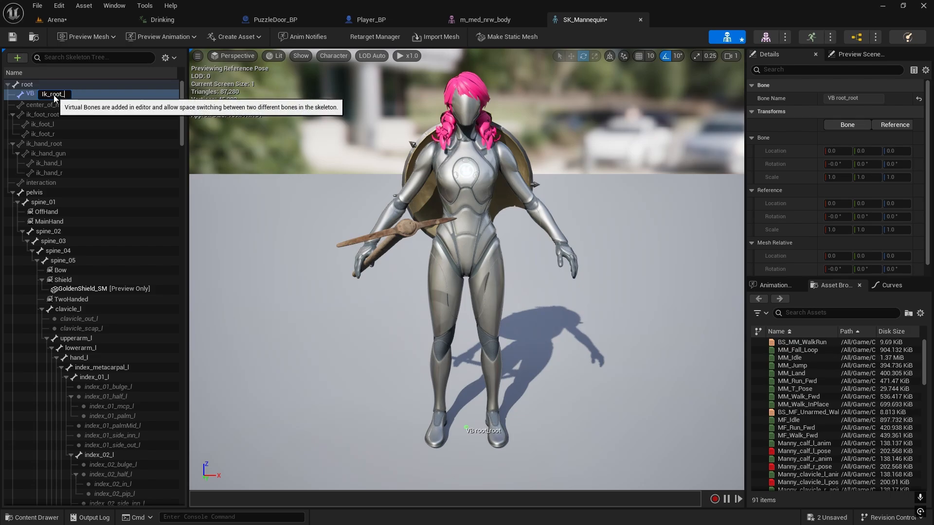
left_click(43, 113)
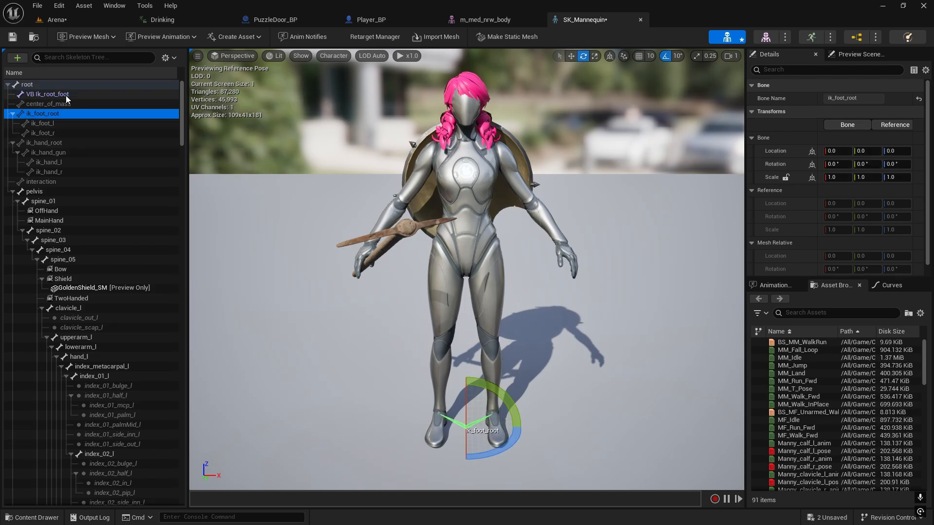
Add two child virtual bones under VB ik_root_foot targeting foot_l and foot_r.
right_click(47, 94)
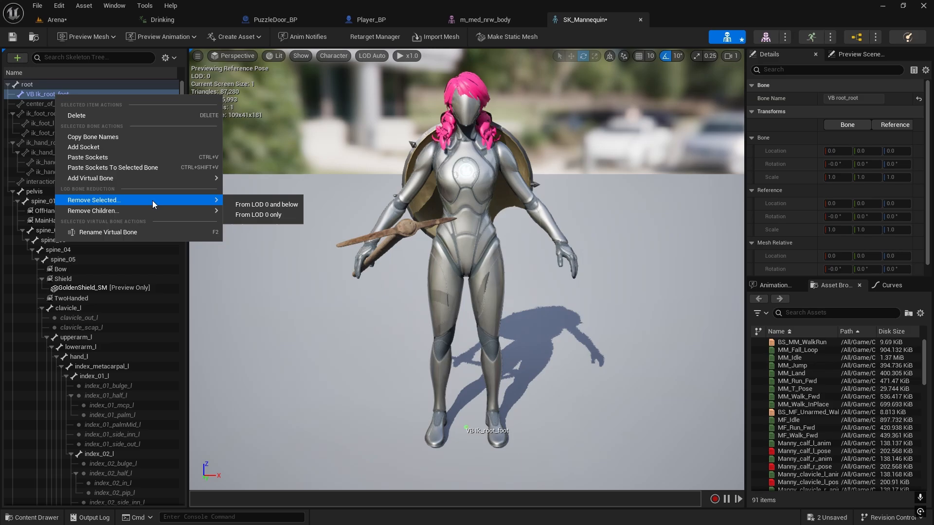
left_click(89, 178)
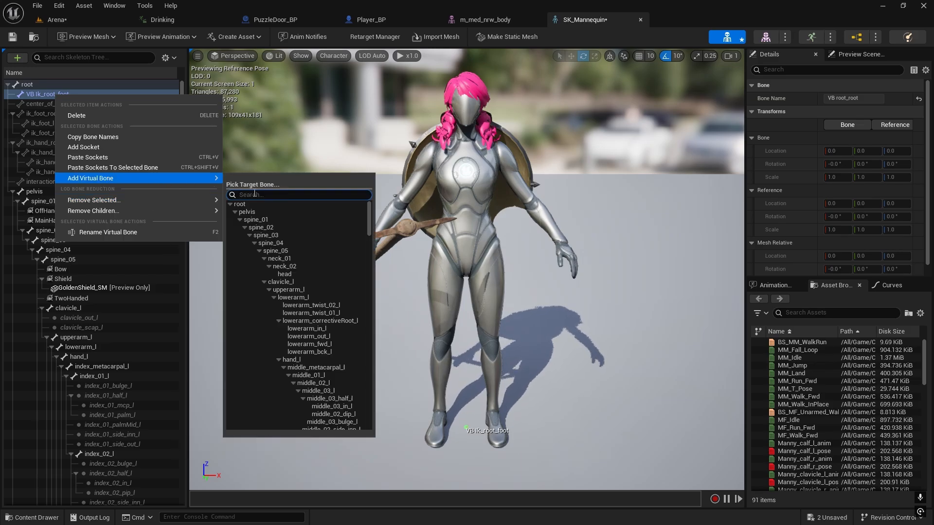
type("foot")
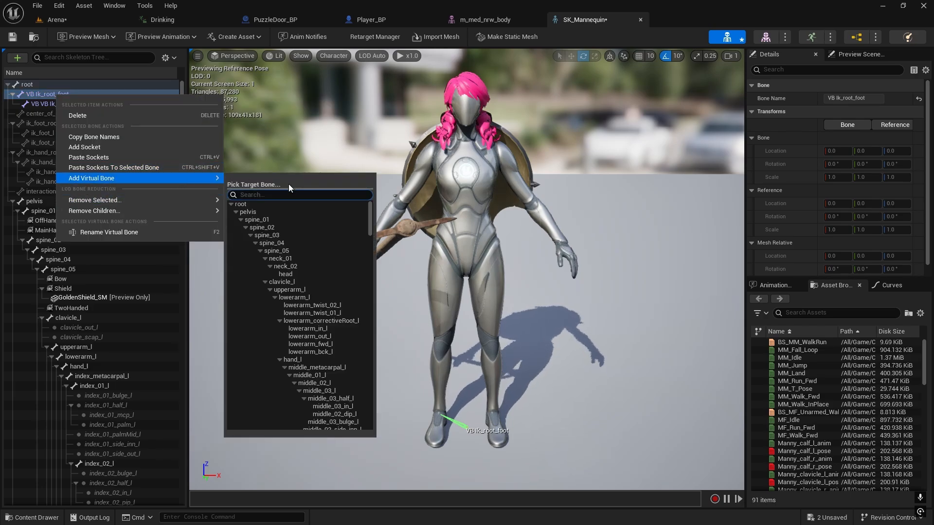
type("foot")
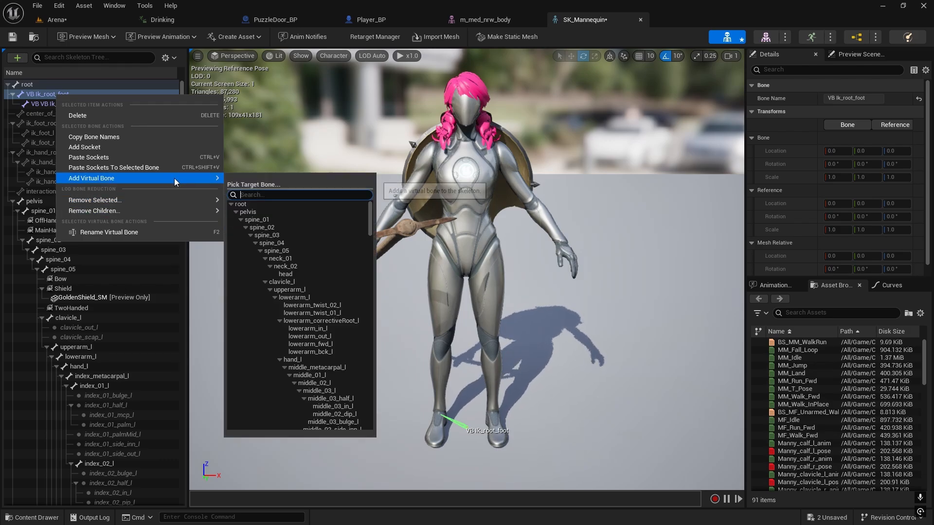
type("foot_foot_l")
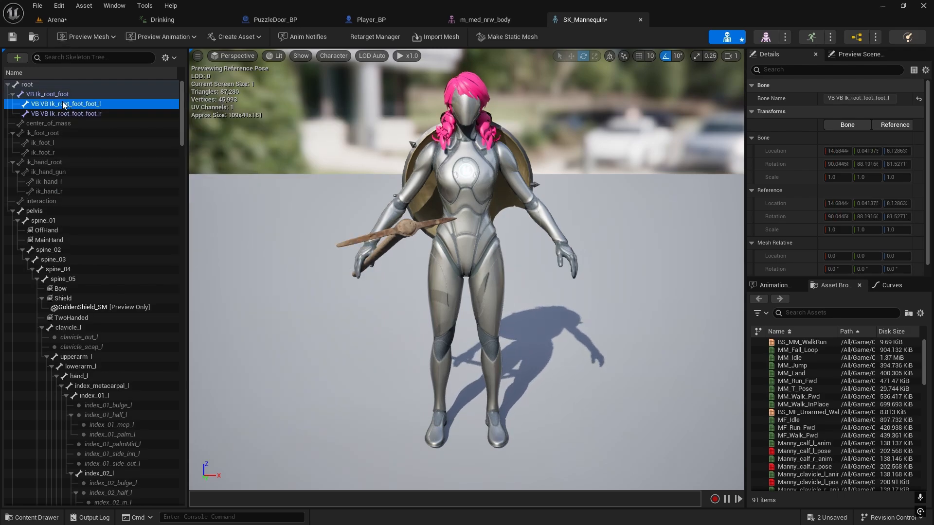
left_click(47, 95)
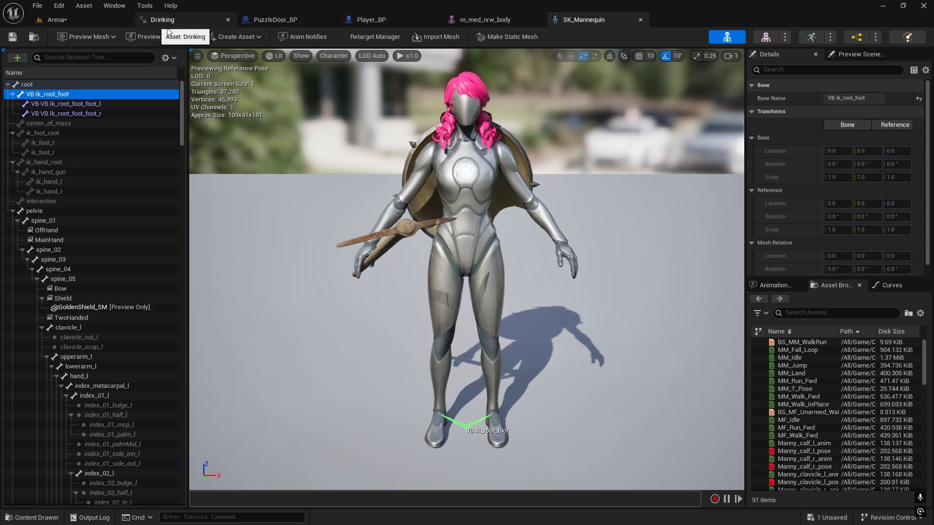
Go to ABP_Manny's AnimGraph and open the CR_Mannequin_BasicFootIK control rig node.
left_click(275, 20)
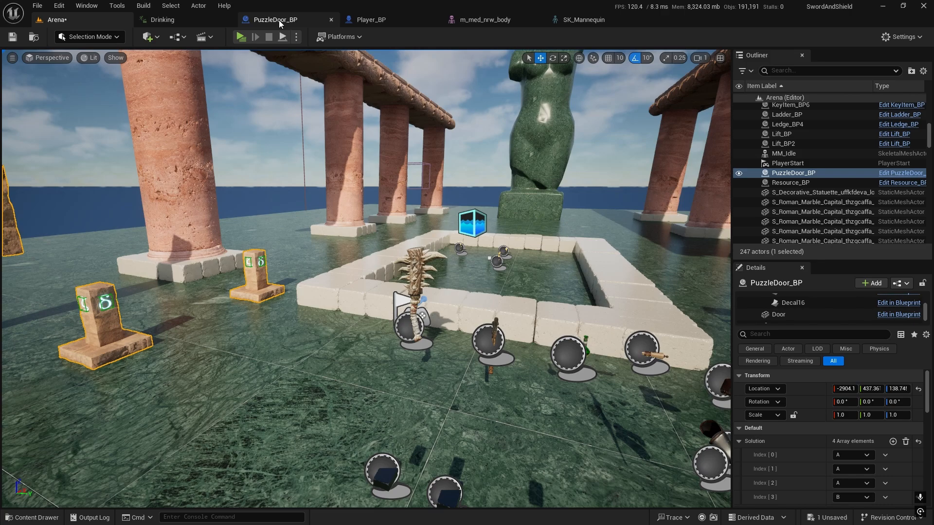
left_click(371, 19)
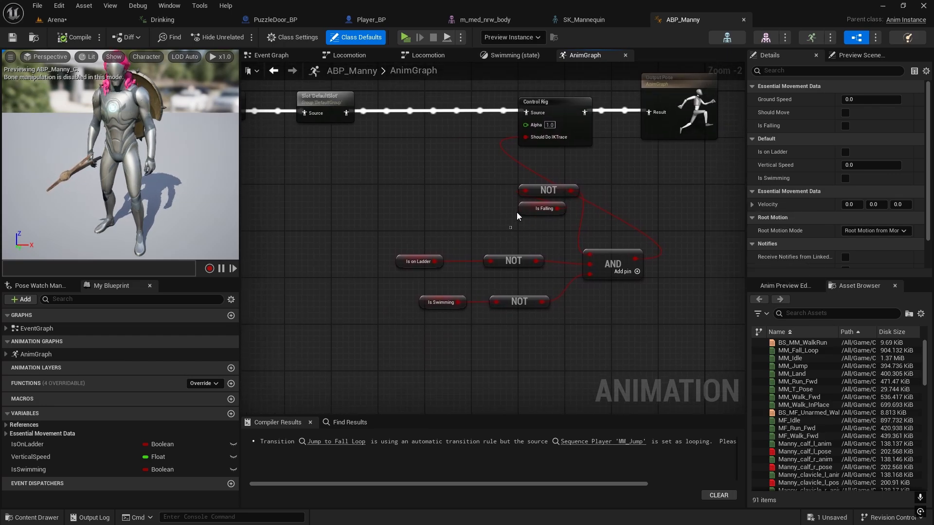
left_click(547, 190)
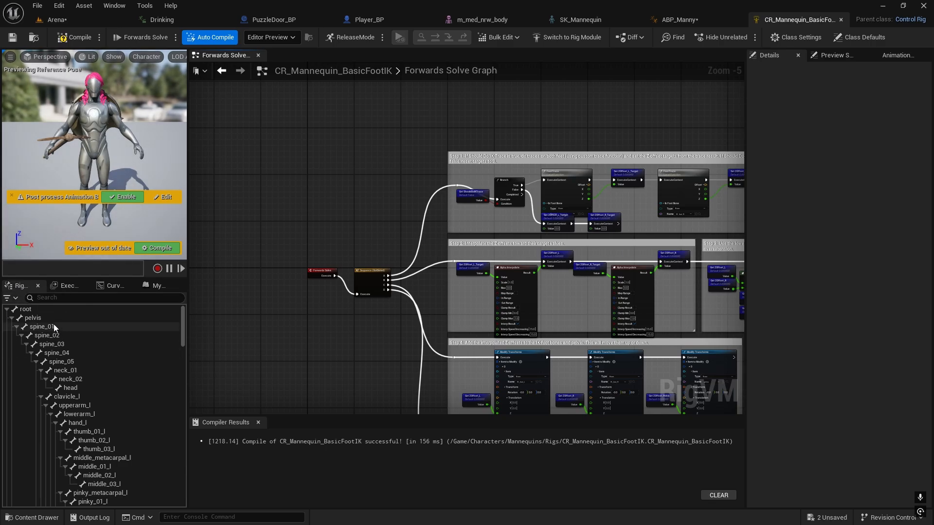
Refresh the rig hierarchy from the SKM_Manny mesh and search the bones for 'vb'.
right_click(25, 309)
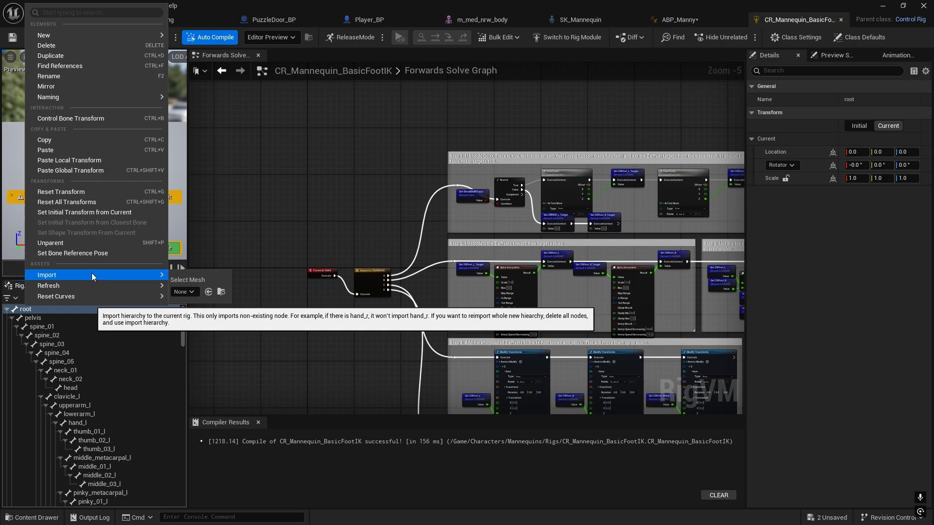
mouse_move(71, 285)
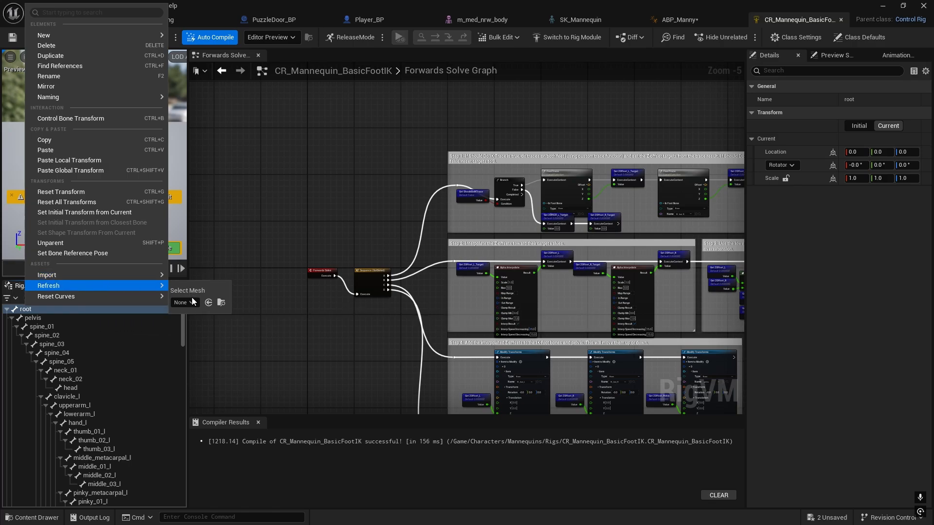
left_click(182, 303)
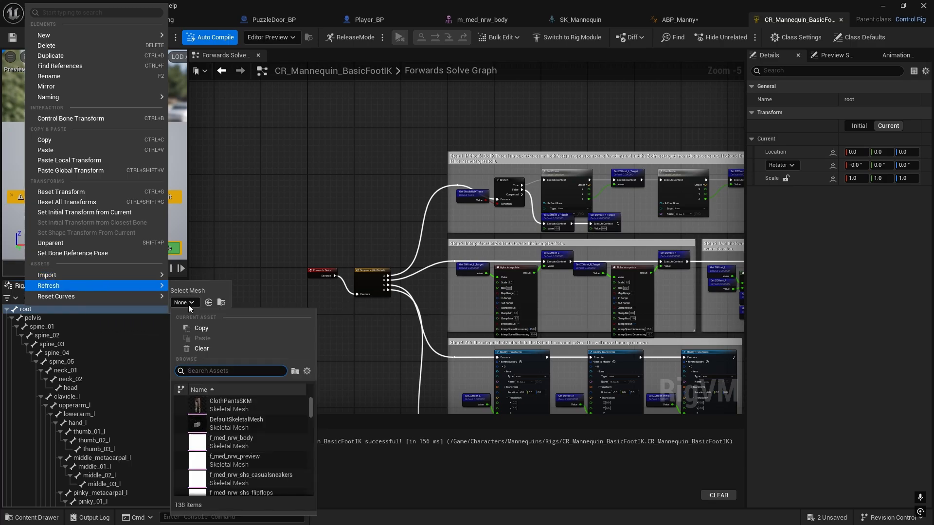
type("skm mann")
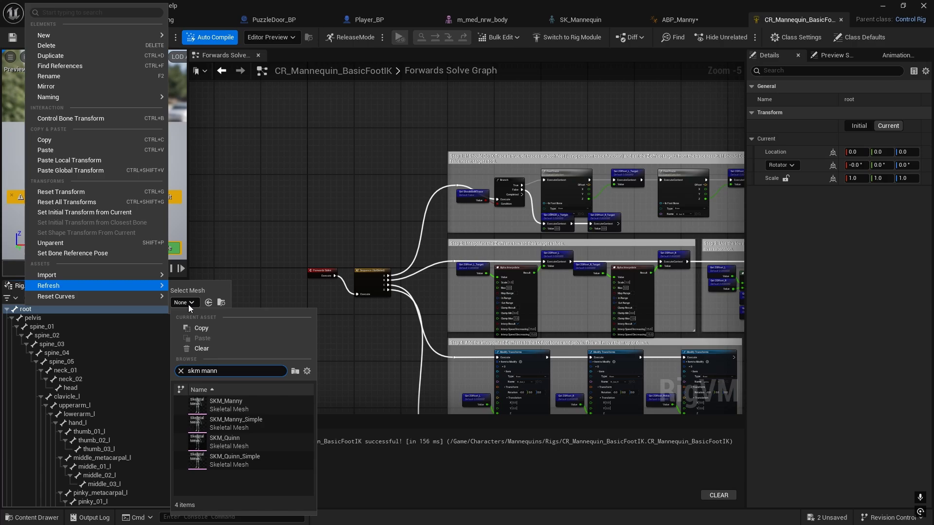
mouse_move(256, 432)
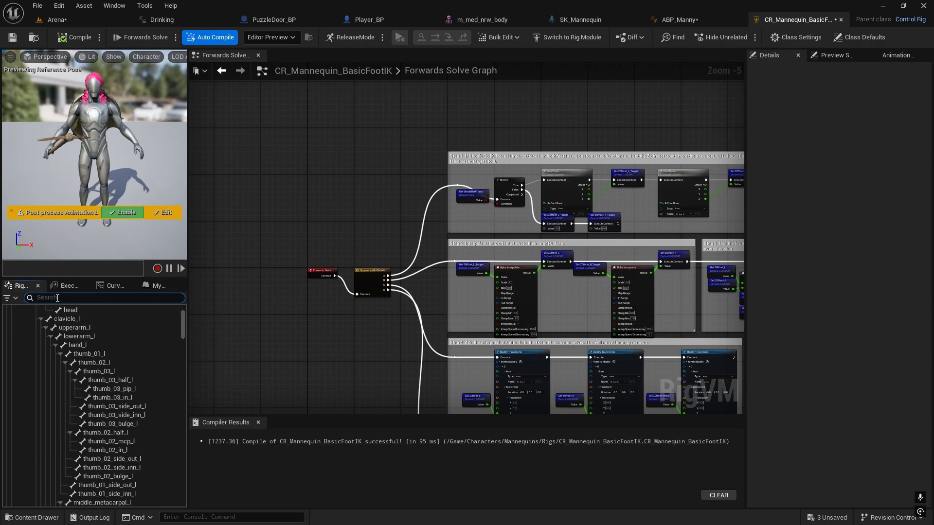
type("vb")
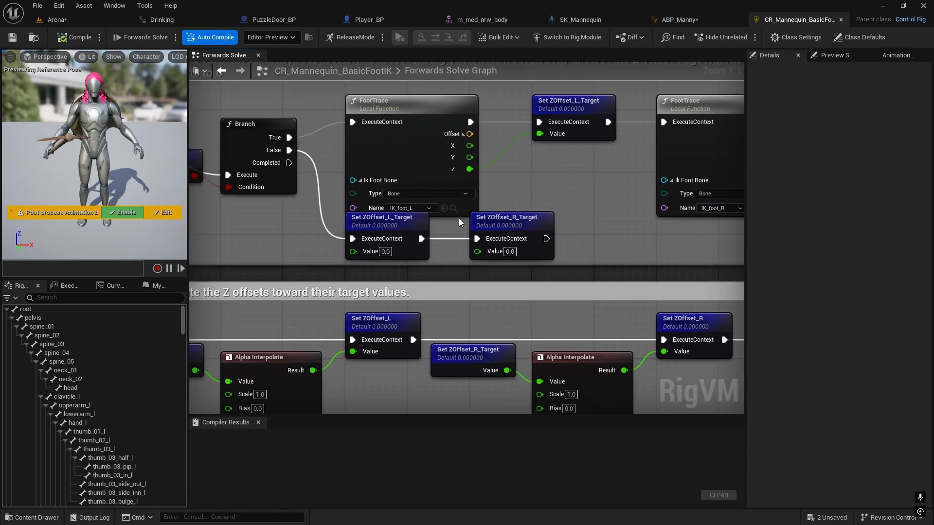
mouse_move(440, 160)
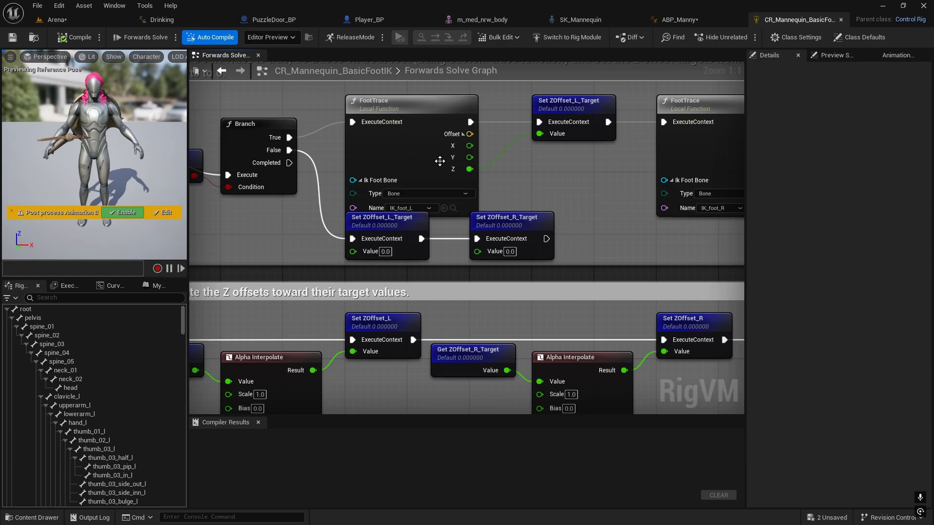
Set the foot Get Transform bones to VB ik_root_foot_foot_l and _r and adjust the Full Body IK root.
left_click(428, 208)
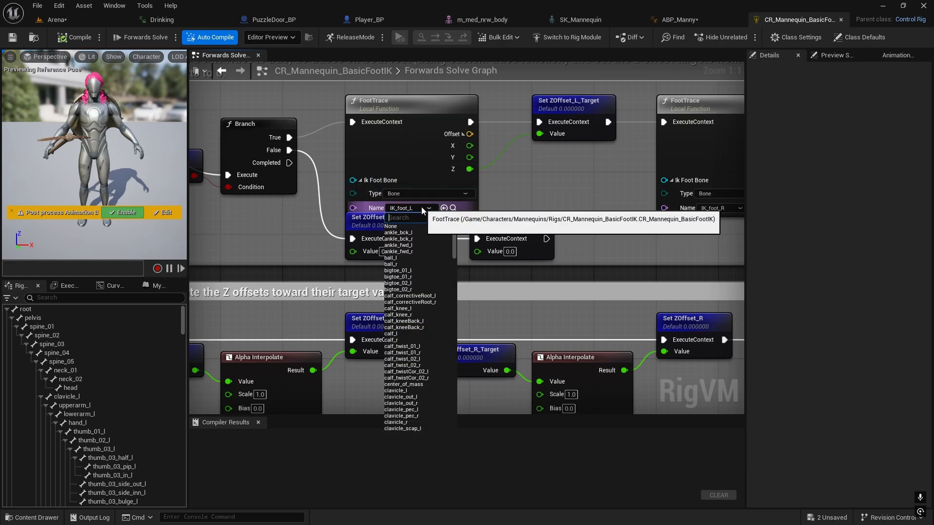
type("vb")
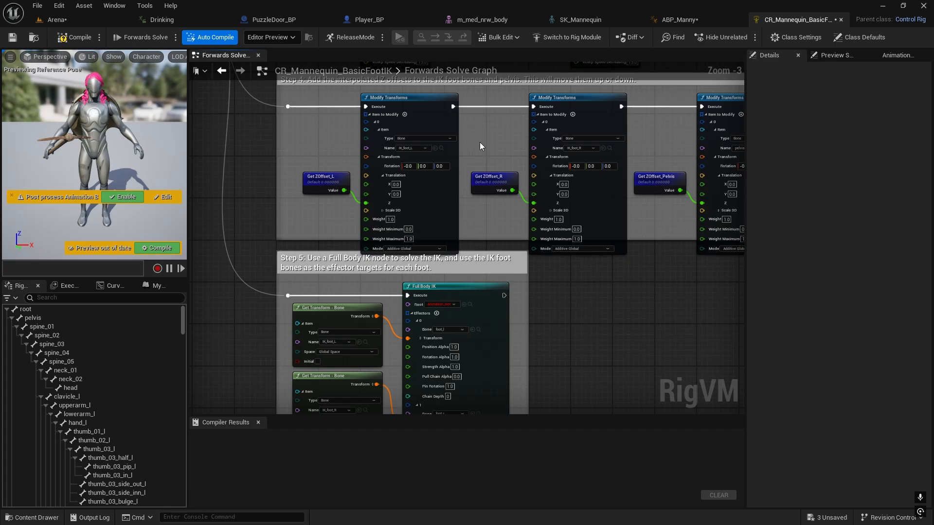
left_click(423, 148)
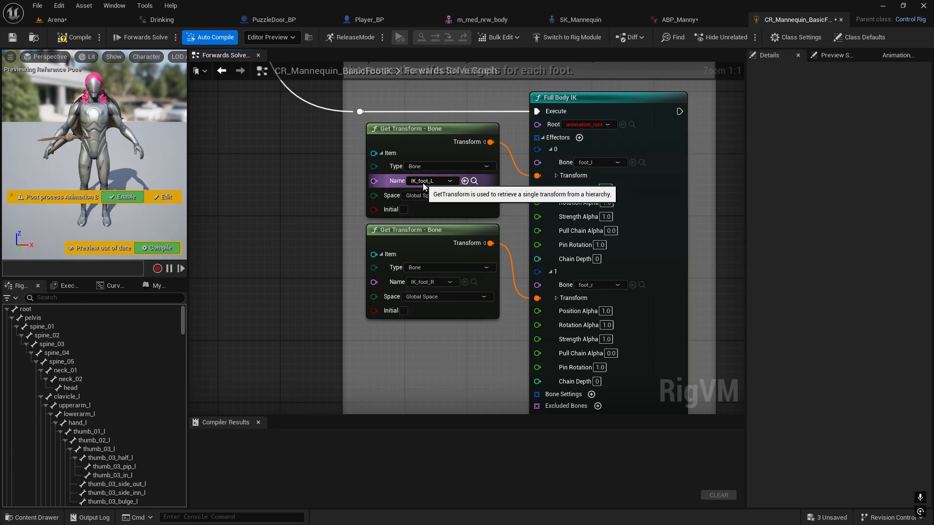
left_click(431, 181)
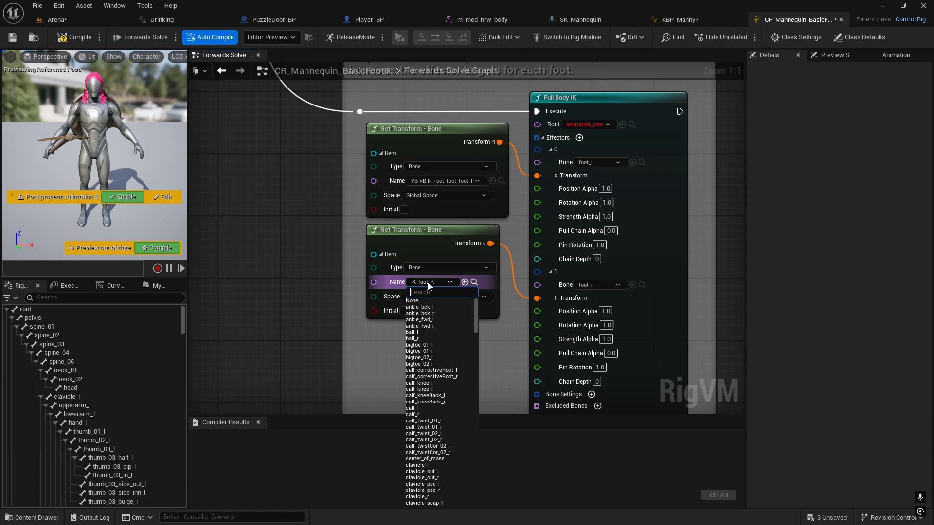
type("vb")
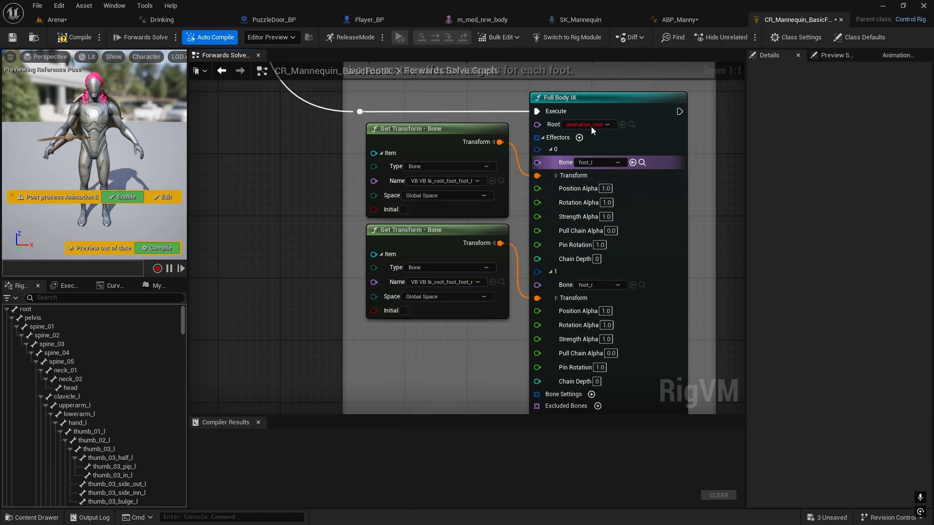
left_click(589, 125)
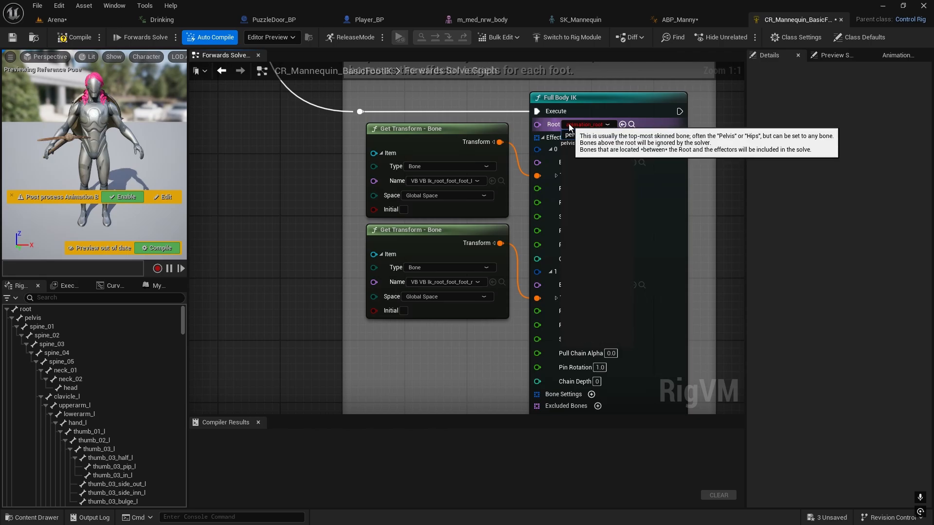
left_click(75, 37)
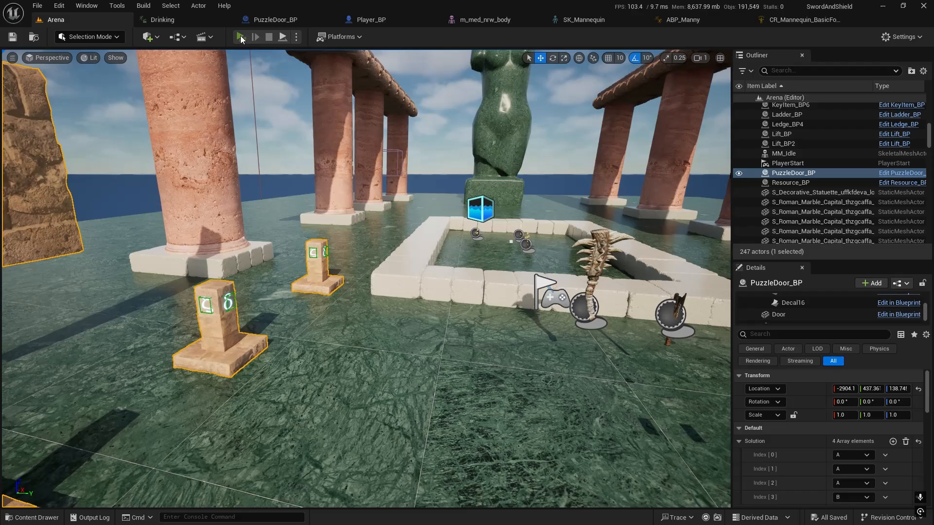
left_click(254, 37)
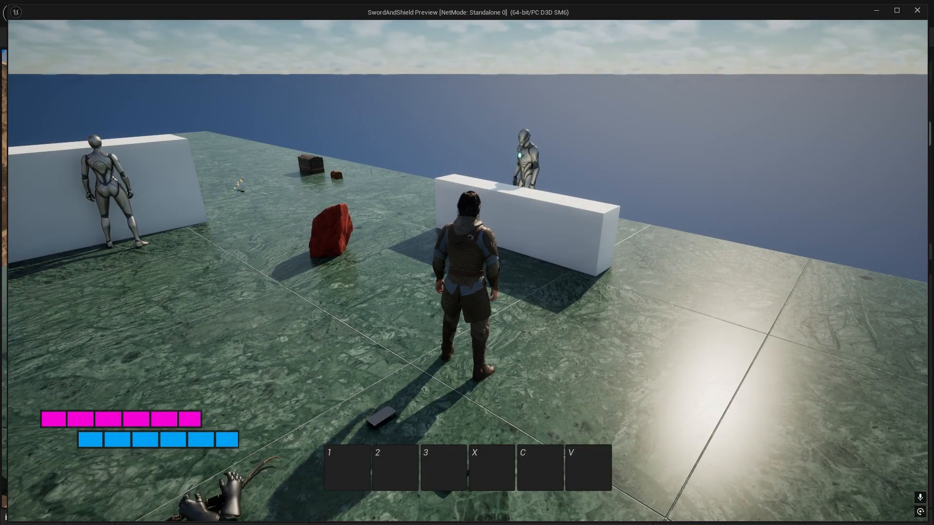
left_click(270, 36)
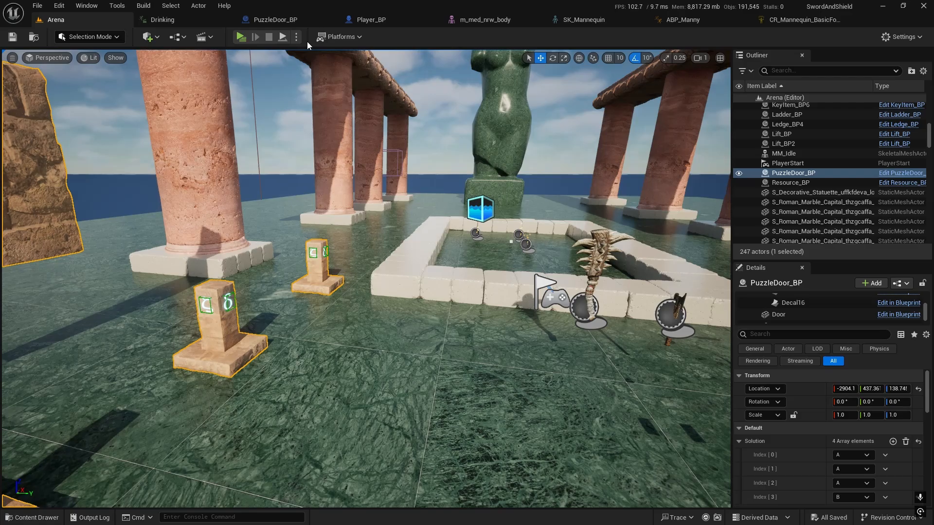
Browse the Content Drawer to ThirdPerson/Blueprints/Widgets and open PlayerHUD_W.
left_click(240, 36)
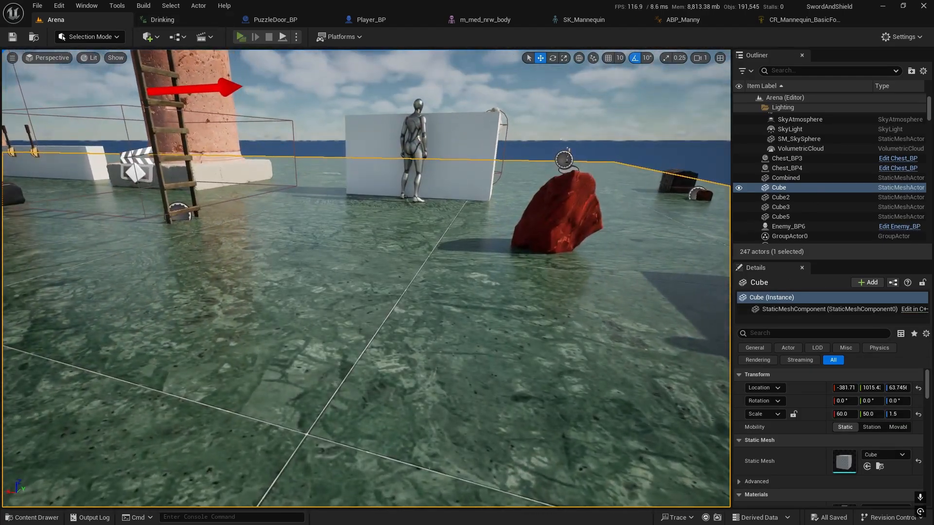
left_click(239, 36)
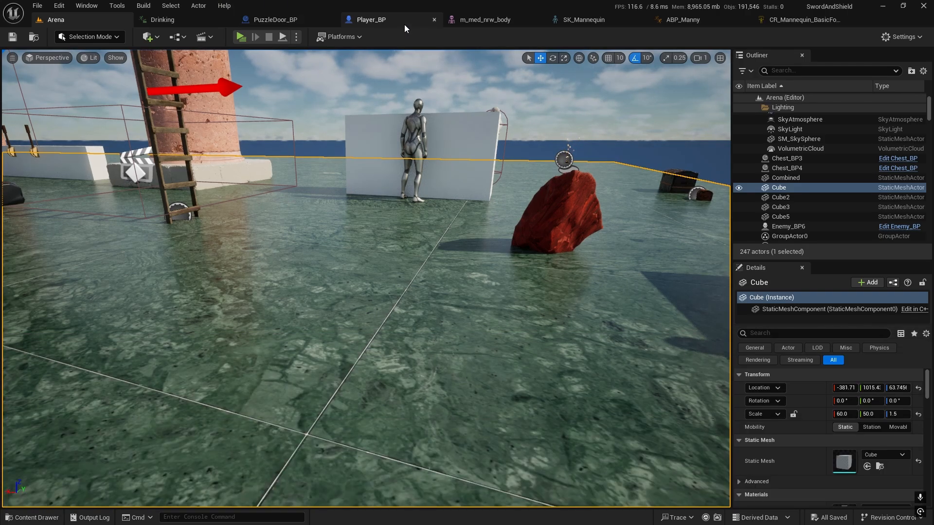
left_click(32, 517)
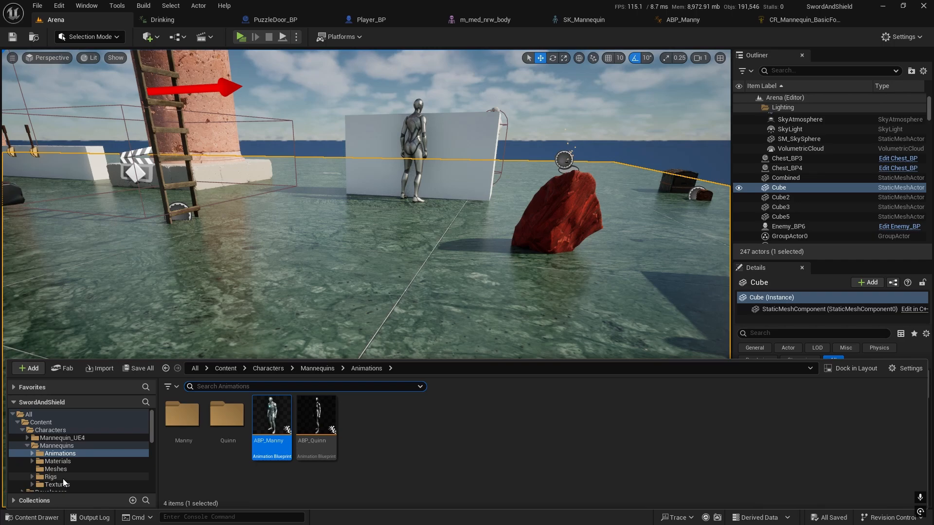
left_click(53, 454)
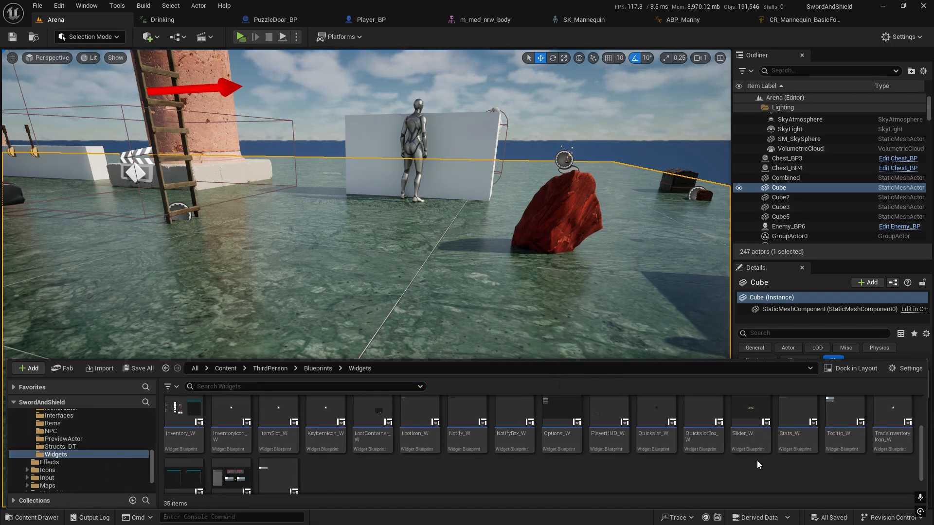
left_click(607, 423)
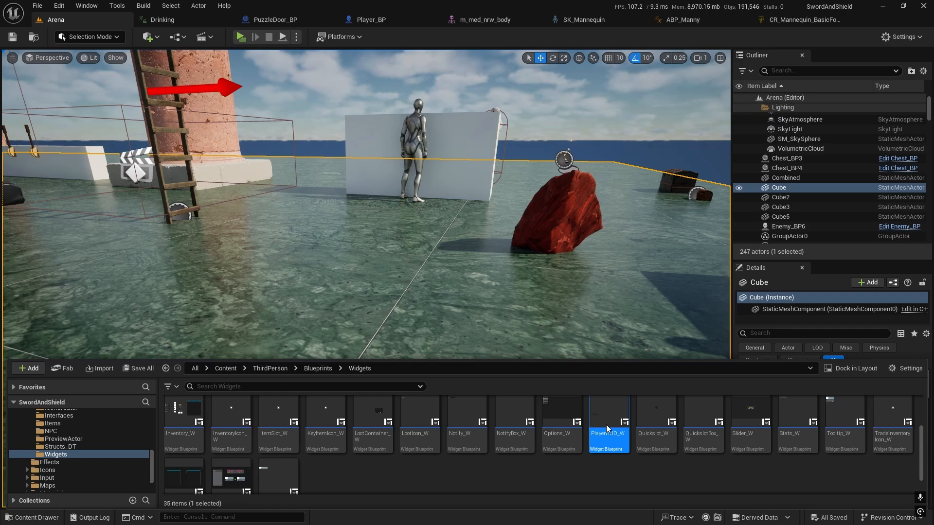
double_click(607, 421)
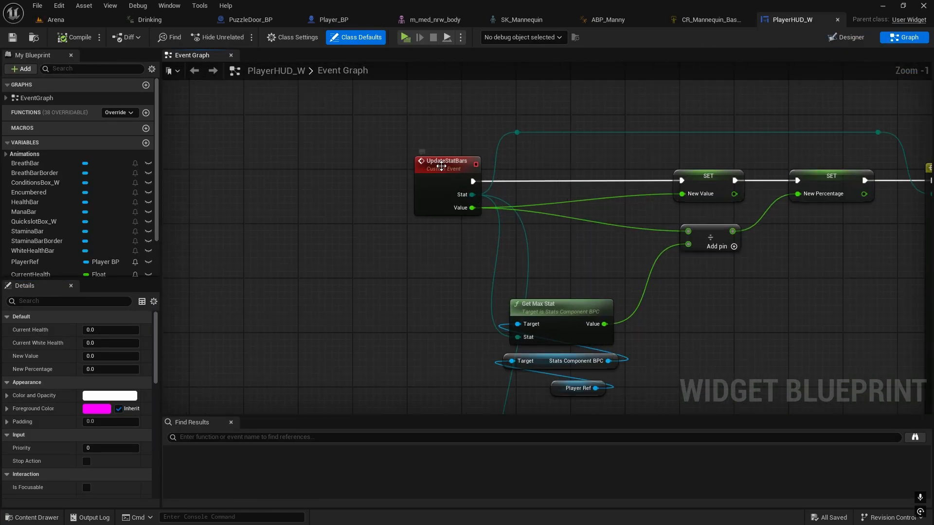
mouse_move(460, 144)
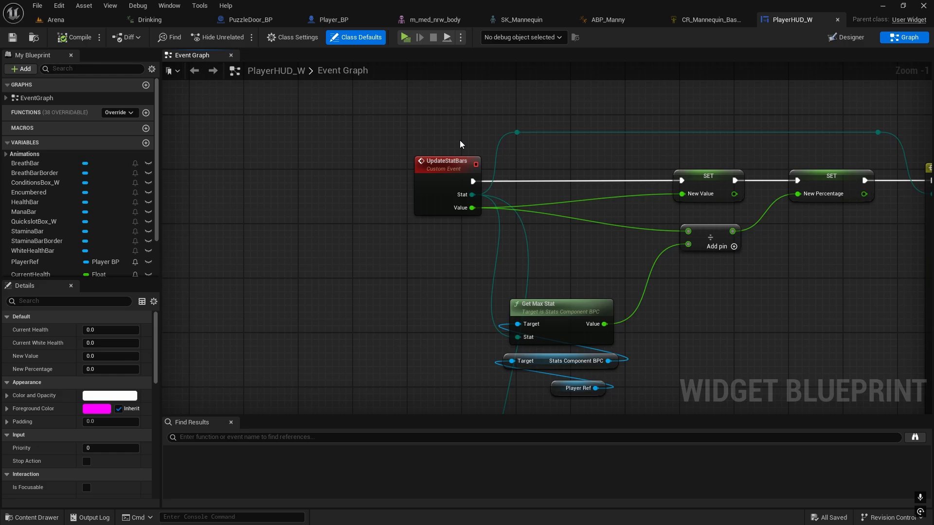
Move the SET New Percentage node after Switch on Stats_E into the Health and Mana branches.
scroll("down", 3)
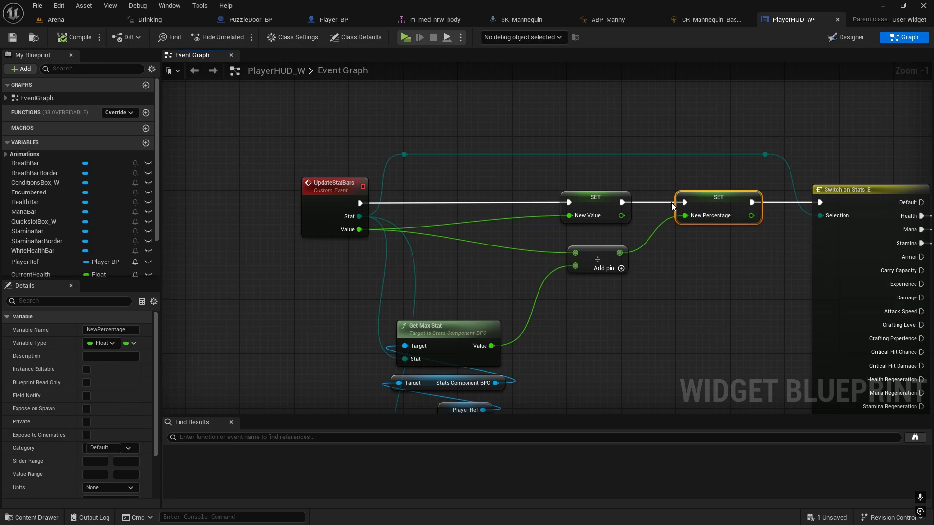
mouse_move(717, 196)
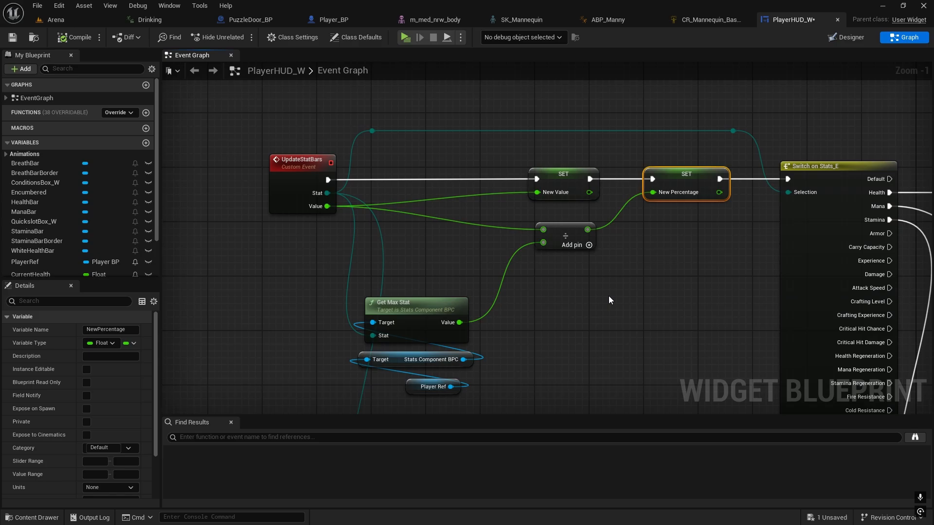
mouse_move(386, 286)
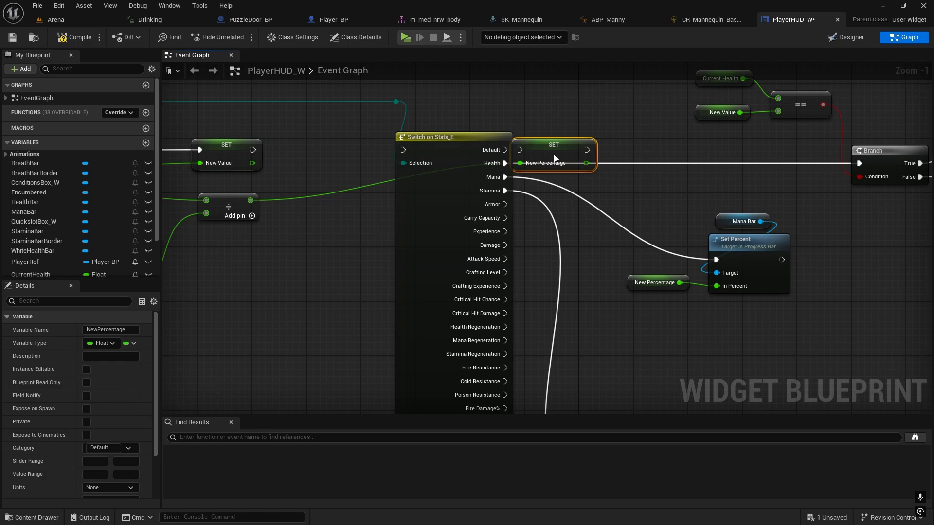
left_click_drag(554, 144, 627, 159)
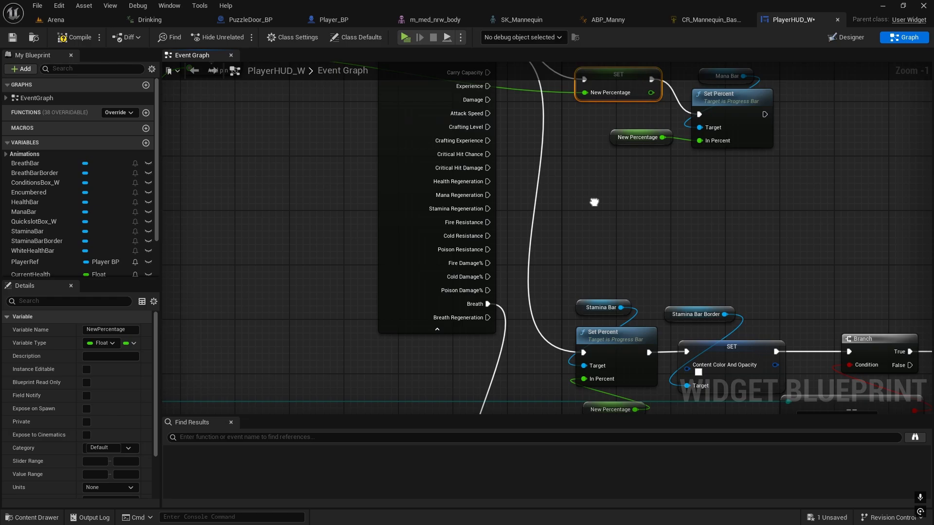
scroll("down", 3)
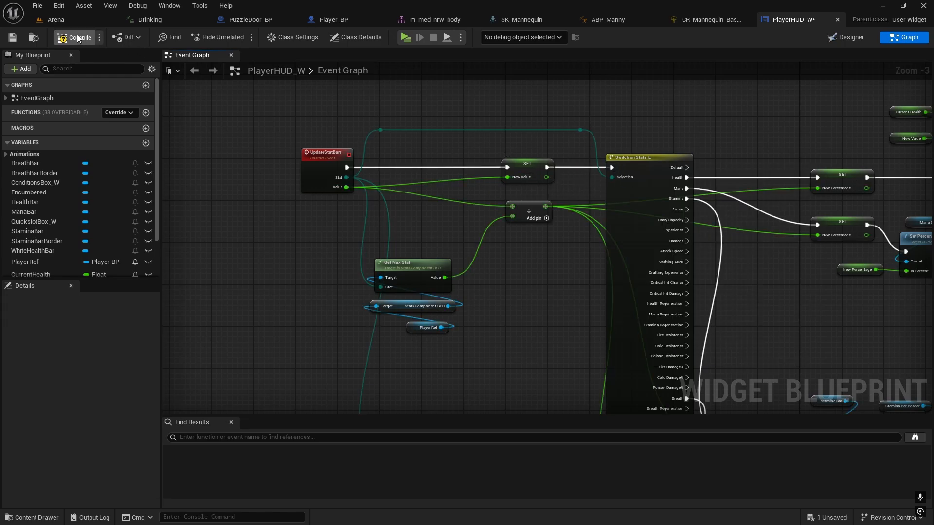
Compile PlayerHUD_W and bring up the Output Log in the Arena level.
left_click(78, 37)
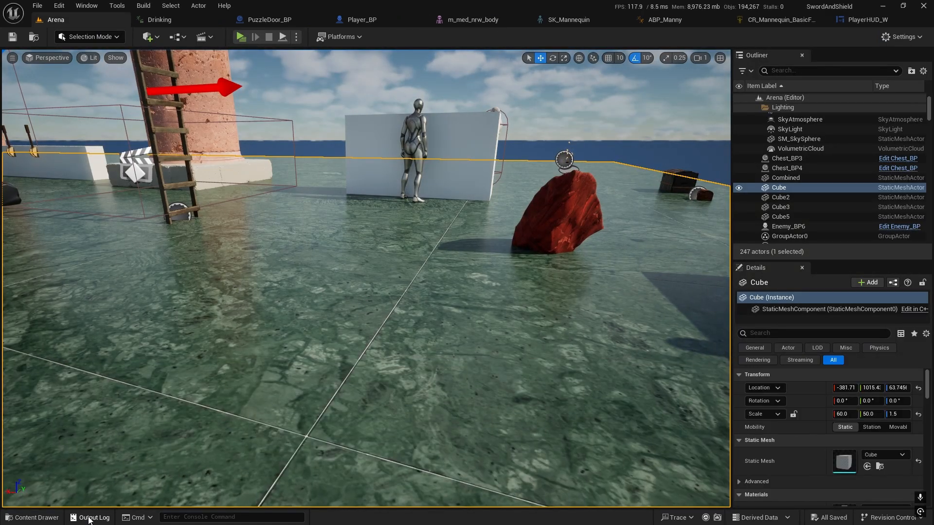
left_click(93, 517)
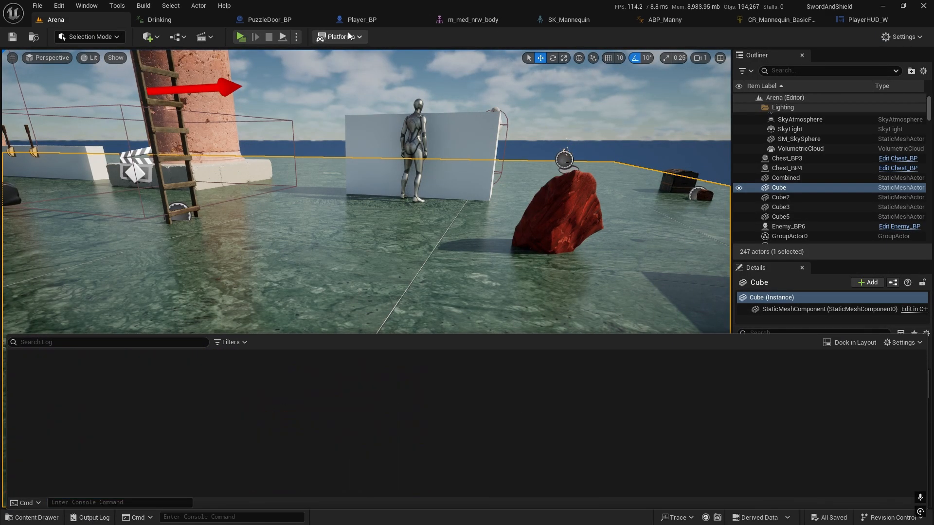
left_click(240, 36)
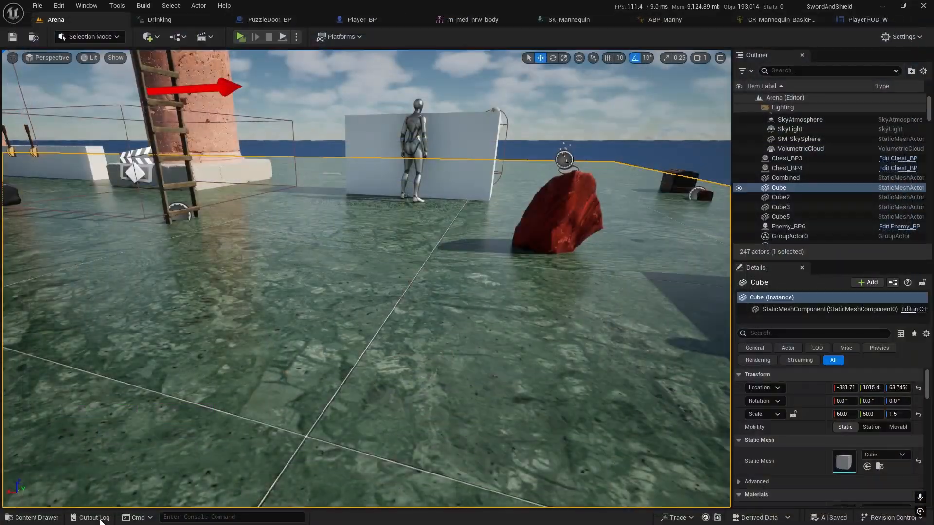
left_click(93, 517)
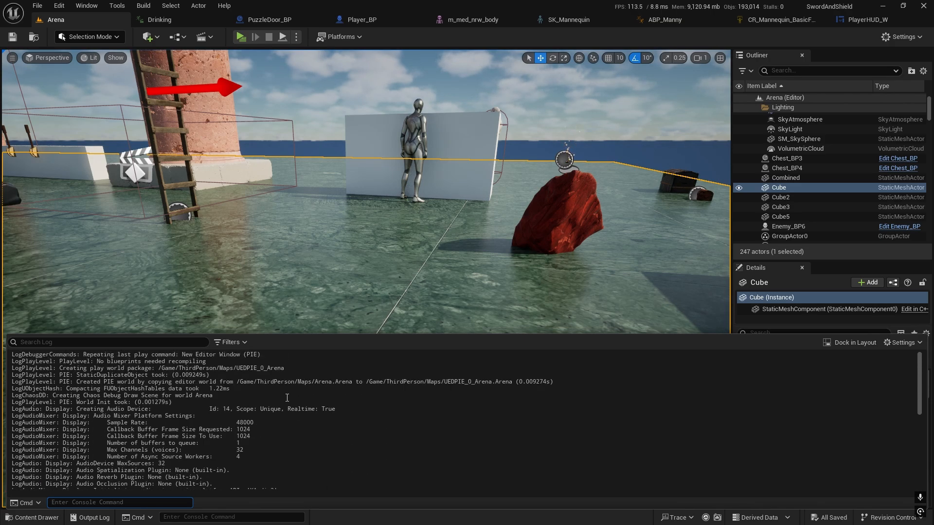
Play-test: talk to the merchant, choose Trade and pick the Iron Axe, surfacing focus errors.
left_click(267, 37)
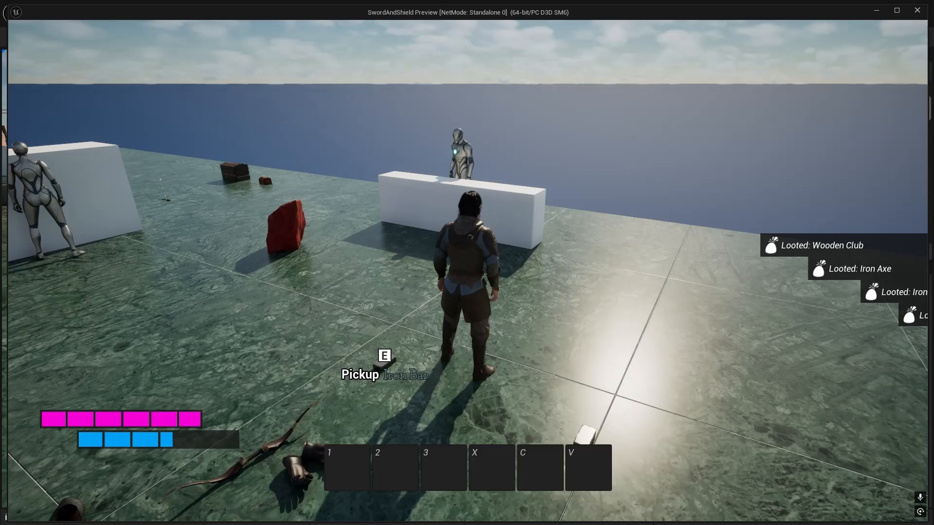
key("e")
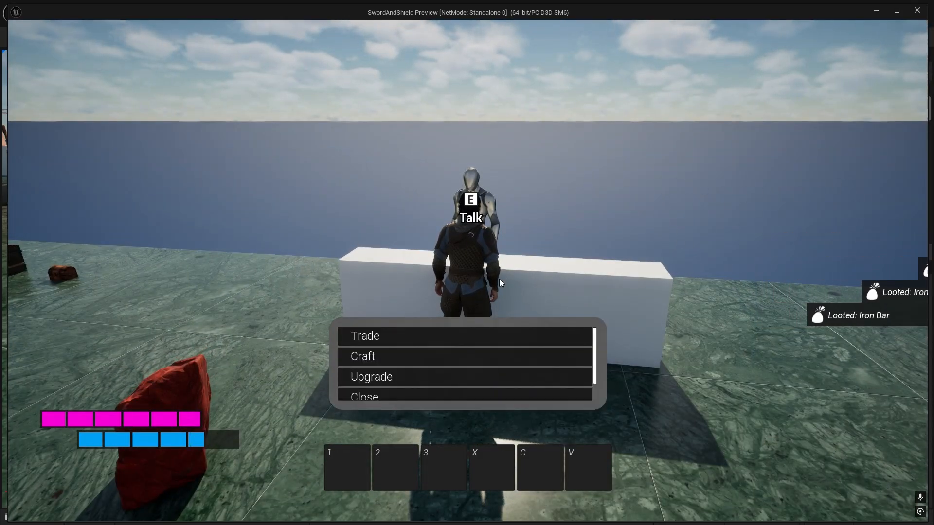
left_click(365, 336)
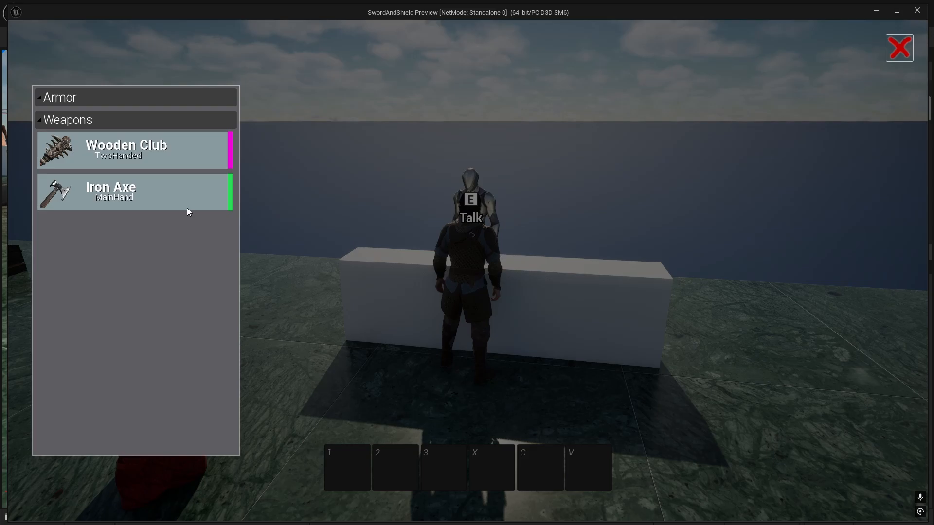
left_click(899, 48)
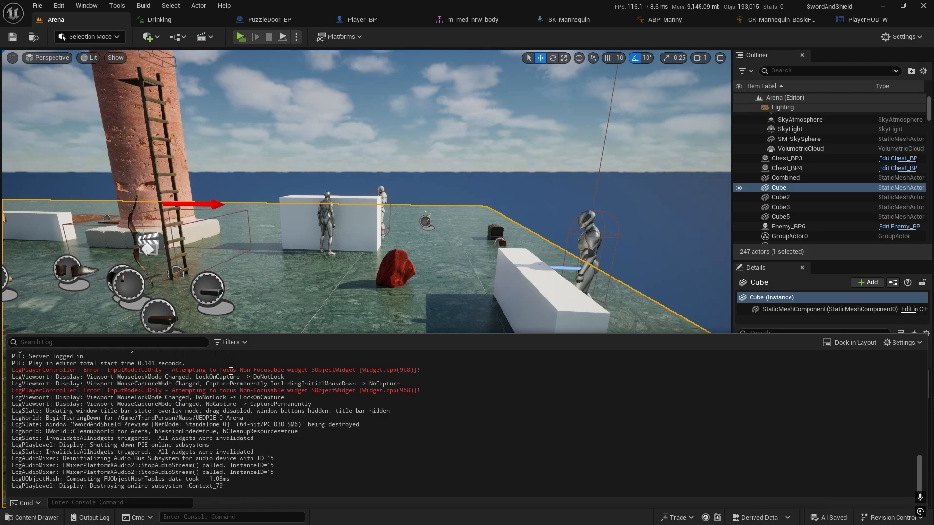
mouse_move(356, 346)
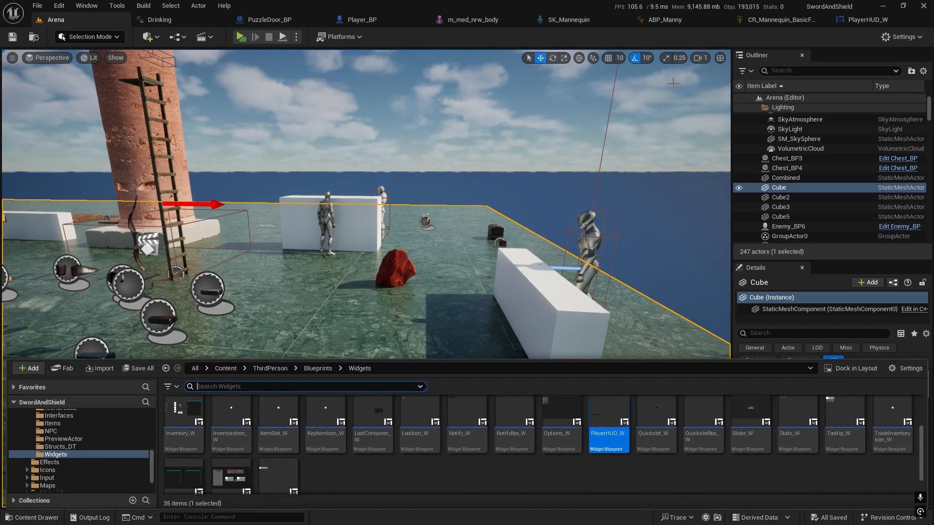
Open InventoryIcon_W from the Widgets folder onto its OnMouseButtonDown graph.
scroll("down", 3)
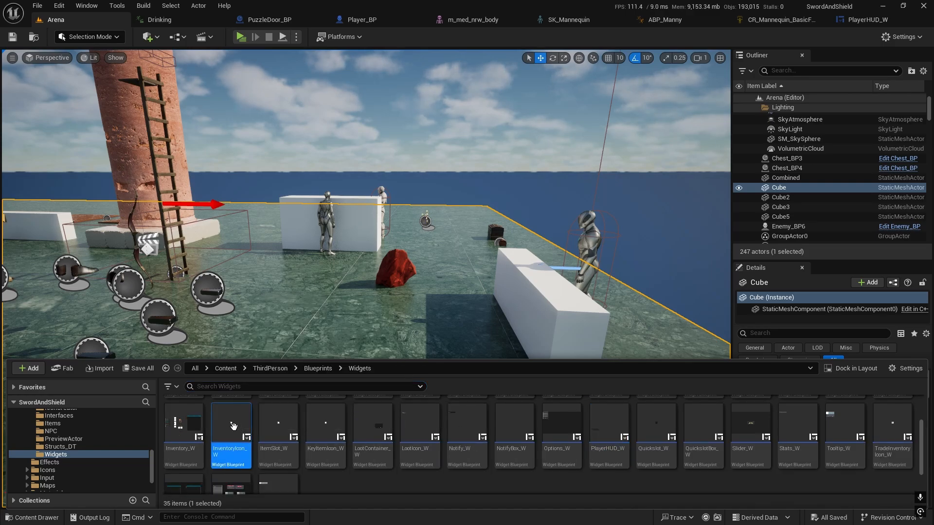
double_click(230, 423)
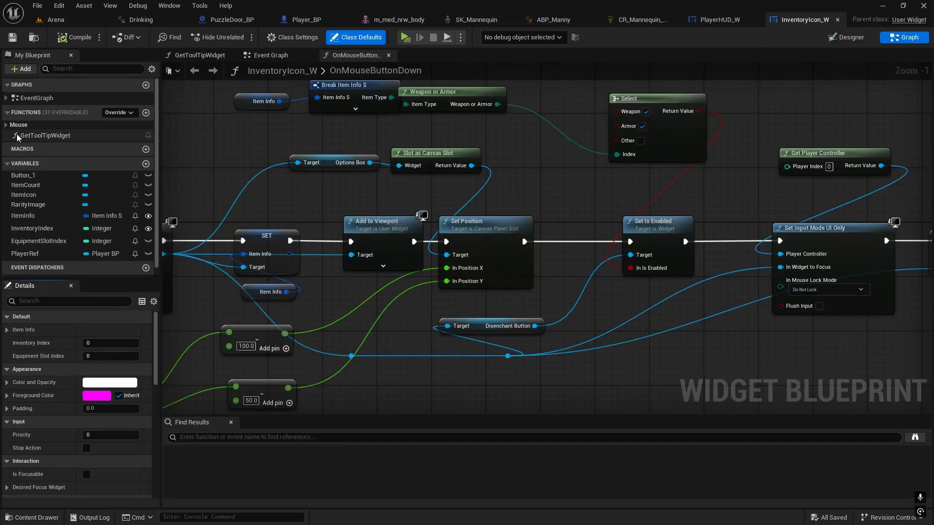
mouse_move(56, 135)
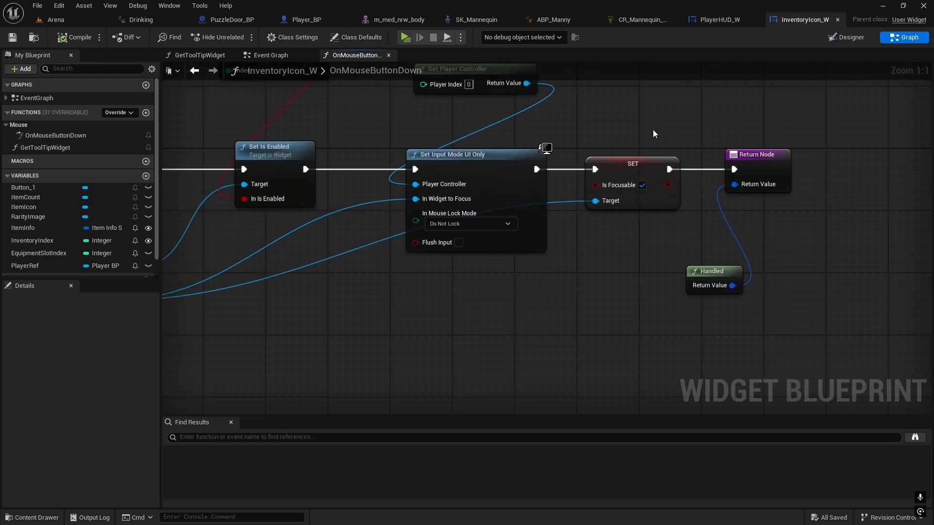
mouse_move(342, 315)
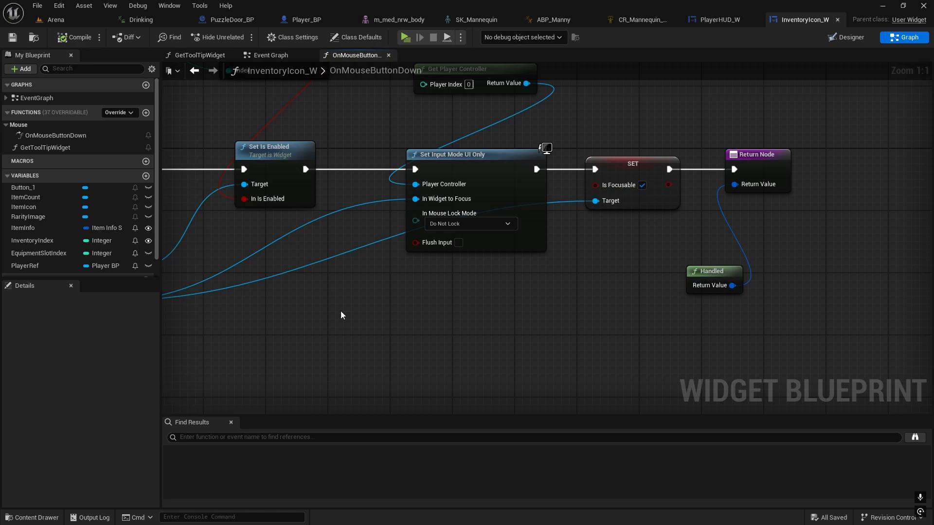
mouse_move(606, 160)
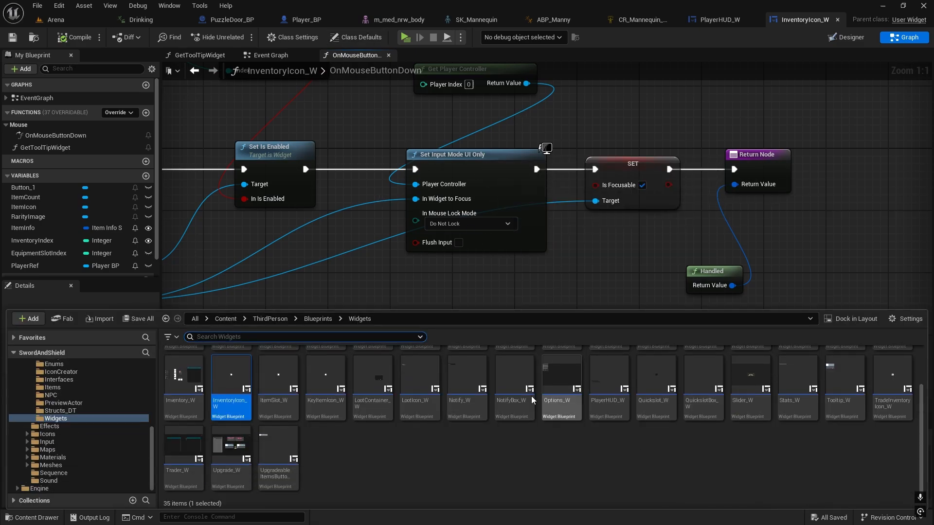
Enable Is Focusable on the Options_W root widget.
double_click(560, 376)
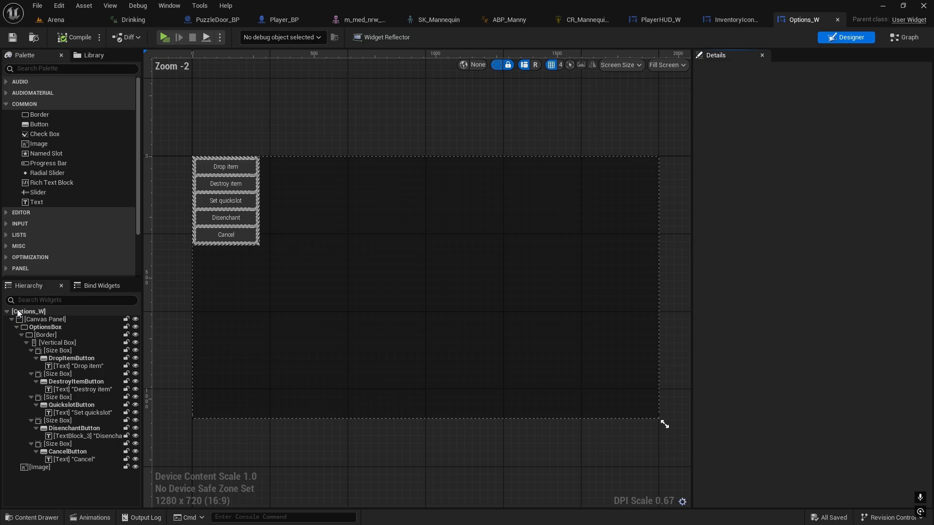
left_click(29, 312)
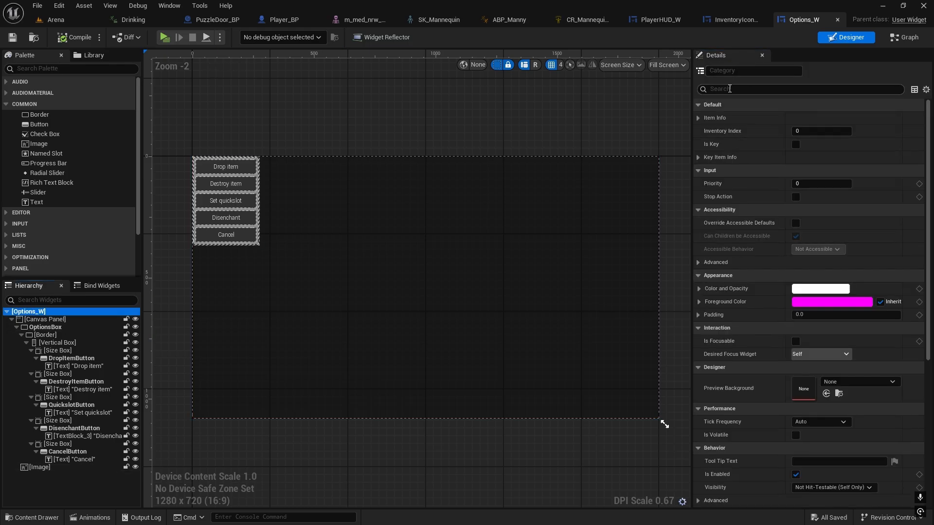
type("is focu")
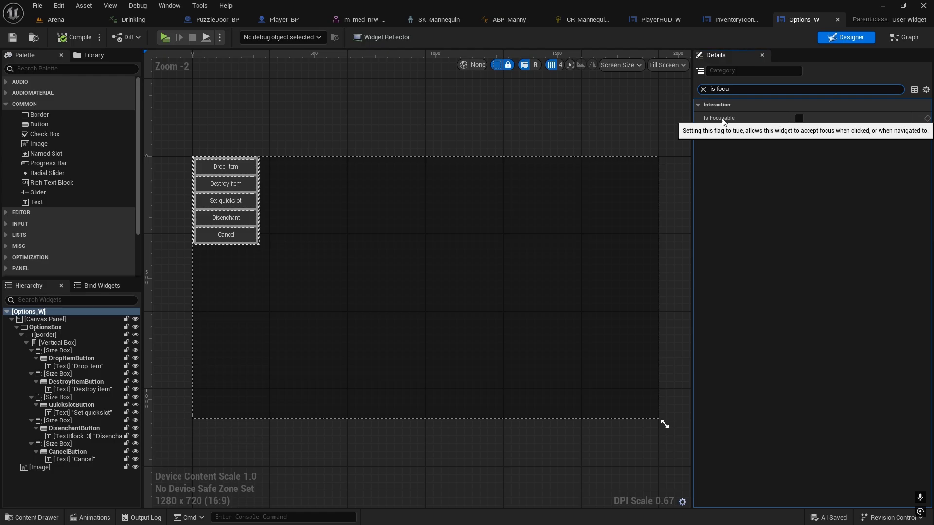
mouse_move(699, 176)
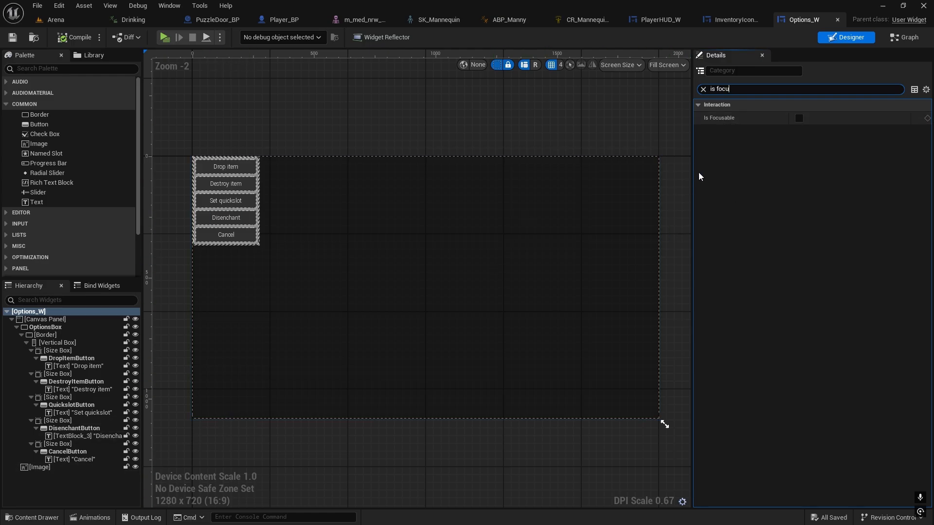
mouse_move(791, 130)
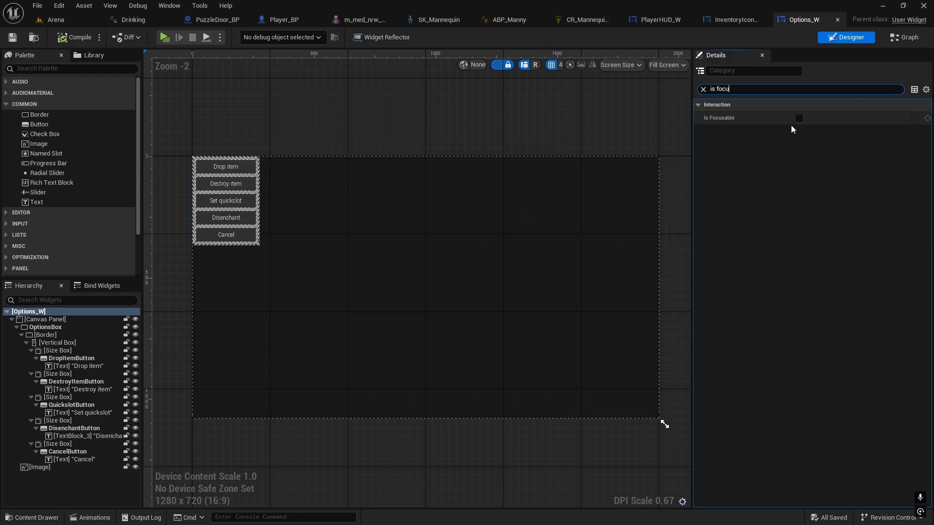
left_click(798, 118)
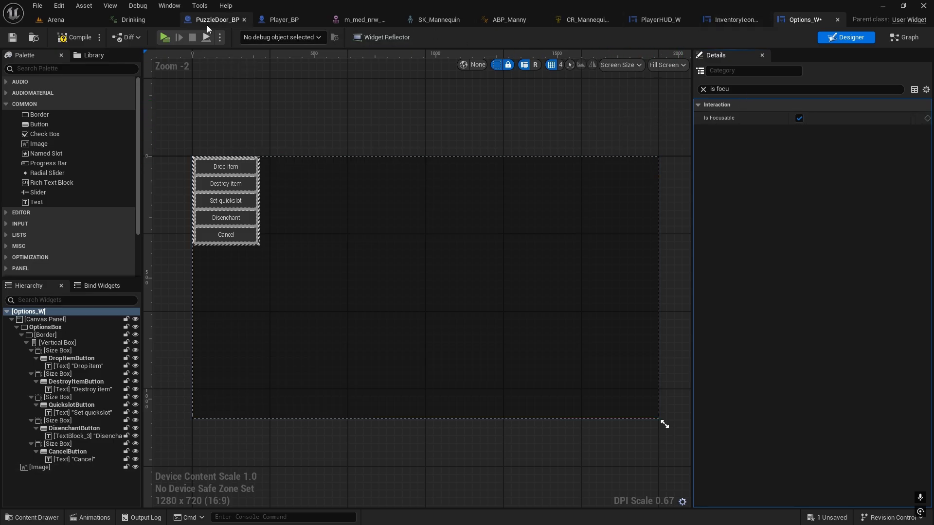
Switch between the PlayerHUD_W and Options_W tabs and bring up the Content Drawer for Slider_W.
left_click(658, 20)
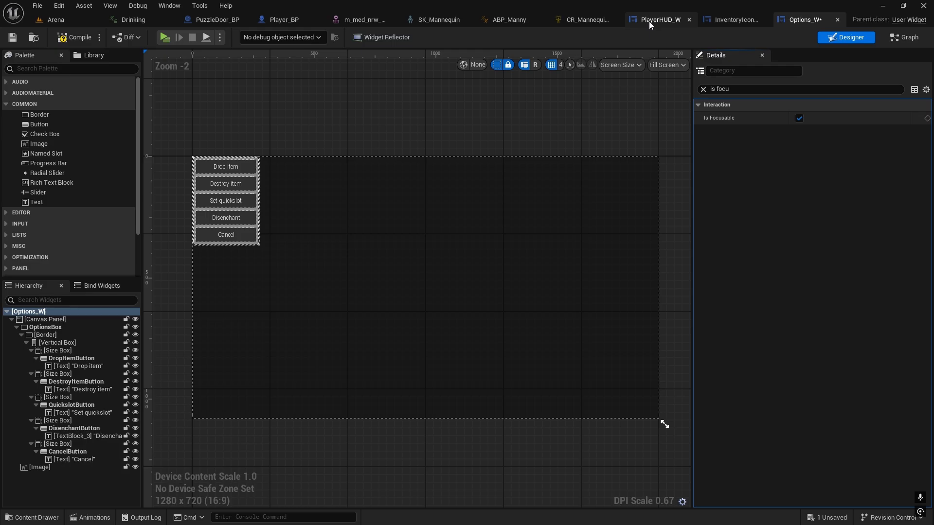
left_click(734, 19)
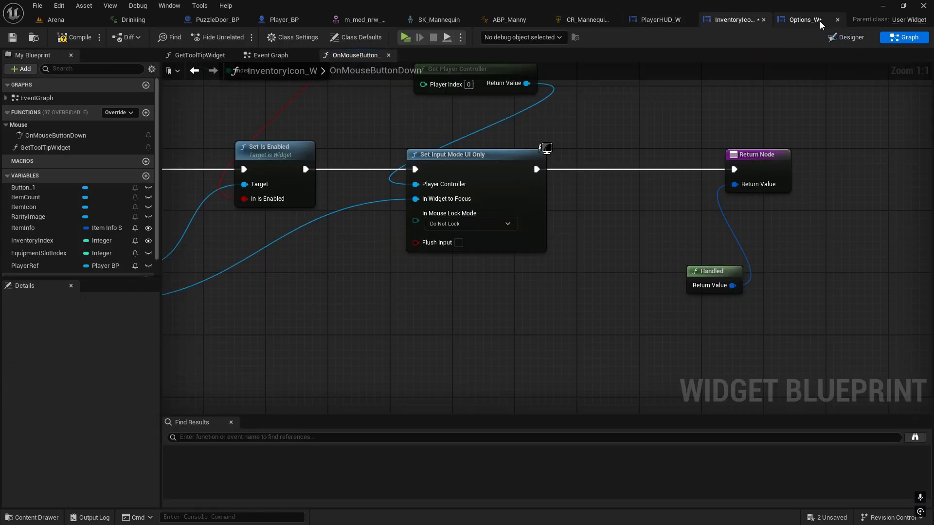
left_click(846, 37)
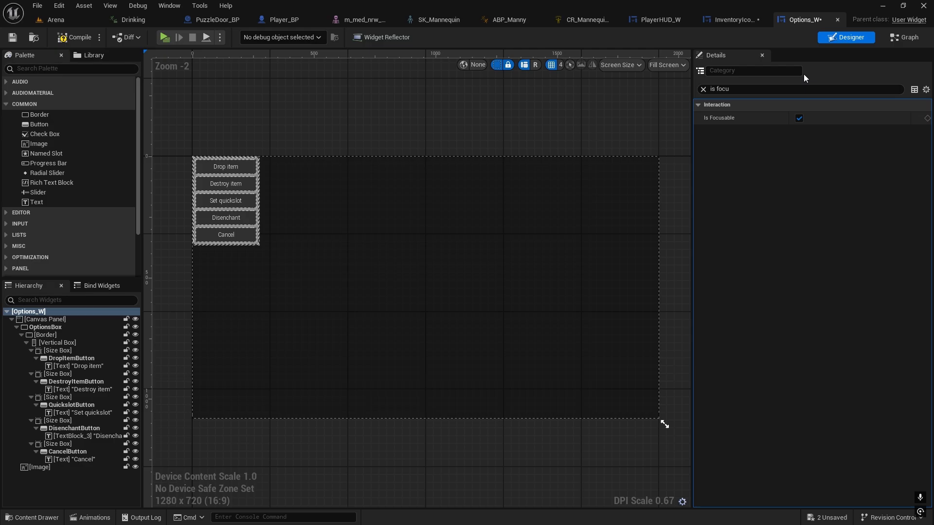
left_click(32, 517)
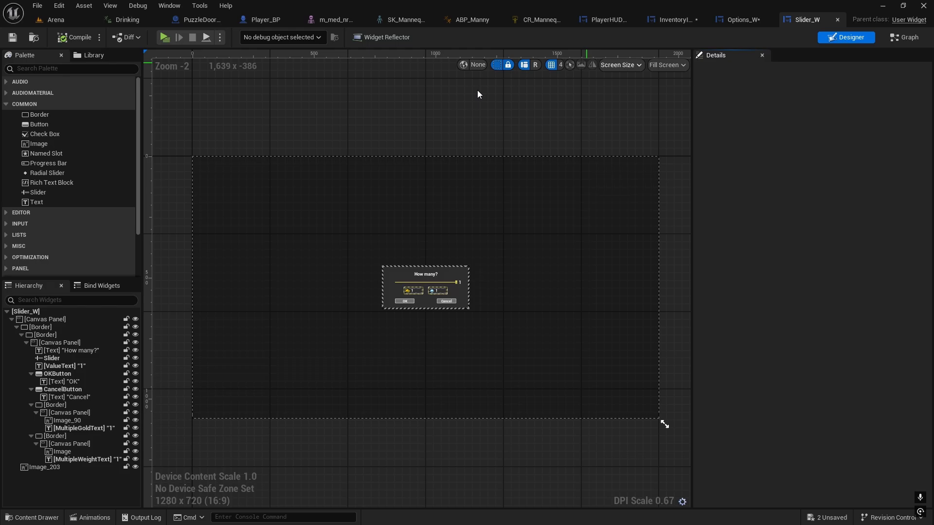
Check Is Focusable on the Slider_W root widget, then move on to BaseWidget_W.
left_click(25, 311)
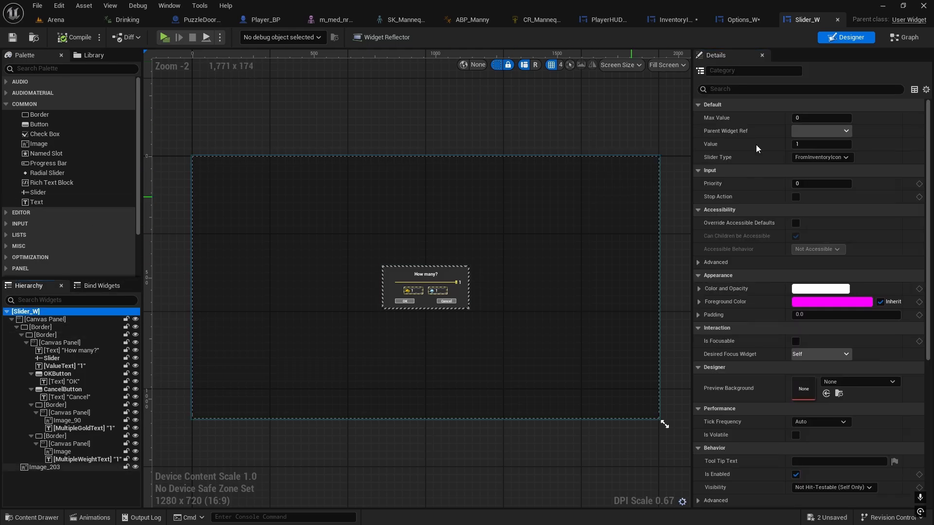
type("focu")
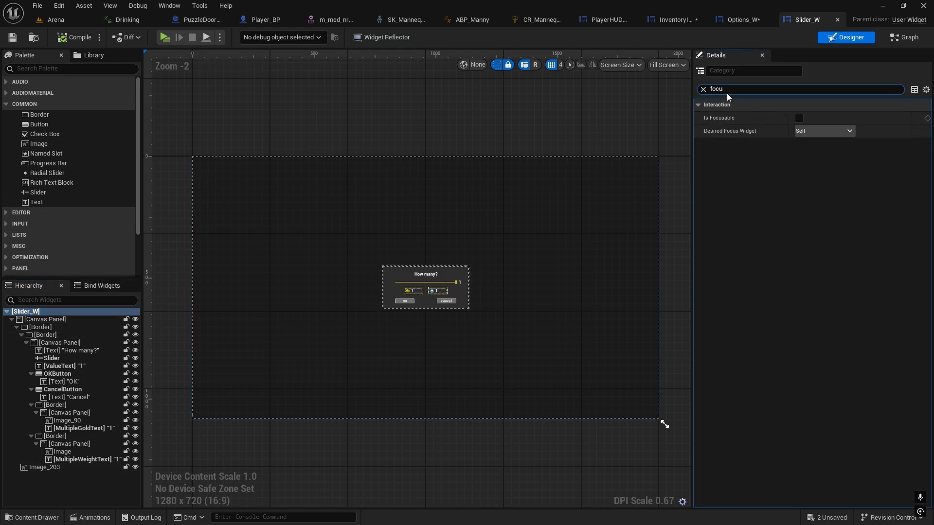
left_click(799, 118)
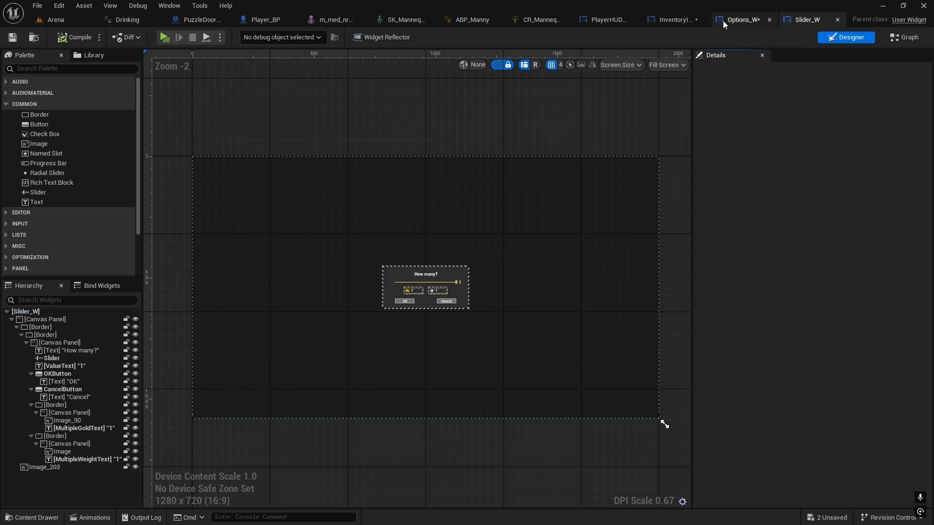
left_click(26, 311)
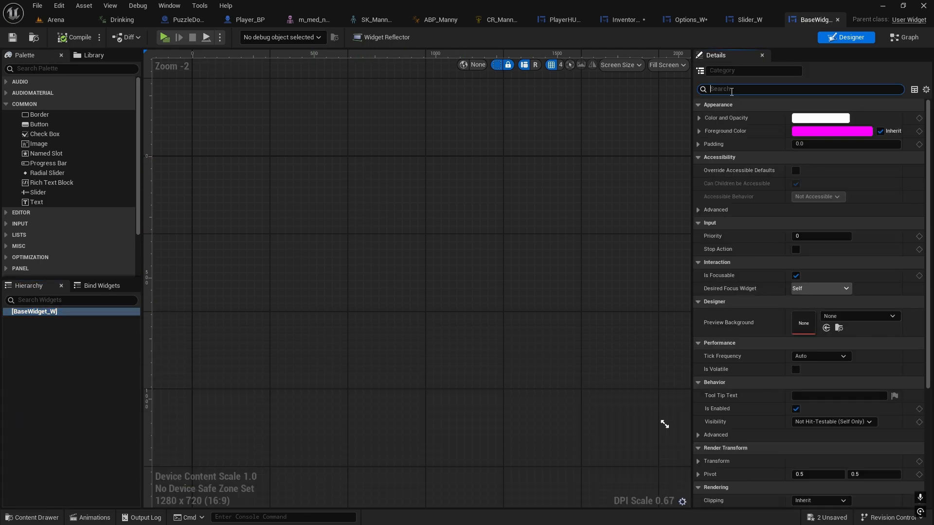
Close the other editor tabs from the Player_BP tab and return to the Arena level.
type("focu")
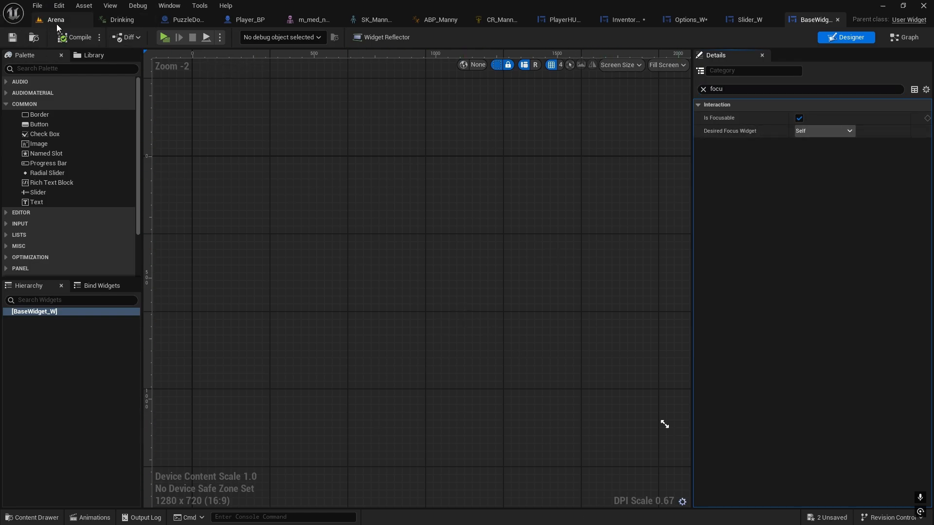
left_click(54, 19)
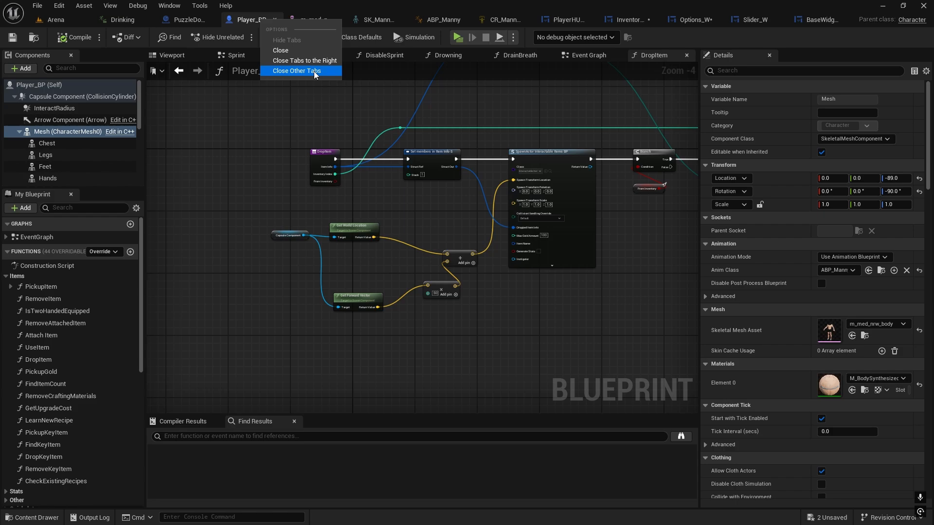
left_click(295, 70)
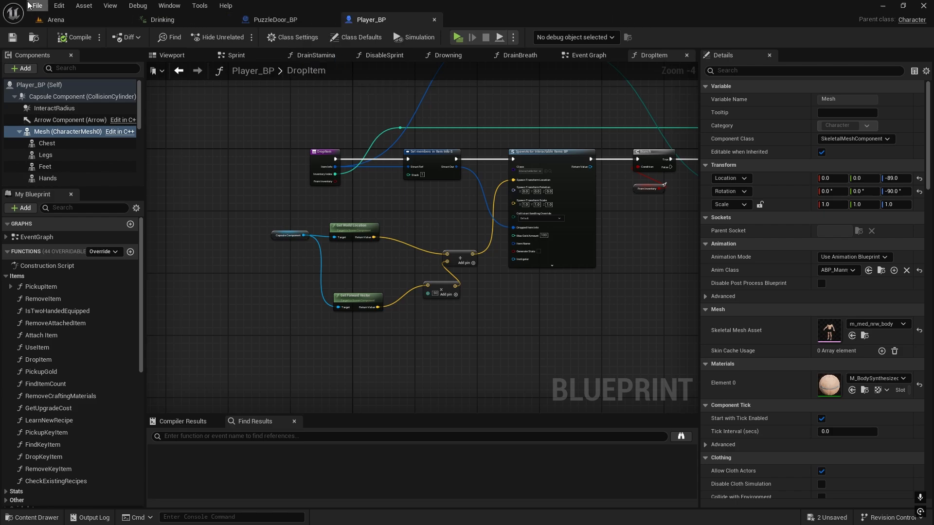
left_click(56, 20)
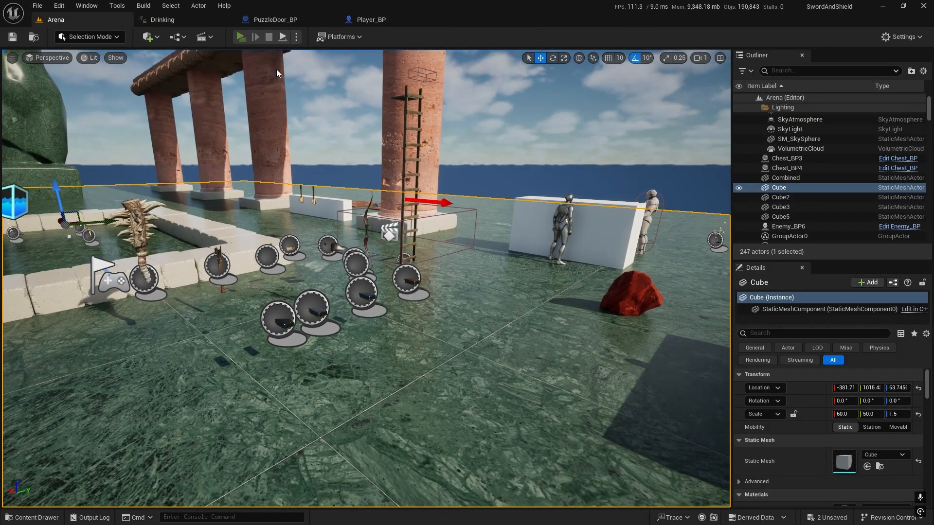
Open Interface_W's OnKeyDown, then follow the Close Widget node into BaseWidget_W.
left_click(241, 36)
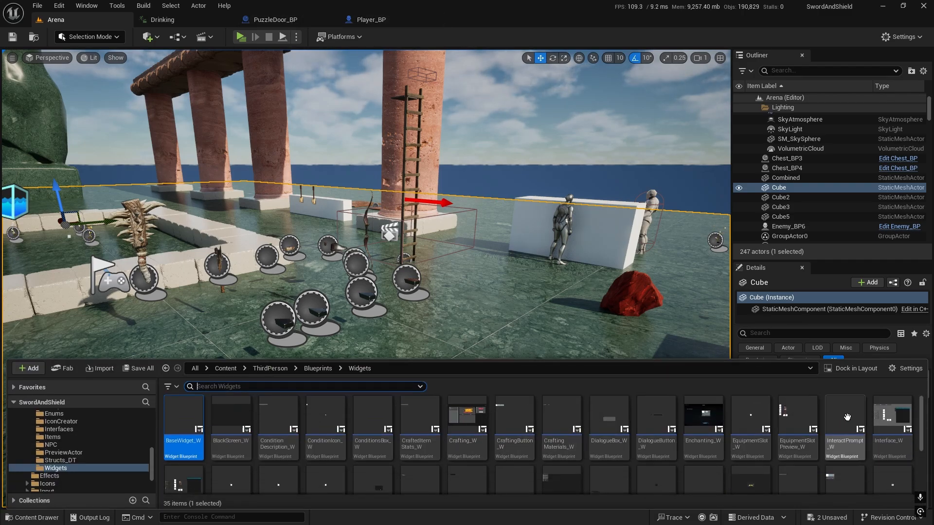
double_click(843, 415)
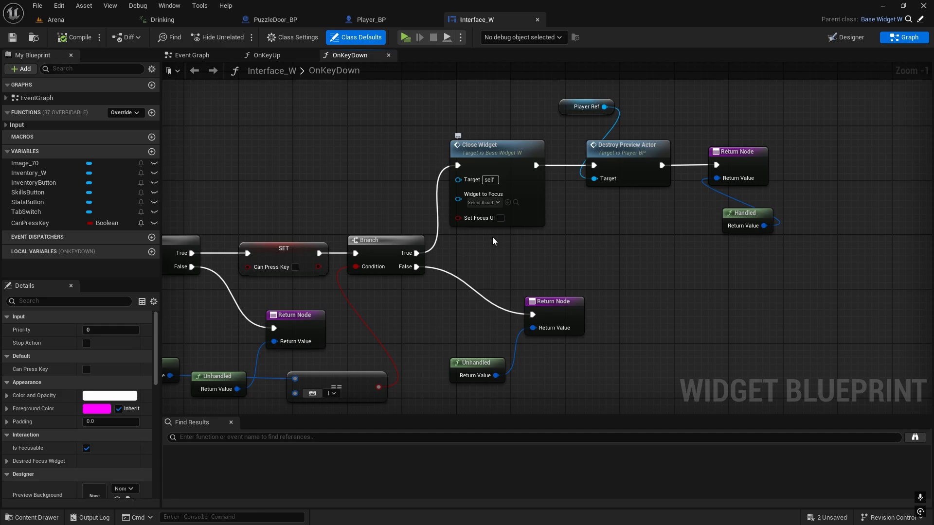
left_click(497, 145)
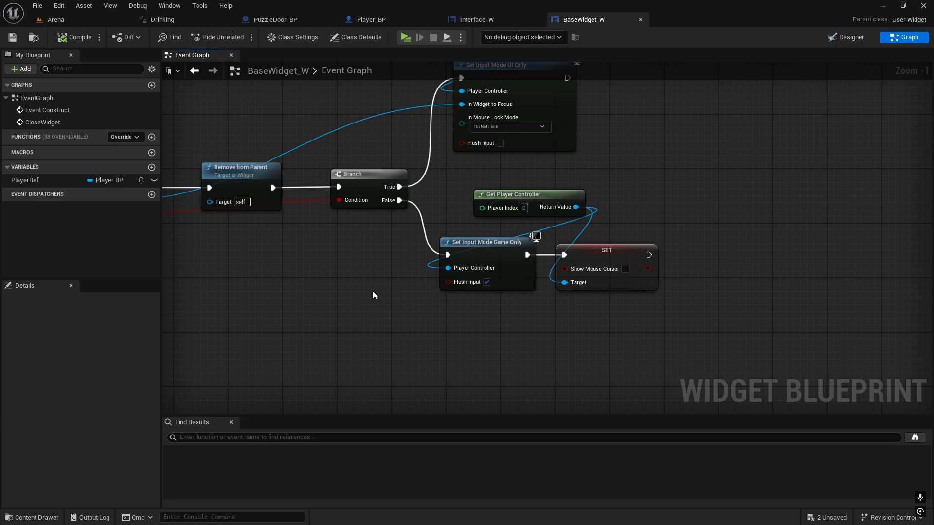
Review BaseWidget_W's CloseWidget graph and switch back to Player_BP.
left_click(26, 181)
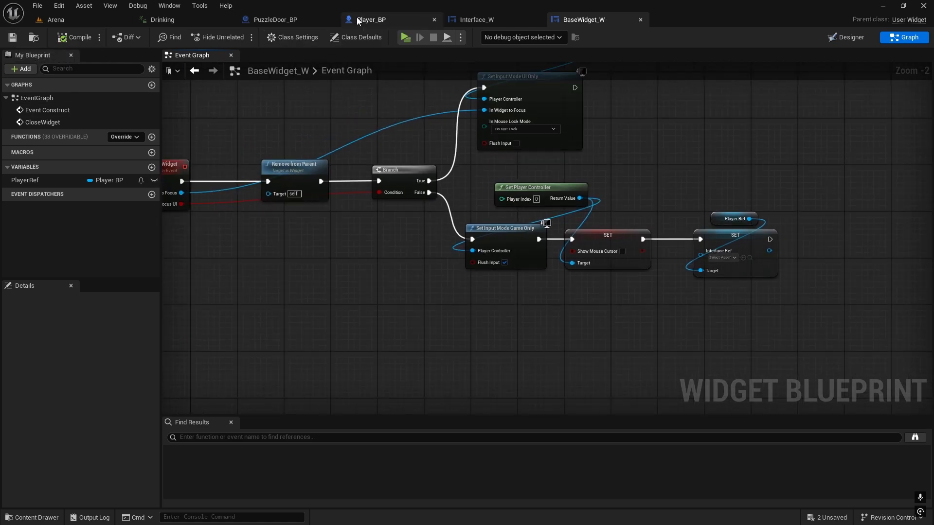
left_click(373, 20)
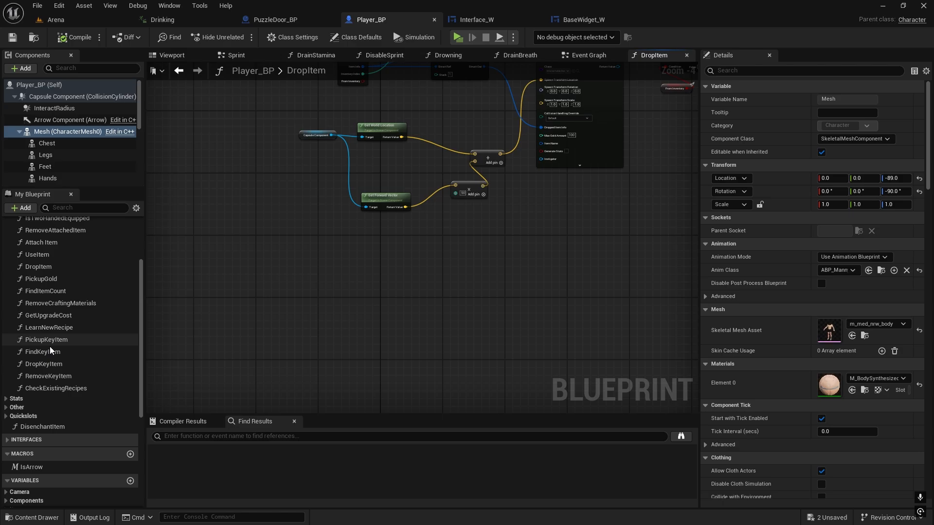
Locate CloseOpenWidget via 'close' search and convert its Interface Ref getter to a Validated Get.
left_click(84, 207)
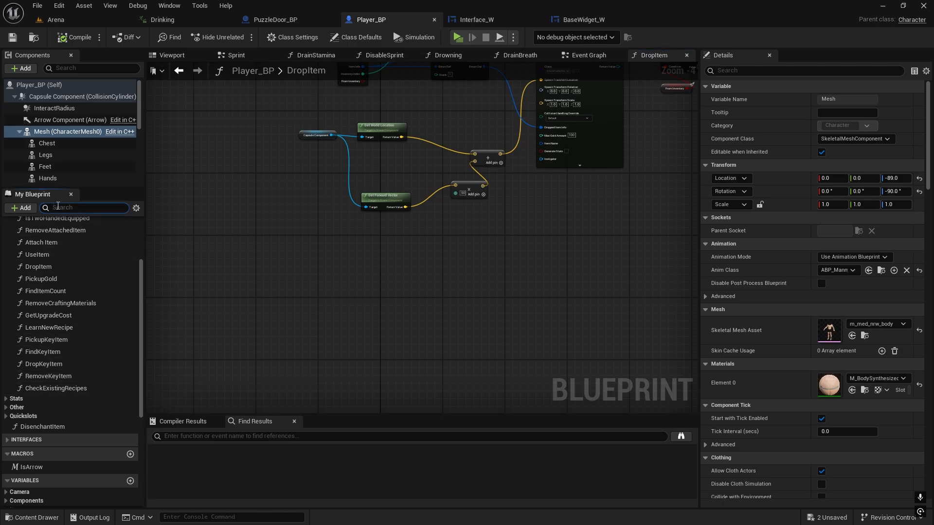
type("close")
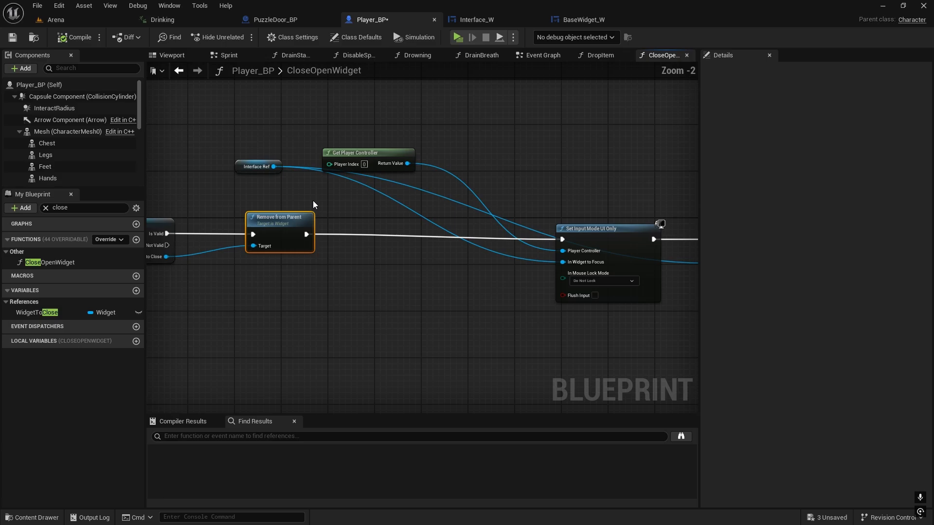
left_click(357, 208)
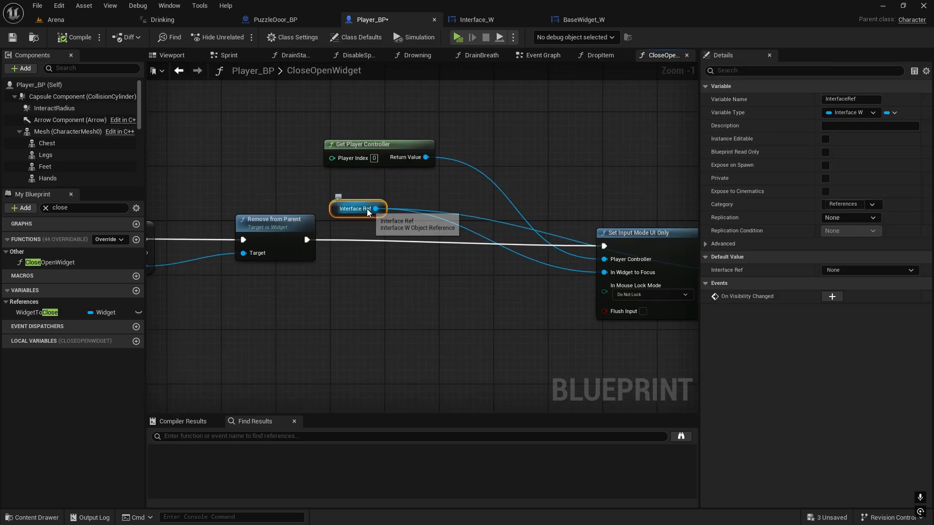
right_click(376, 208)
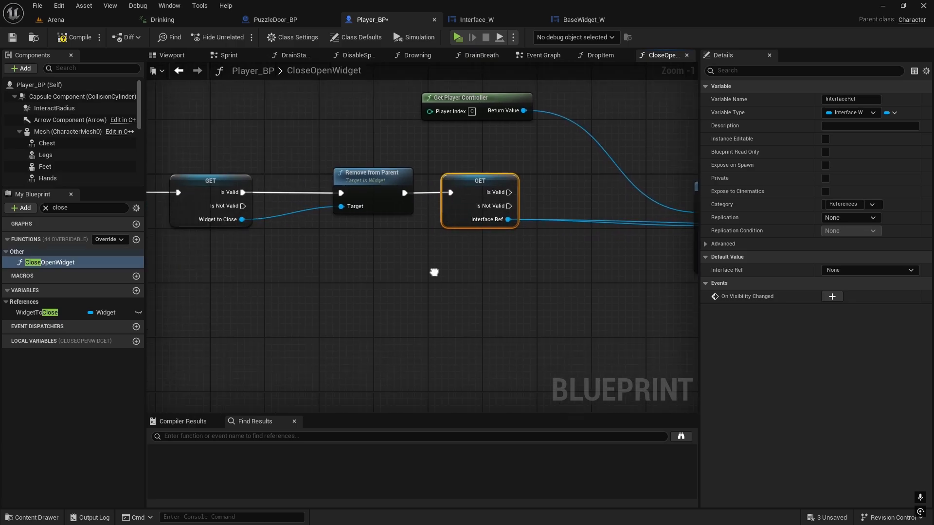
scroll("down", 3)
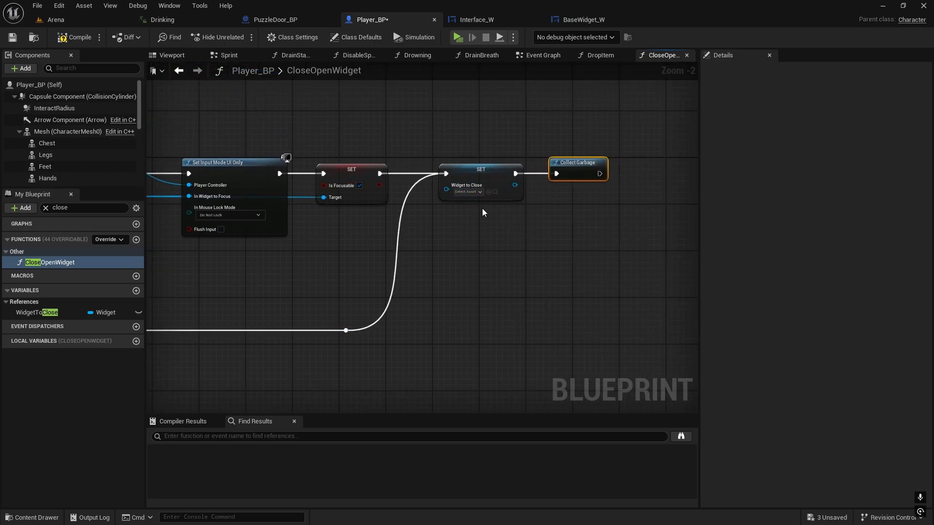
scroll("down", 3)
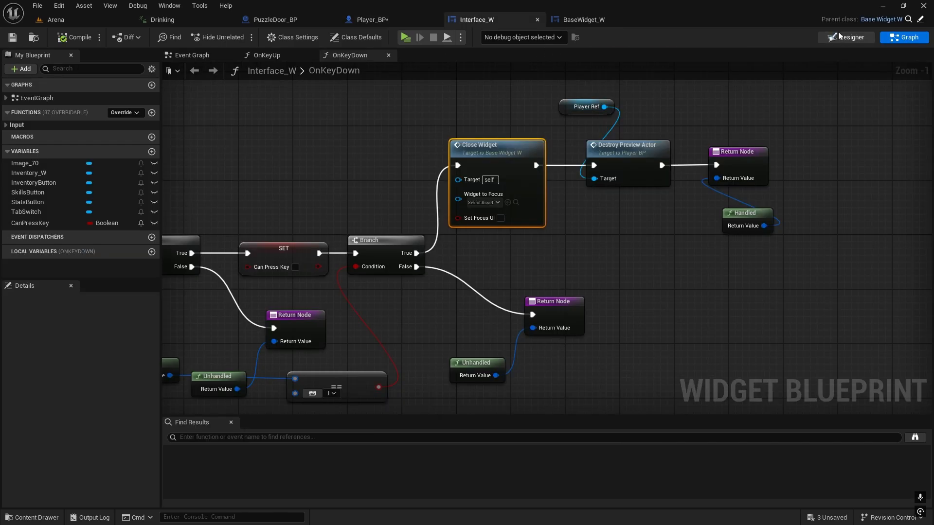
Enable Is Focusable on Interface_W, compile Player_BP and launch a test play of Arena.
left_click(845, 37)
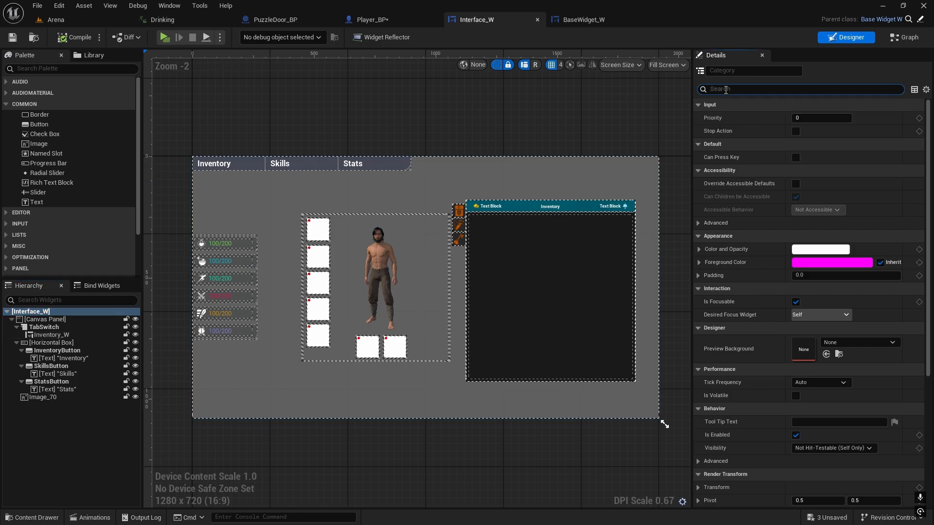
type("focu")
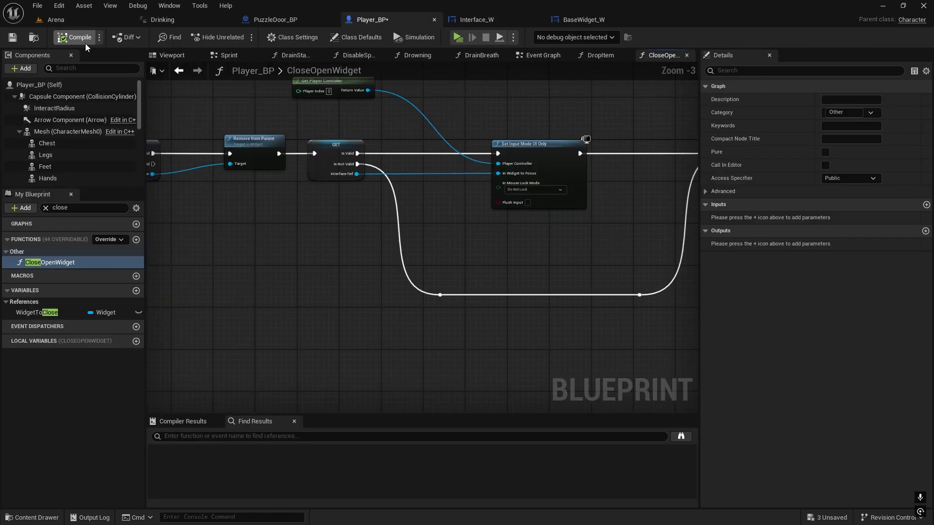
left_click(53, 19)
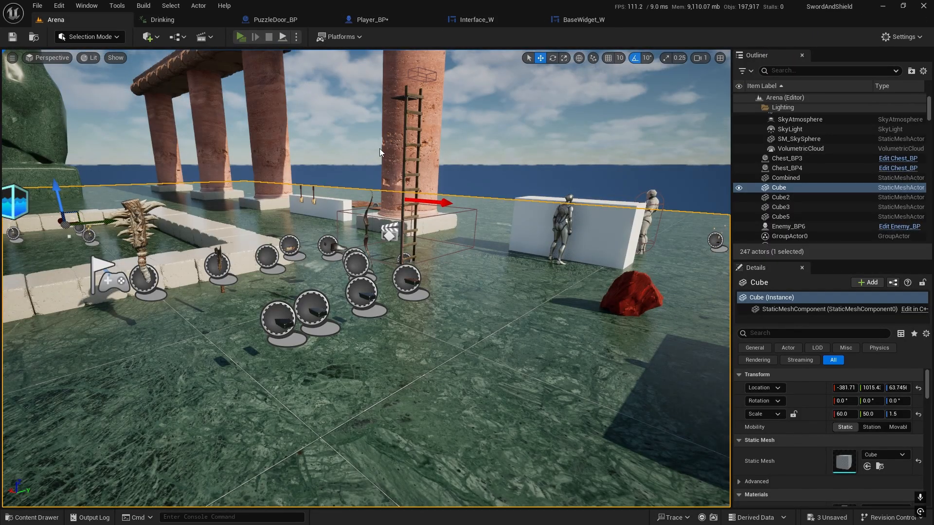
left_click(241, 36)
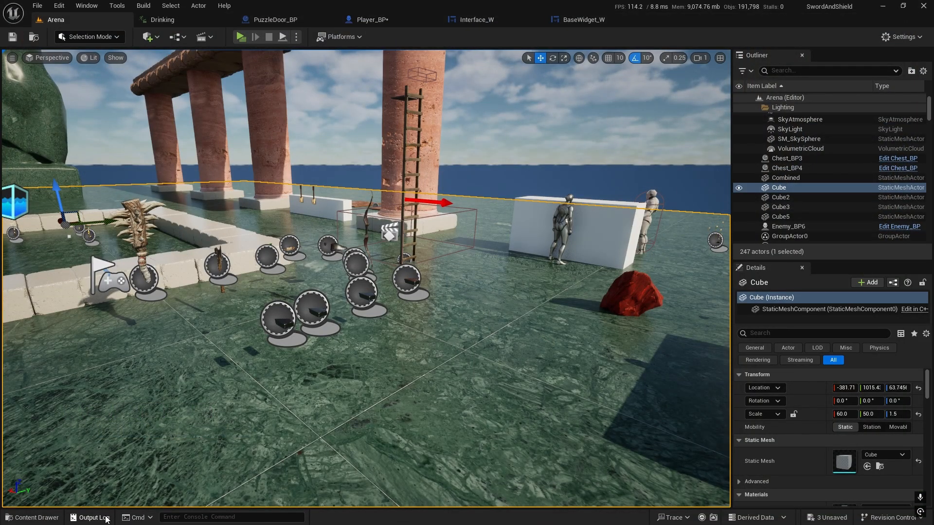
Review the Output Log's non-focusable widget error, then return to Player_BP.
left_click(91, 516)
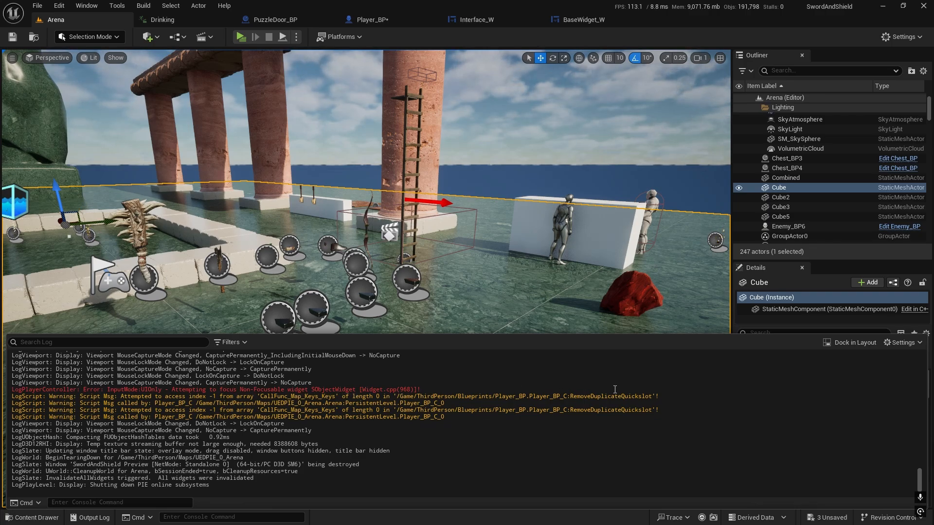
left_click(369, 19)
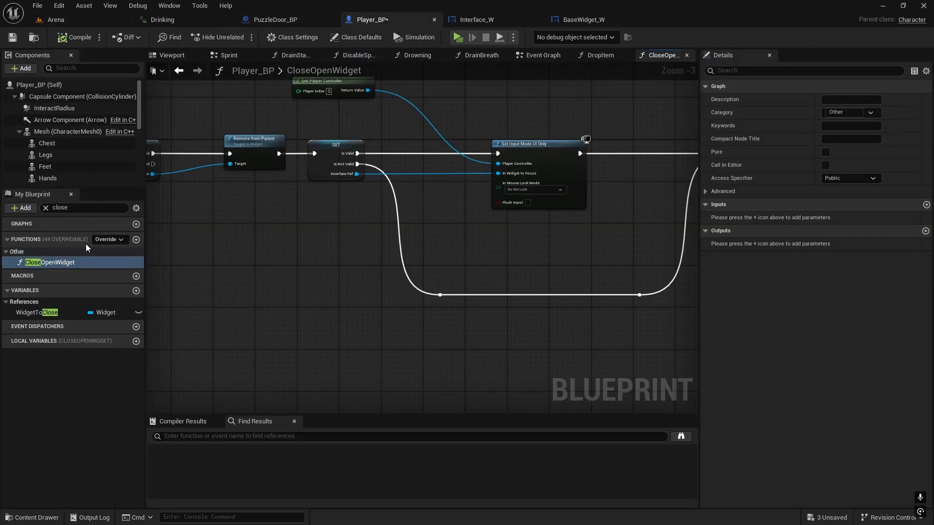
Guard RemoveDuplicateQuickslot with a quickslot values Length check feeding a Branch, and save Player_BP.
type("remove d")
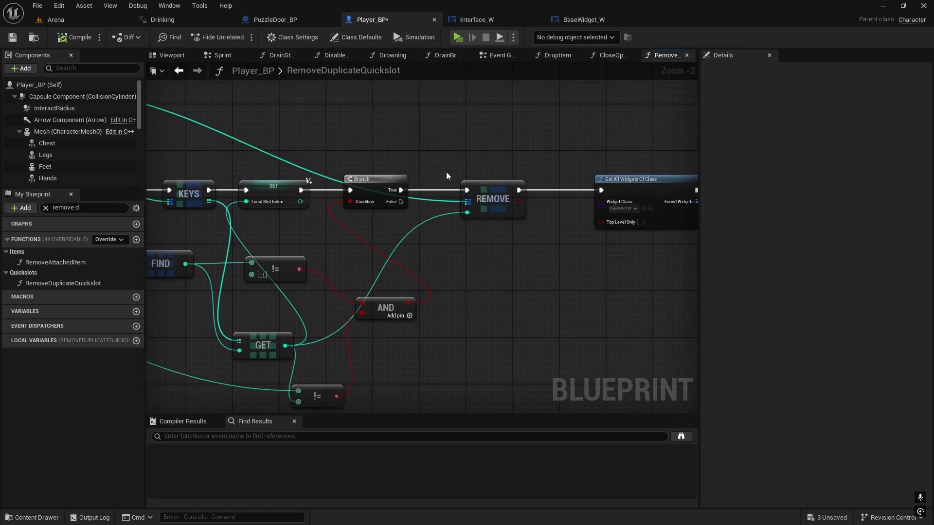
scroll("down", 3)
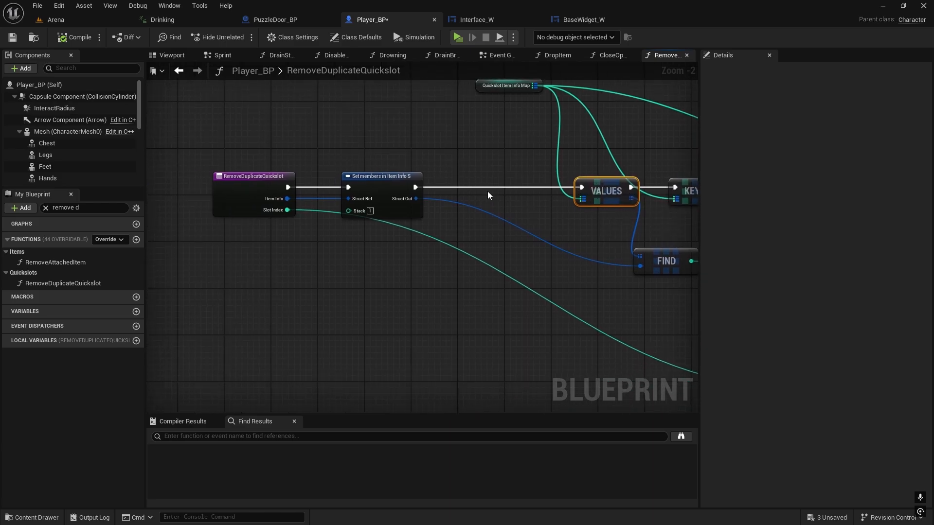
left_click_drag(606, 190, 484, 191)
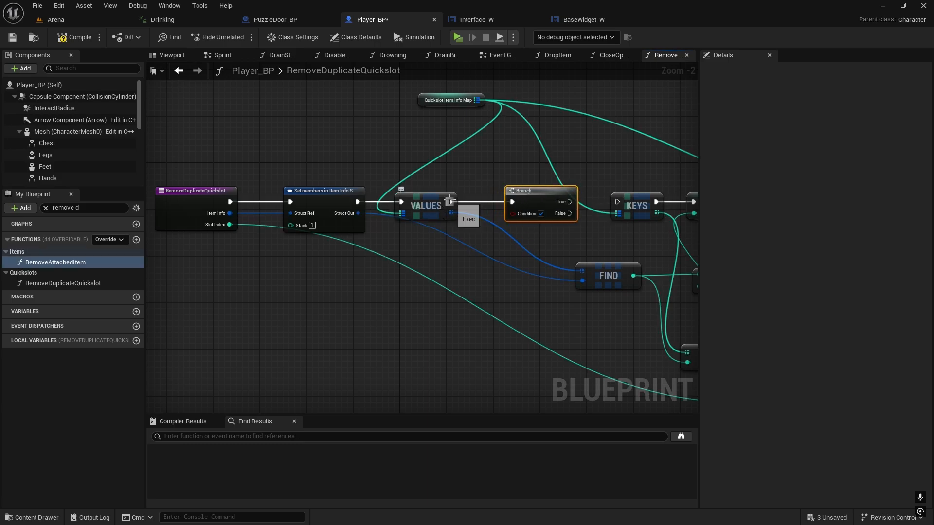
left_click_drag(443, 205, 416, 309)
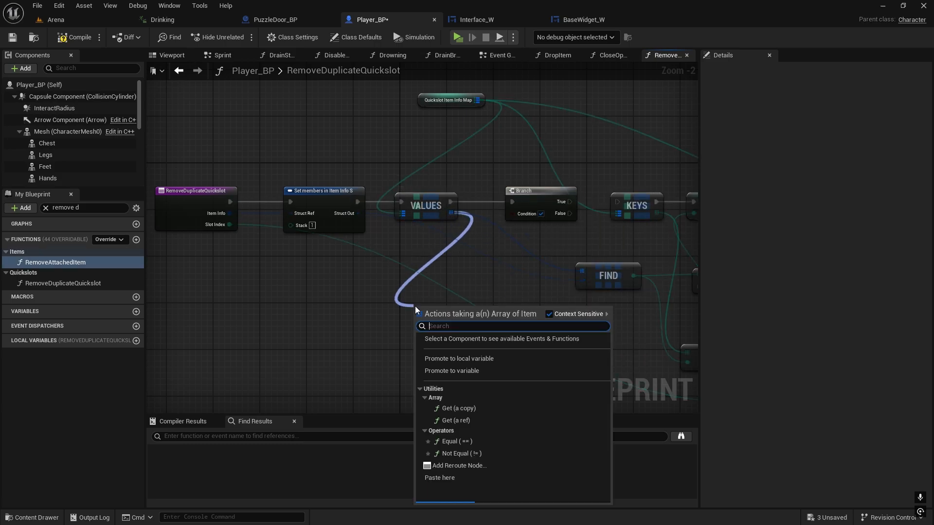
type("length")
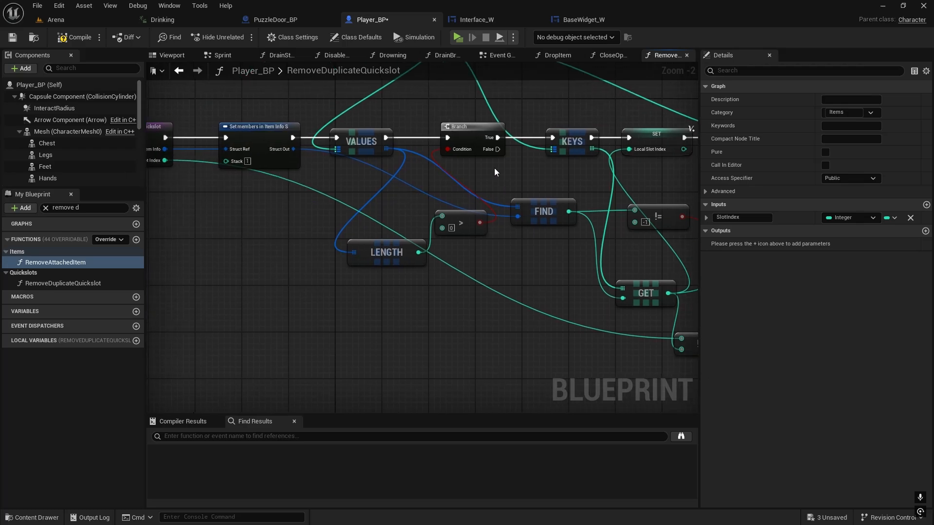
left_click(11, 38)
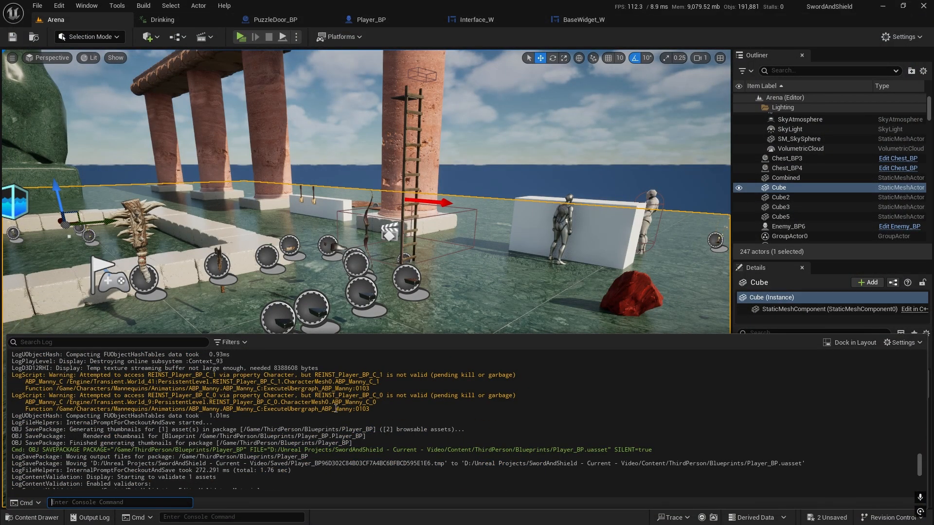
Hide the log, play Arena, loot the Rusty key and right-click it in the inventory's Key items.
left_click(267, 36)
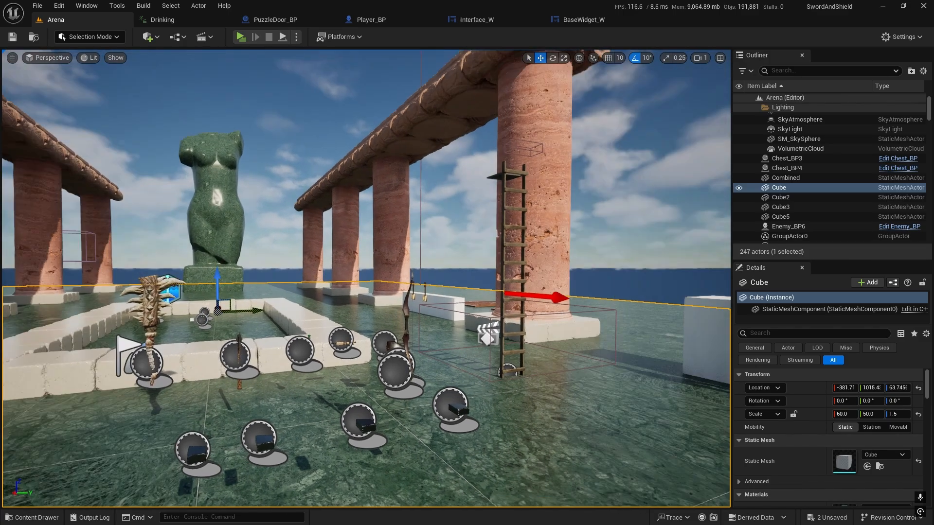
left_click(240, 36)
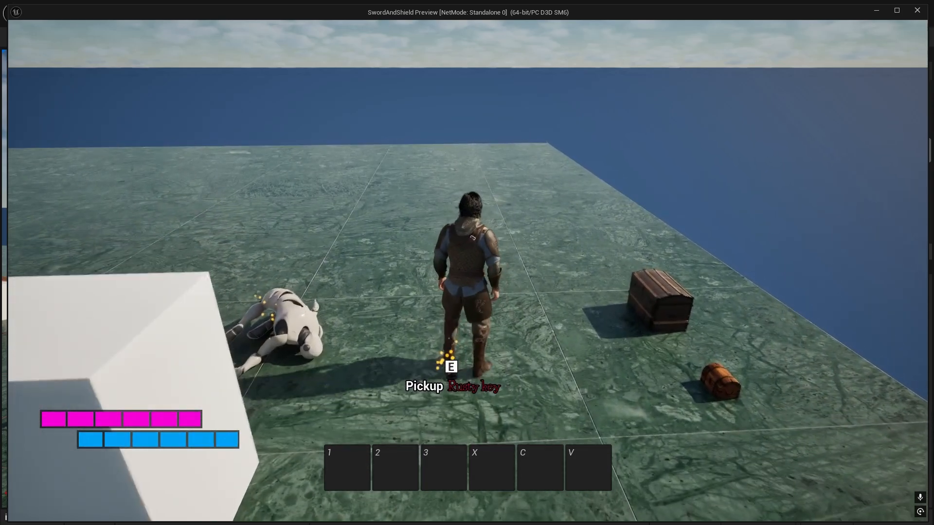
key("e")
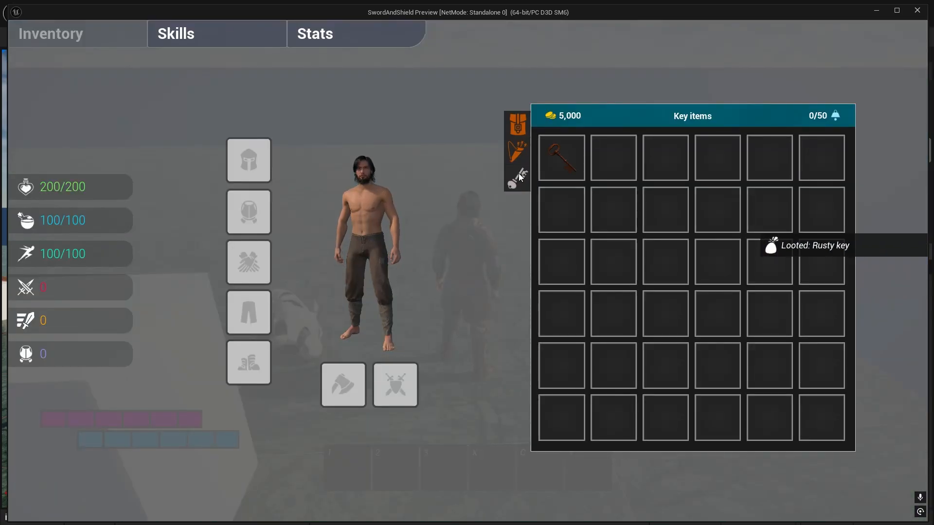
right_click(560, 156)
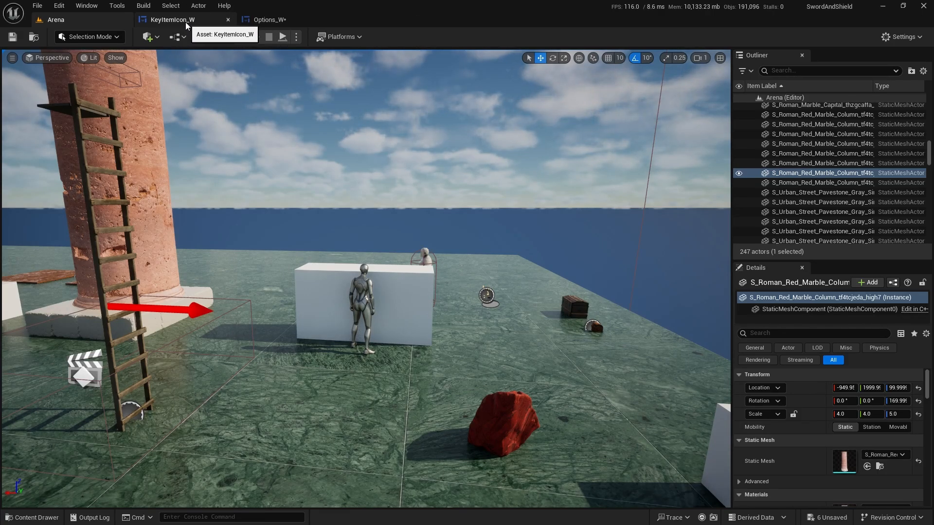
Replace KeyItemIcon_W OnMouseButtonDown's input mode with Set Input Mode UI Only.
left_click(173, 19)
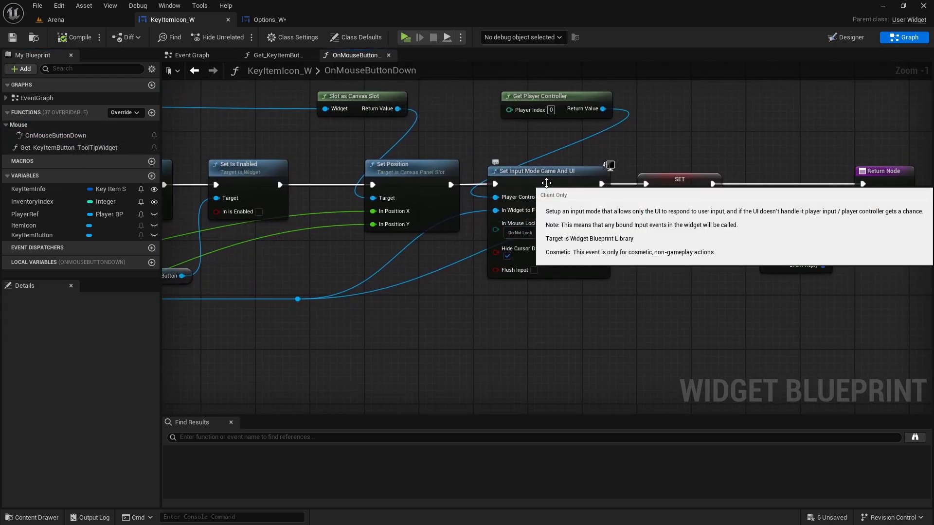
mouse_move(673, 144)
type("set input")
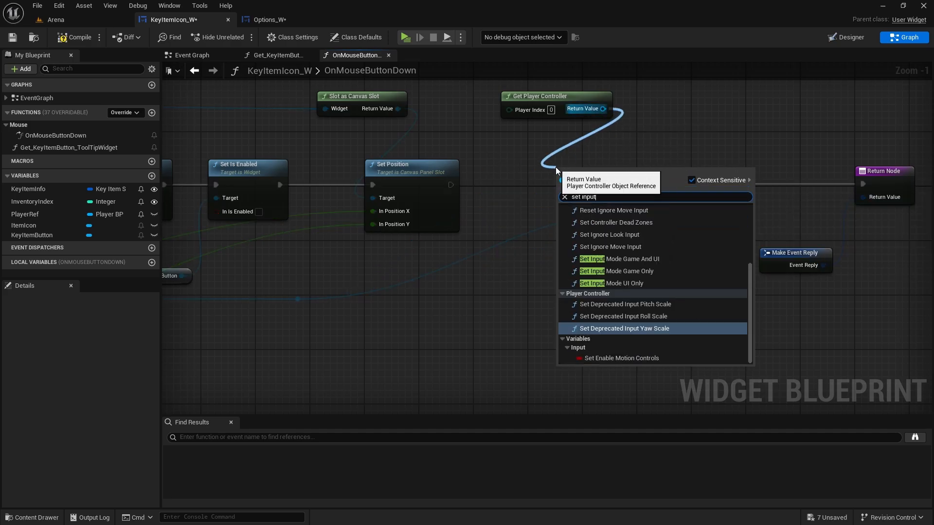
type("mode")
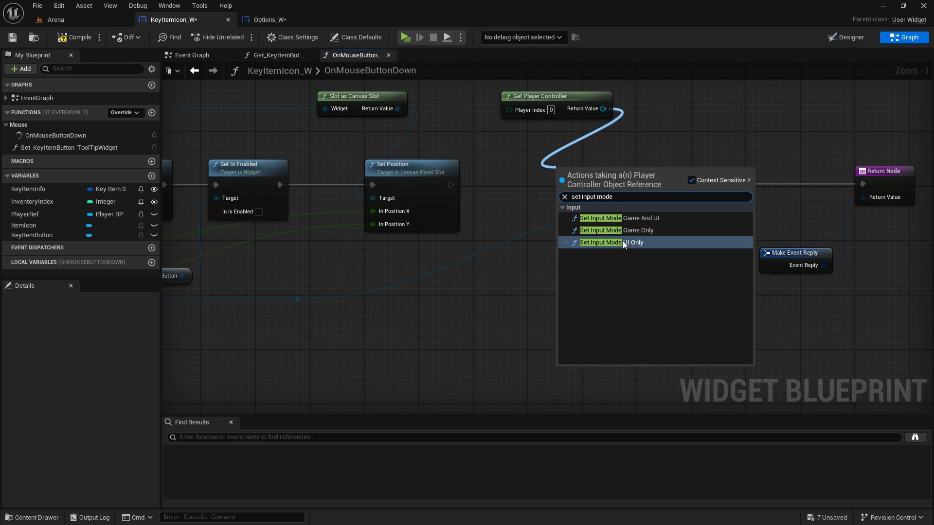
left_click(610, 242)
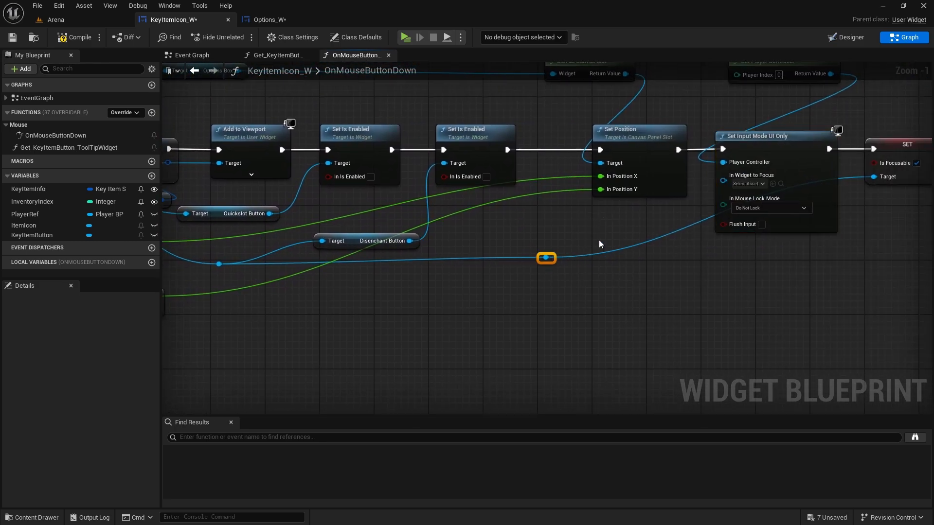
left_click_drag(546, 258, 662, 265)
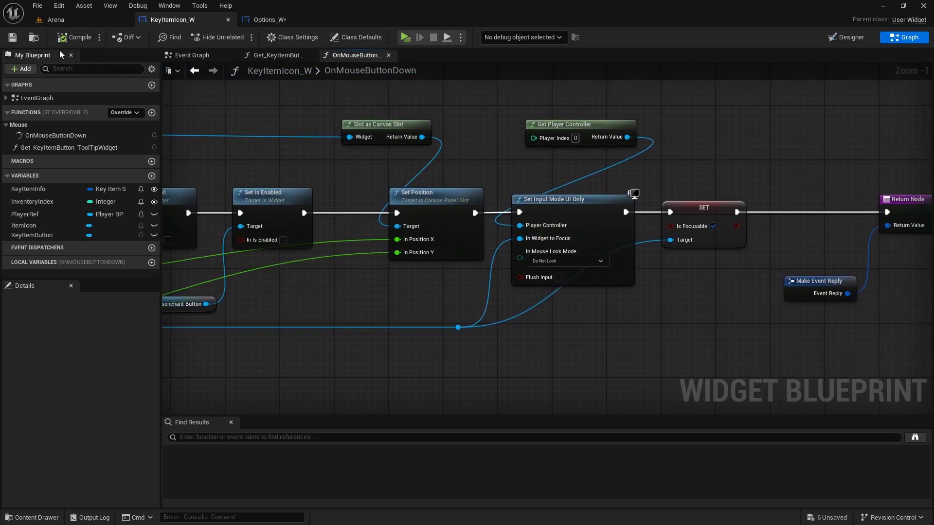
Copy OnKeyDown's Set Input Mode UI Only nodes into Options_W OnMouseButtonDown after Remove from Parent.
left_click(266, 19)
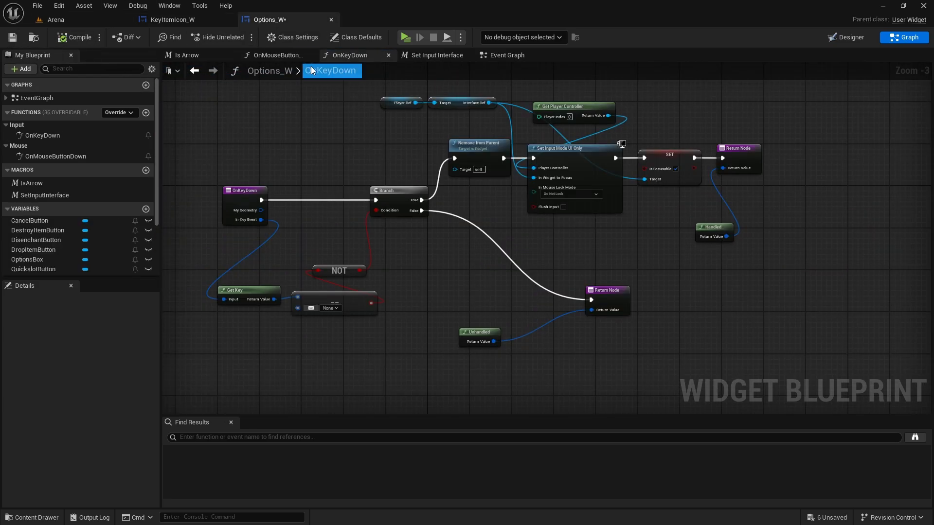
mouse_move(54, 155)
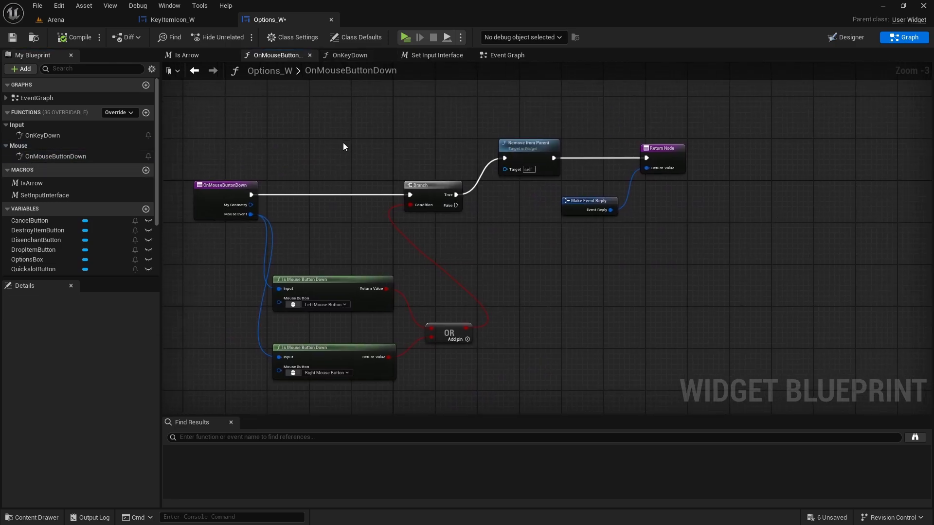
mouse_move(520, 146)
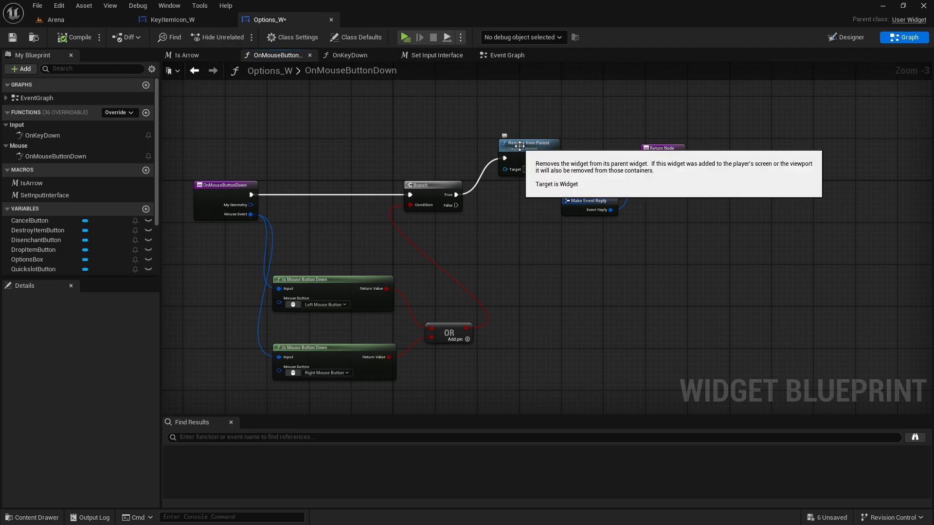
mouse_move(464, 143)
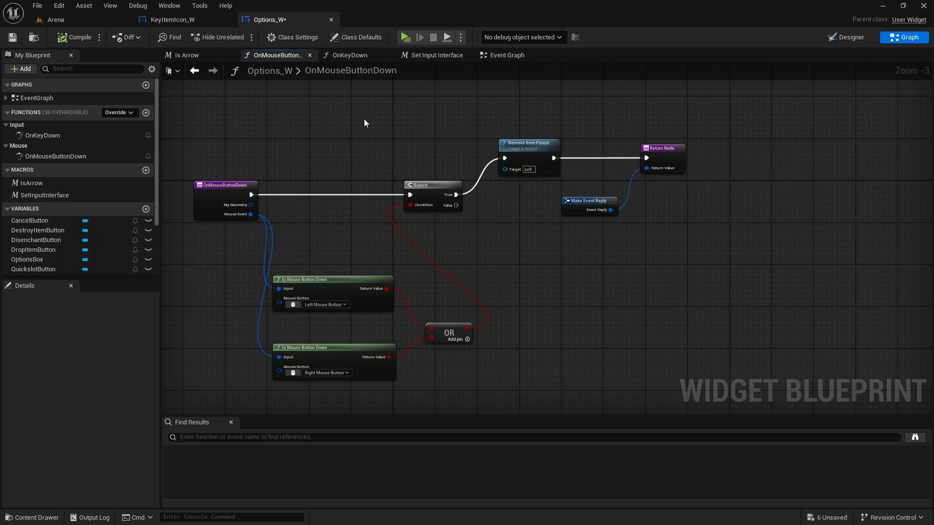
mouse_move(343, 184)
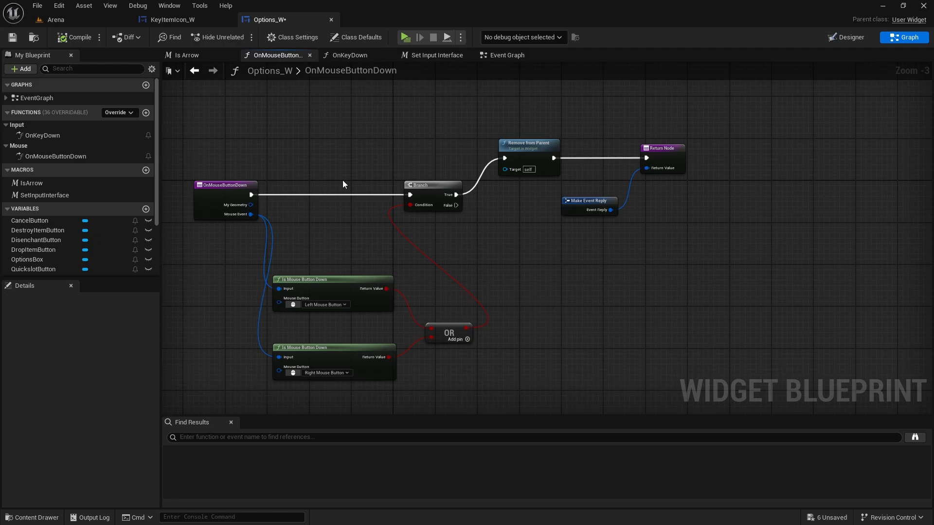
mouse_move(42, 136)
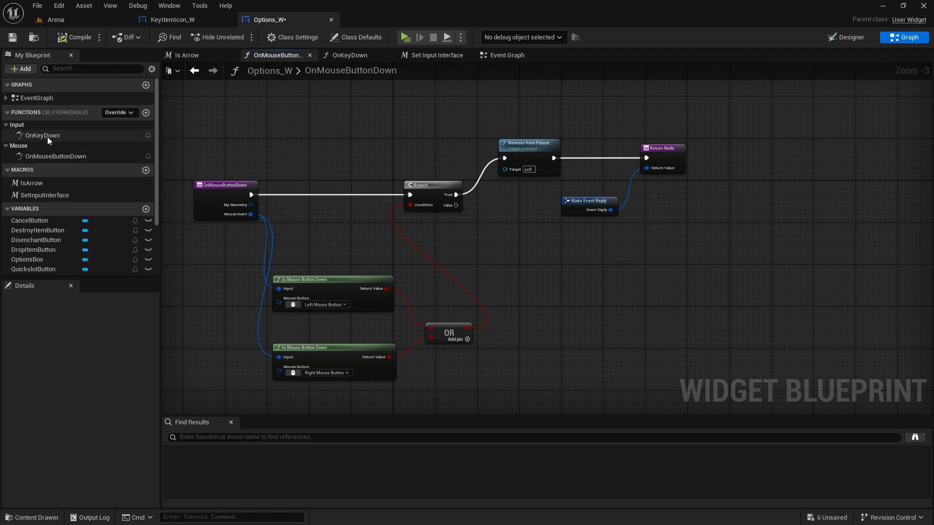
left_click(350, 54)
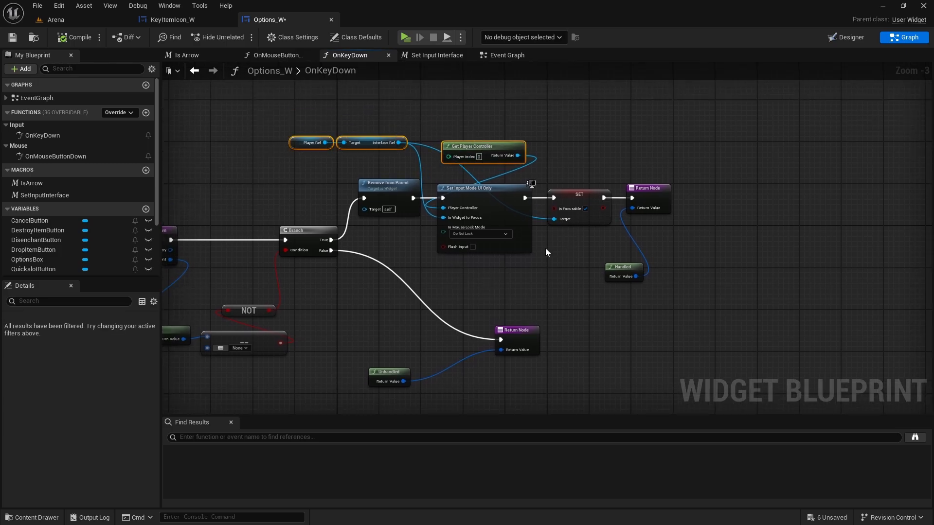
left_click(482, 187)
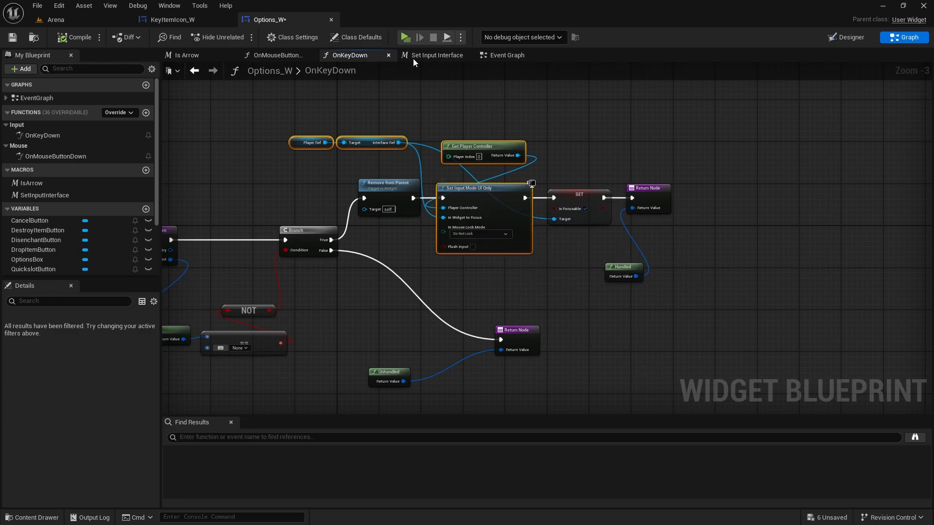
left_click(275, 55)
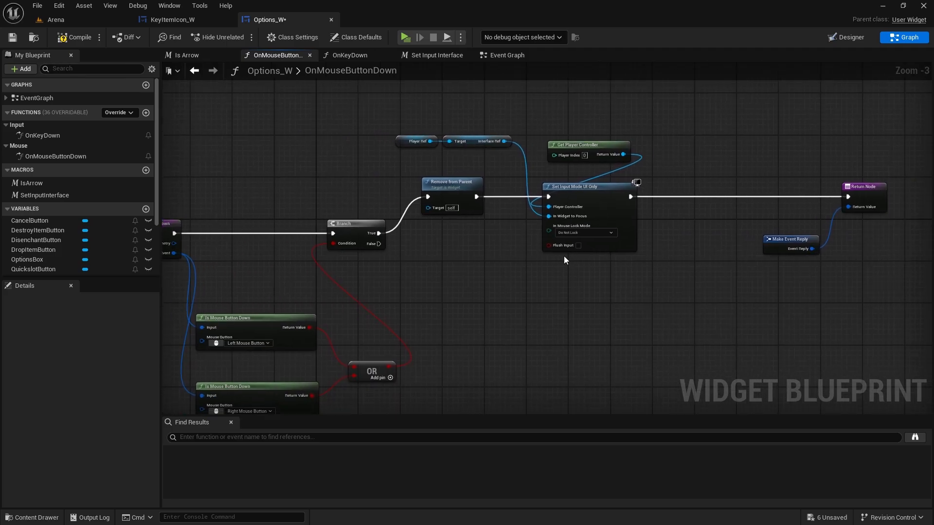
mouse_move(640, 206)
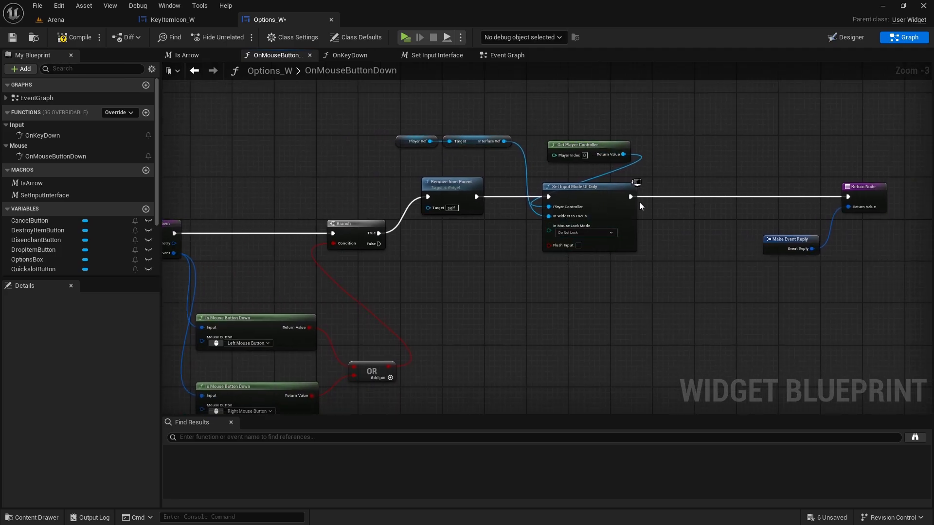
left_click(54, 20)
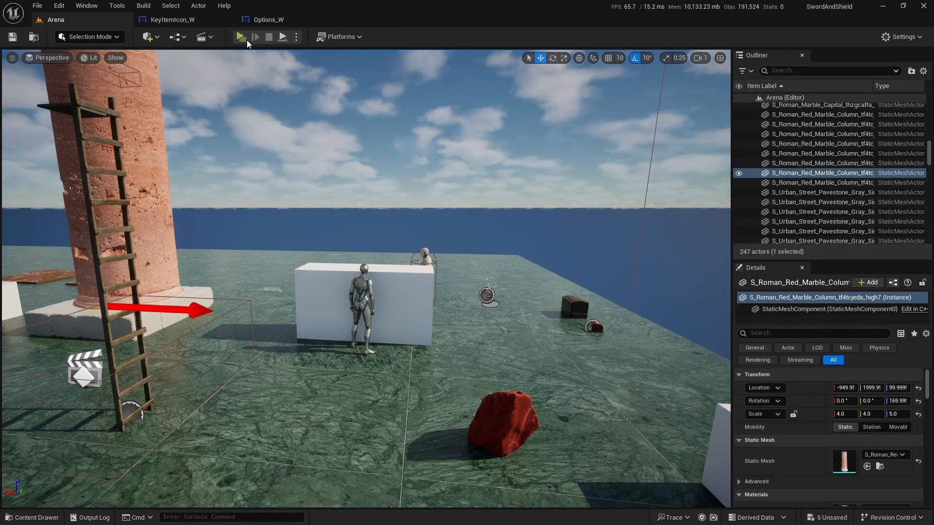
Play Arena and right-click an inventory item to test the input-mode fixes.
left_click(240, 36)
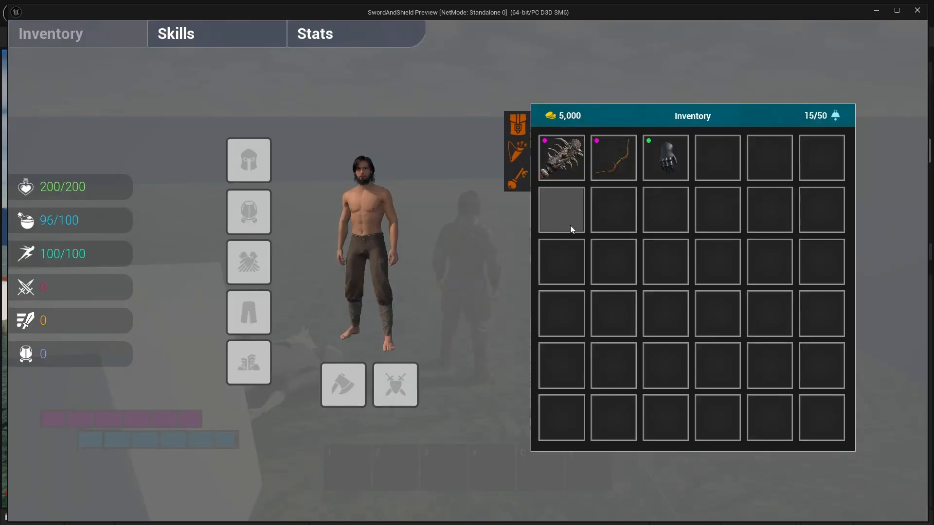
right_click(561, 157)
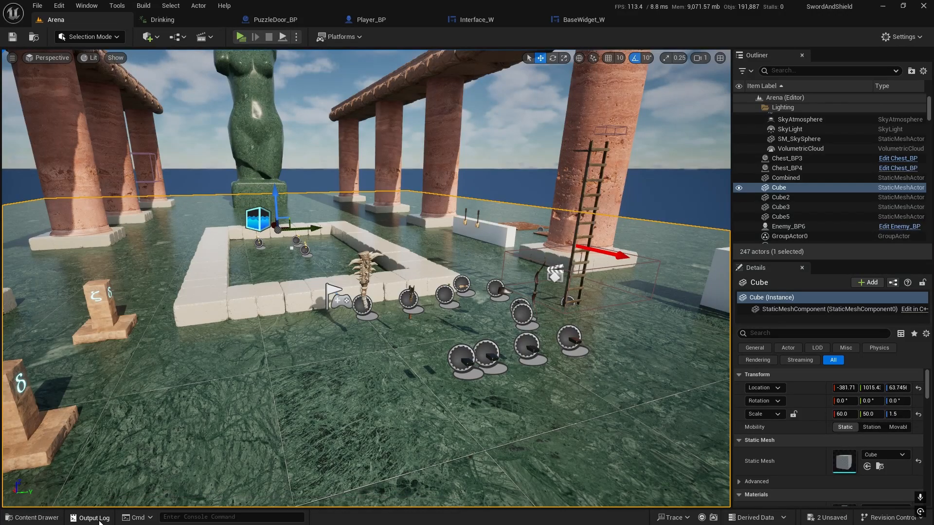
Run a short play session with the log visible, then browse to Blueprints/Widgets in the Content Drawer.
left_click(94, 516)
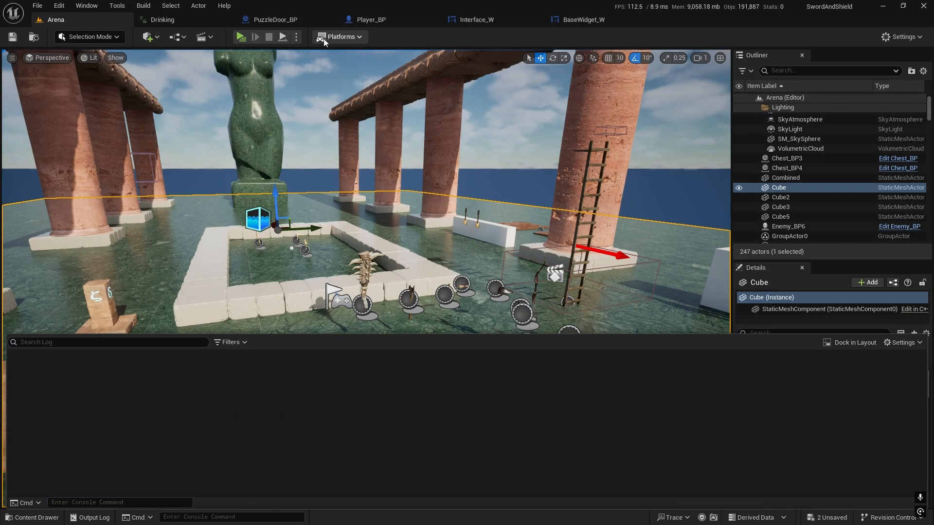
left_click(241, 36)
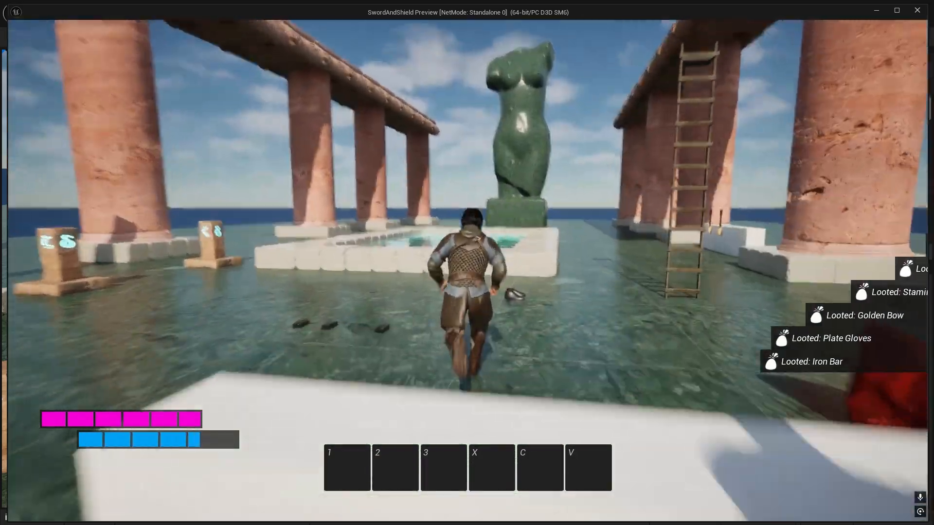
left_click(268, 36)
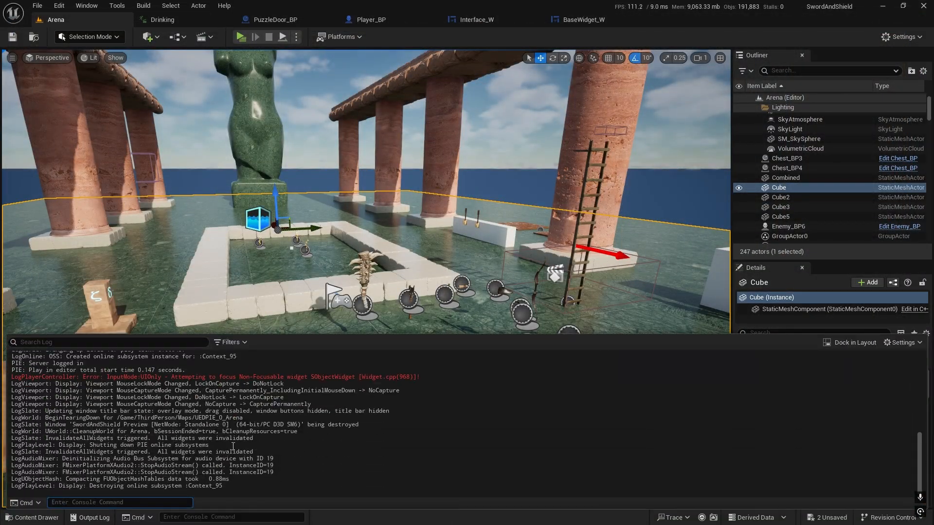
left_click(338, 36)
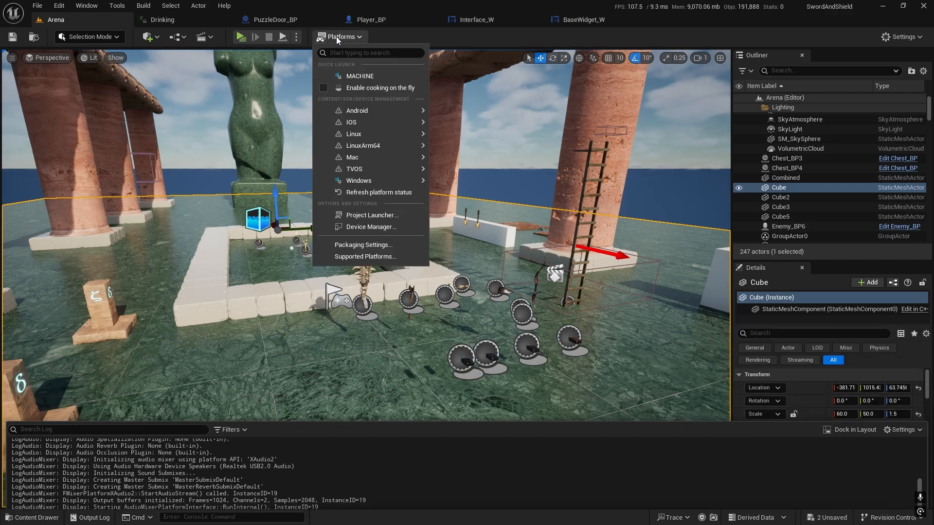
mouse_move(357, 110)
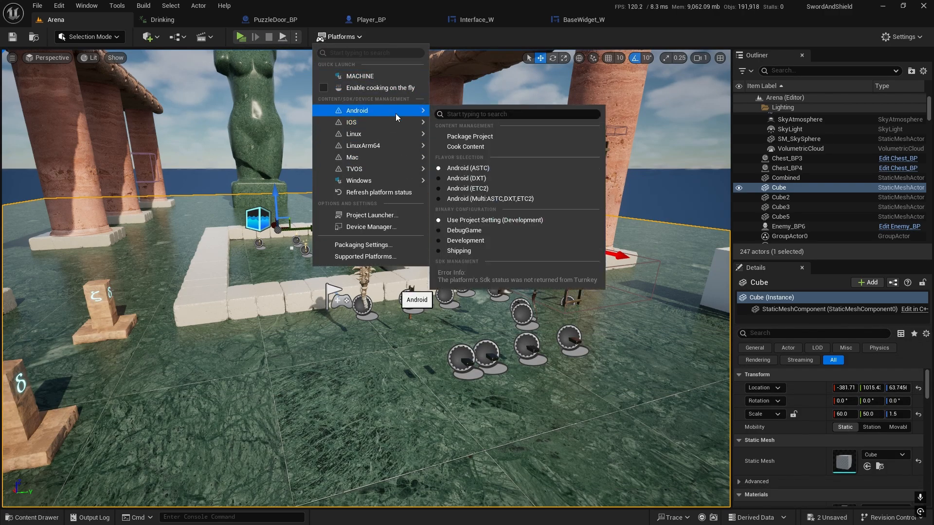
left_click(32, 516)
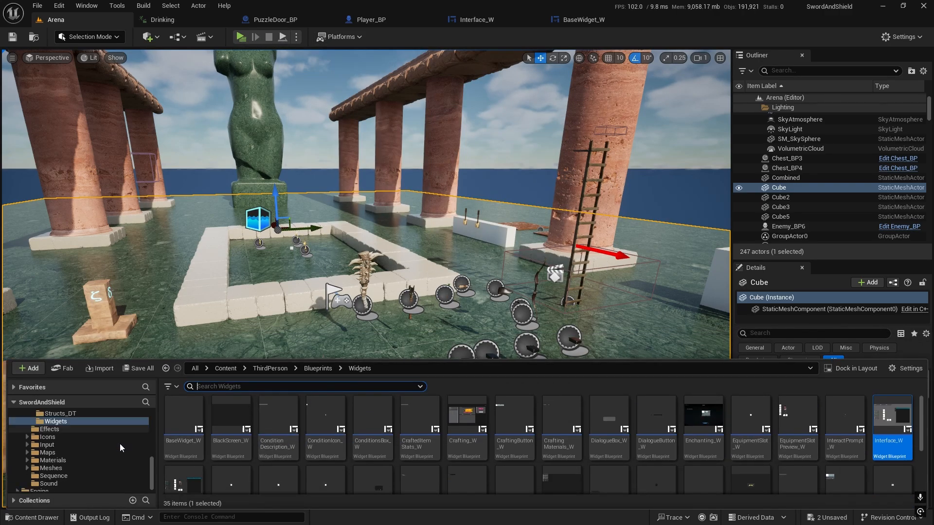